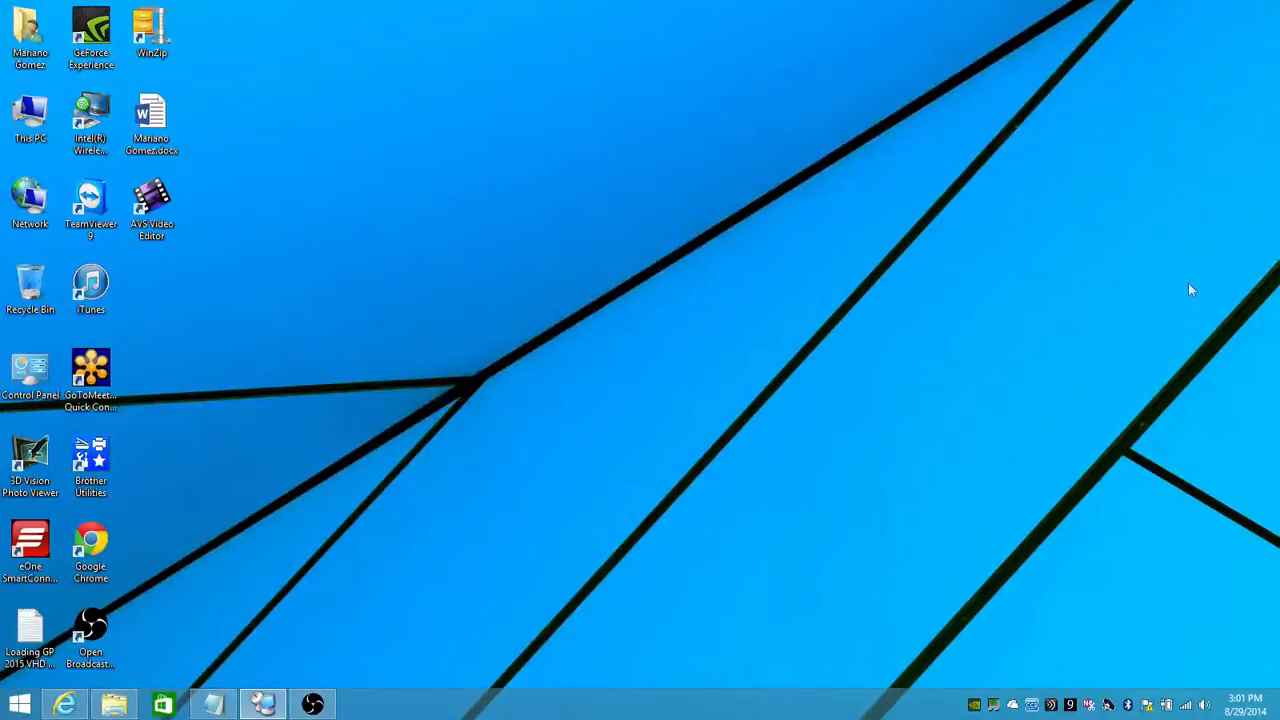
{"action": "mouse_move", "coordinate": [1188, 322]}
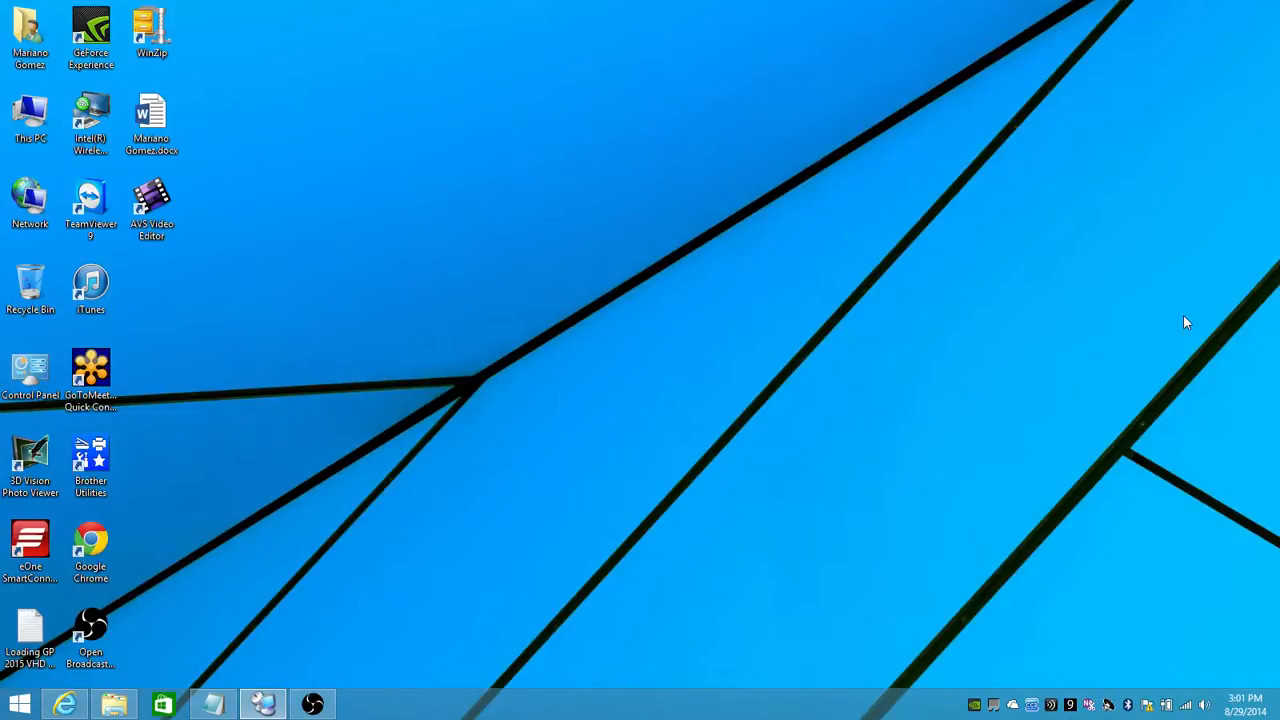
{"action": "mouse_move", "coordinate": [1088, 308]}
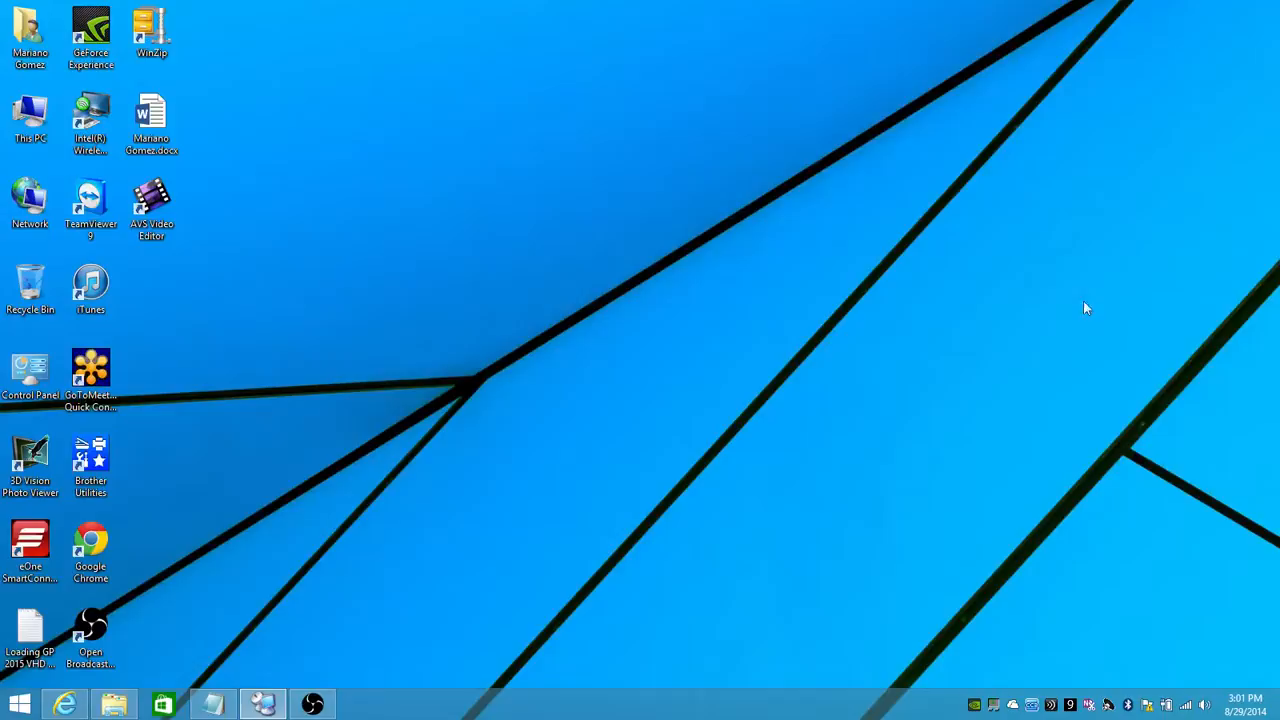
{"action": "mouse_move", "coordinate": [68, 692]}
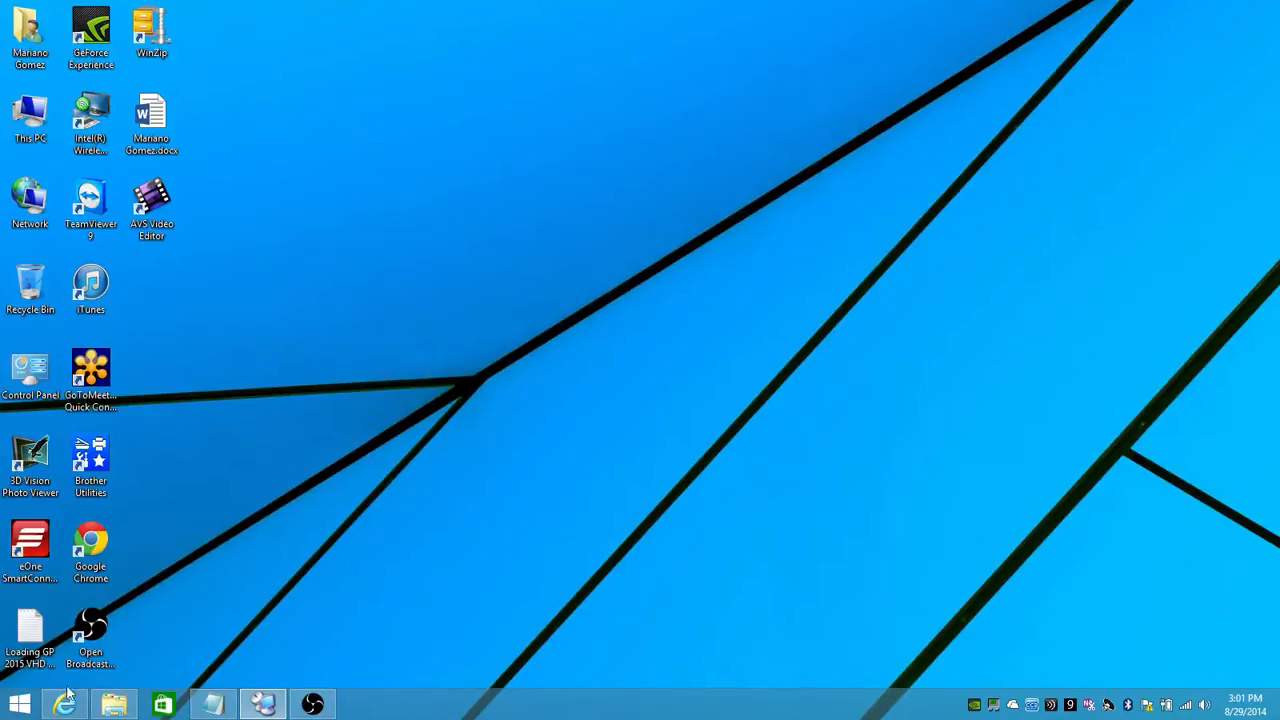
Step: Review the GP 2015 preview blog post in the browser
{"action": "left_click", "coordinate": [64, 704]}
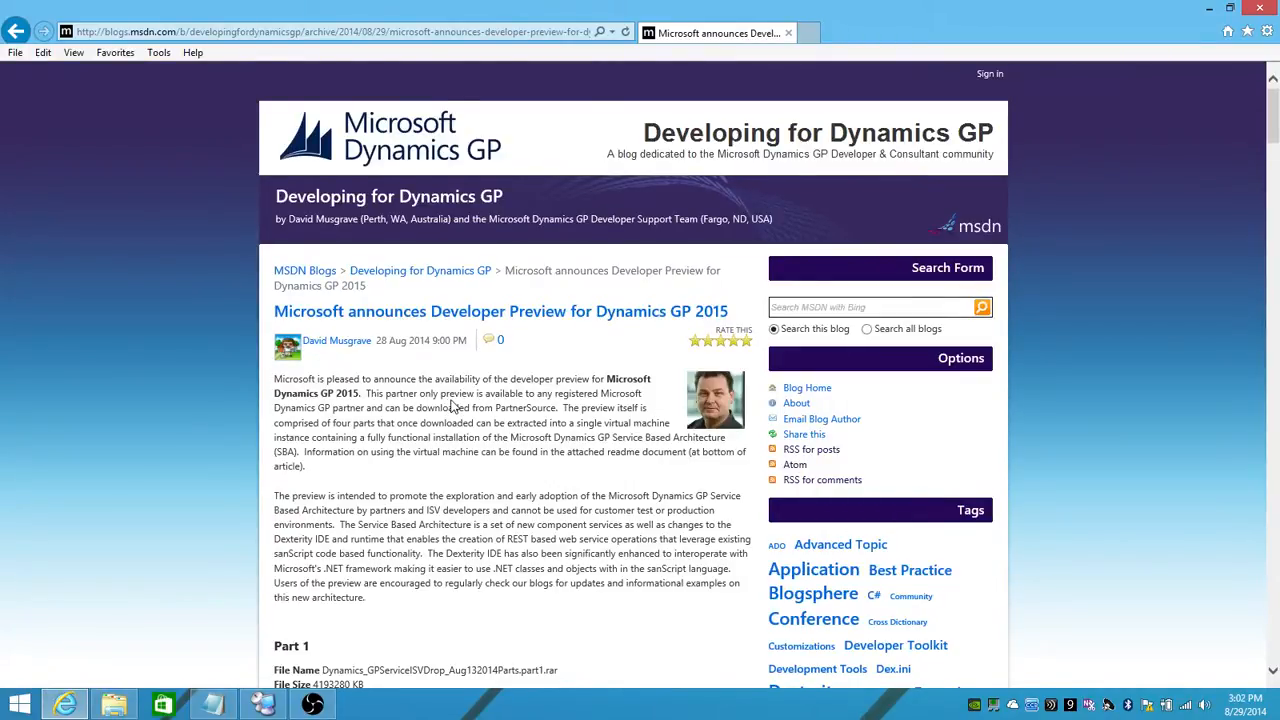
{"action": "mouse_move", "coordinate": [1262, 122]}
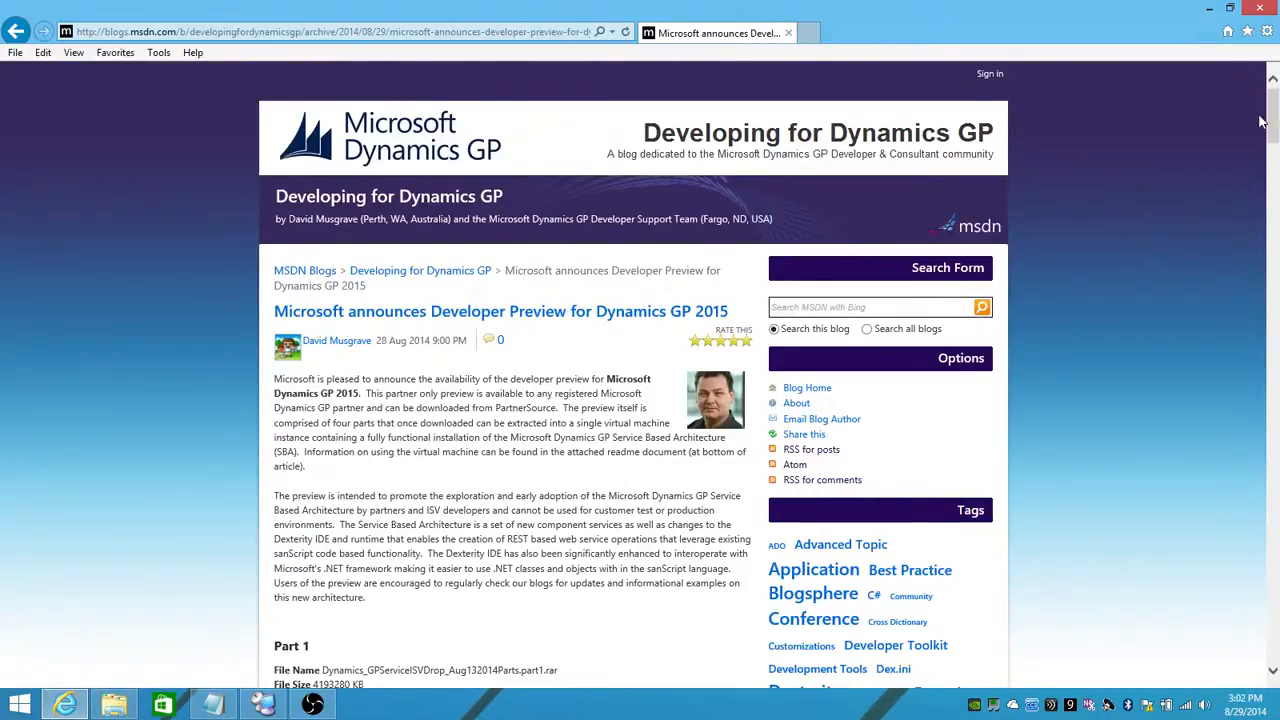
{"action": "scroll", "scroll_direction": "down", "scroll_amount": 3}
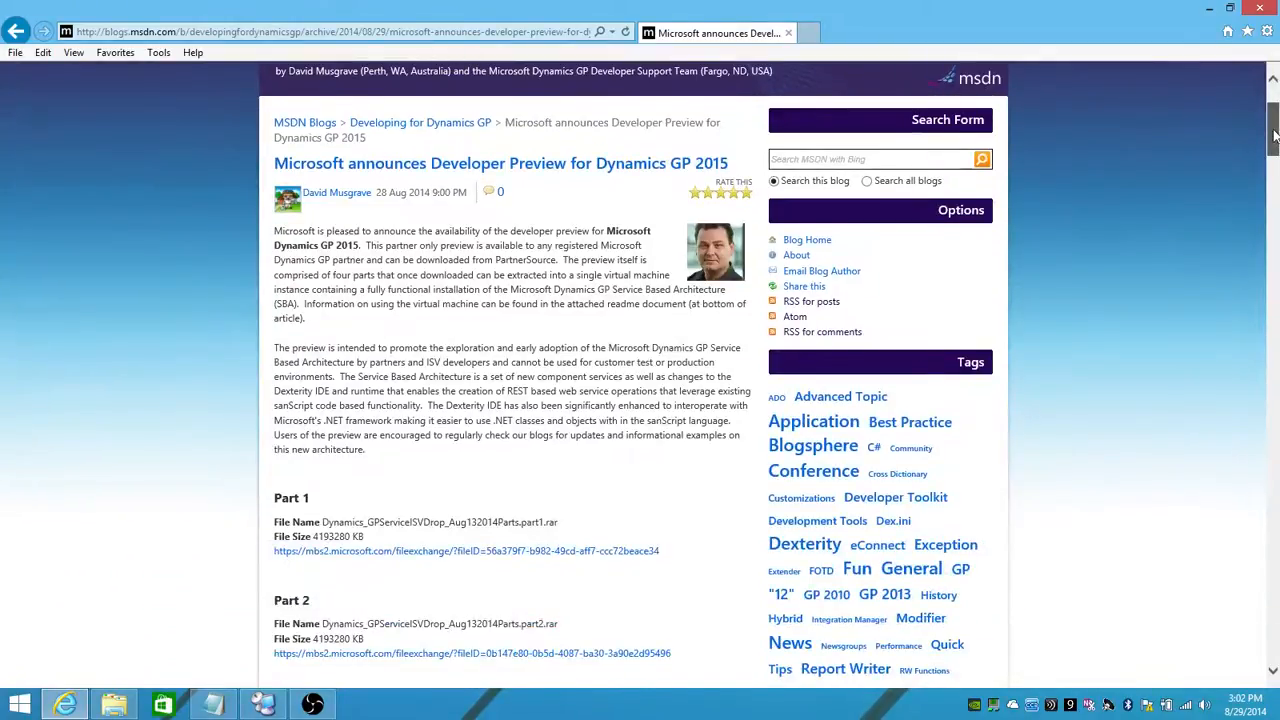
{"action": "scroll", "scroll_direction": "down", "scroll_amount": 3}
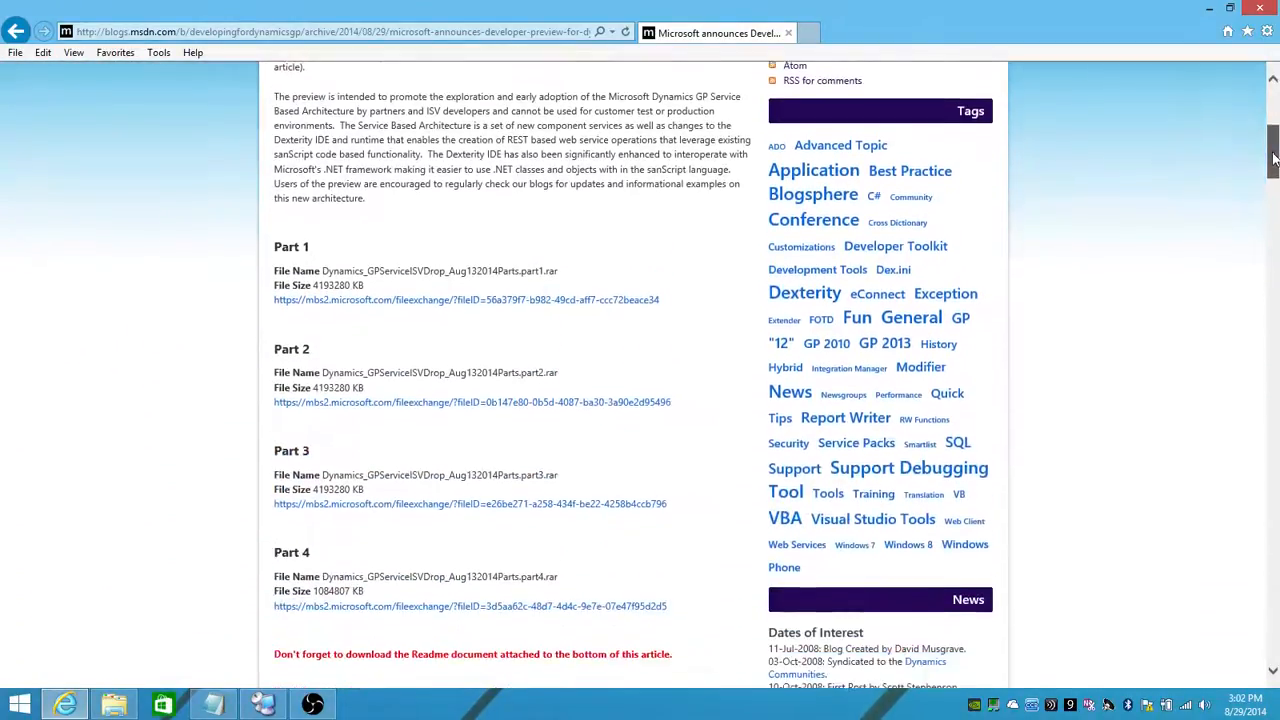
{"action": "scroll", "scroll_direction": "down", "scroll_amount": 3}
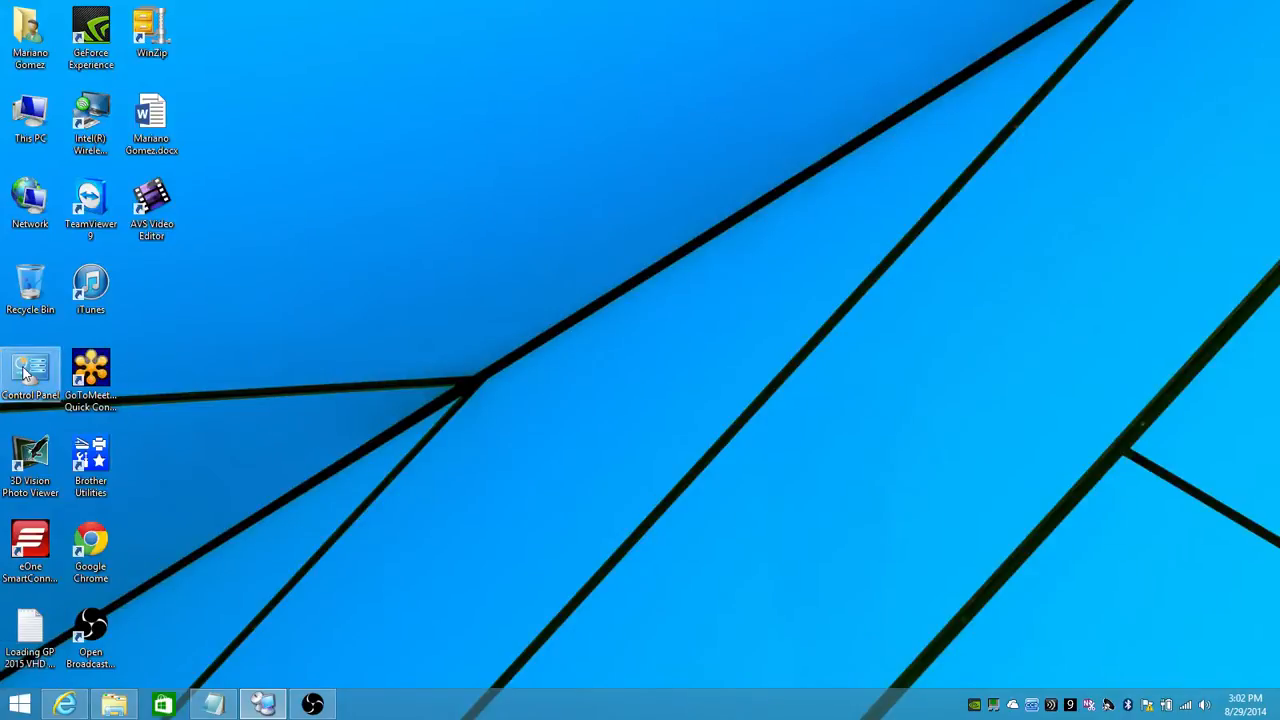
Step: View the Windows features list under Control Panel Programs, confirming Hyper-V, and dismiss it unchanged
{"action": "double_click", "coordinate": [30, 370]}
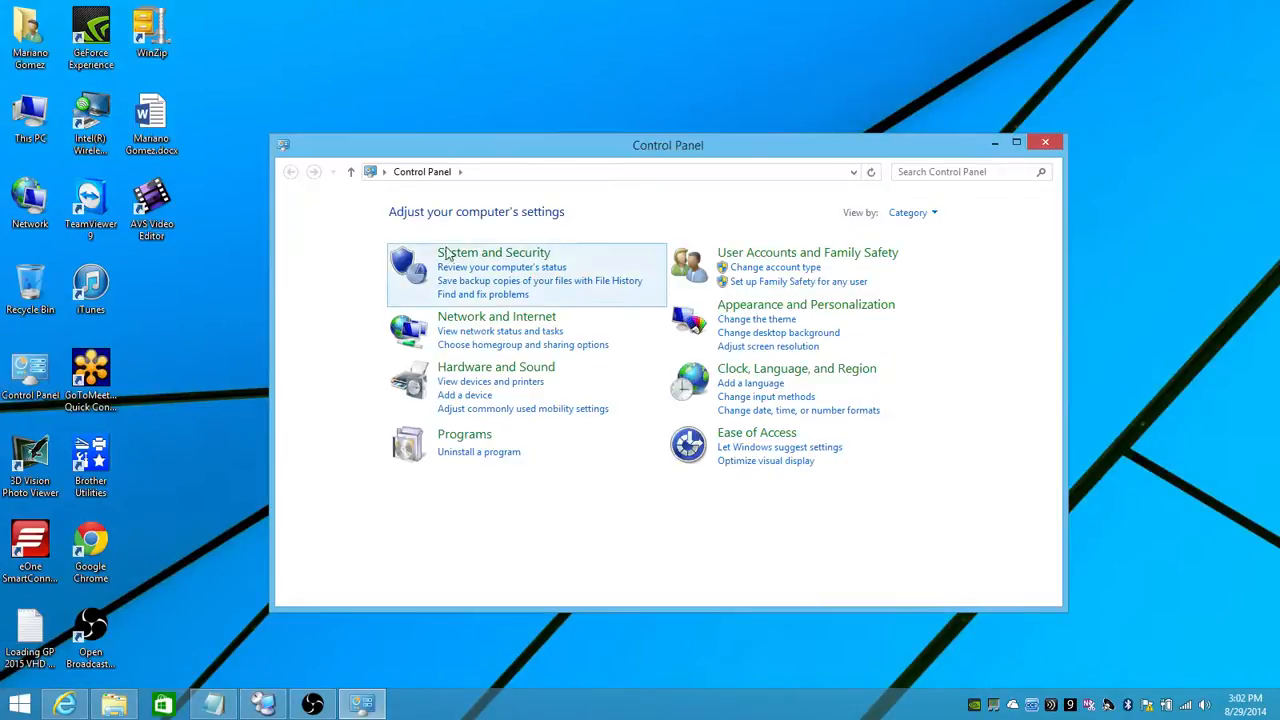
{"action": "left_click", "coordinate": [464, 432]}
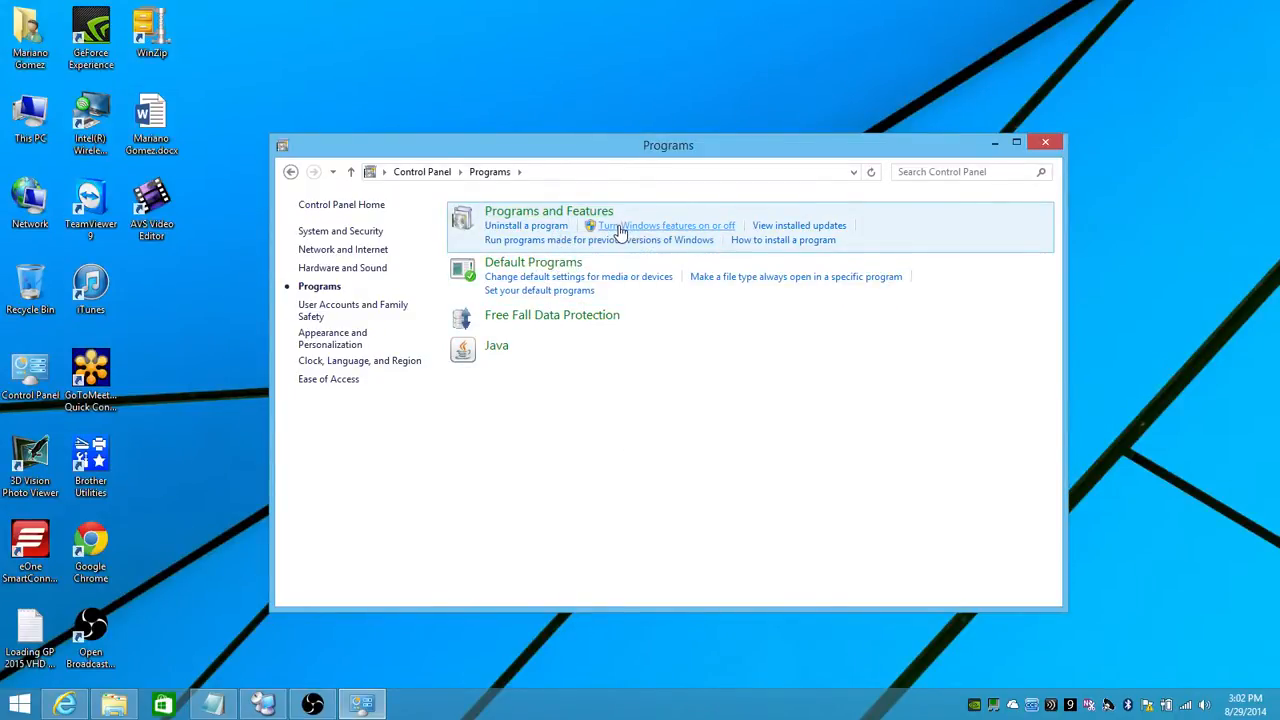
{"action": "left_click", "coordinate": [664, 224]}
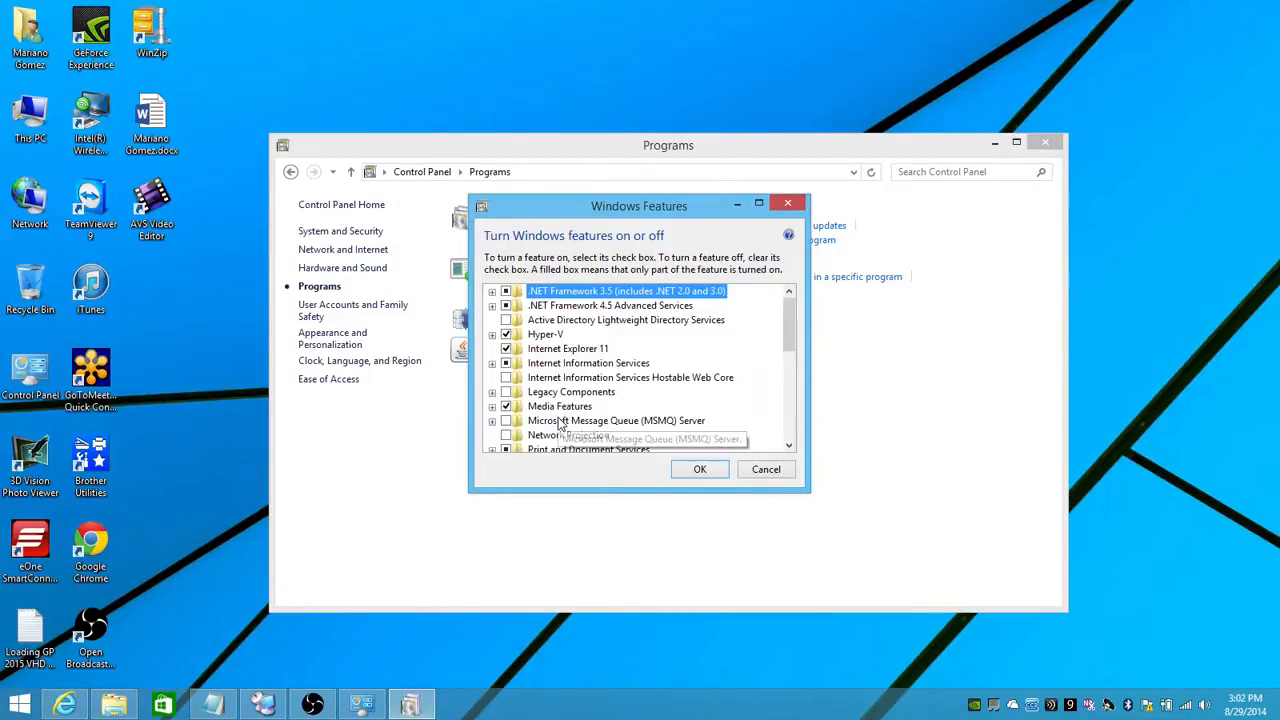
{"action": "mouse_move", "coordinate": [544, 334]}
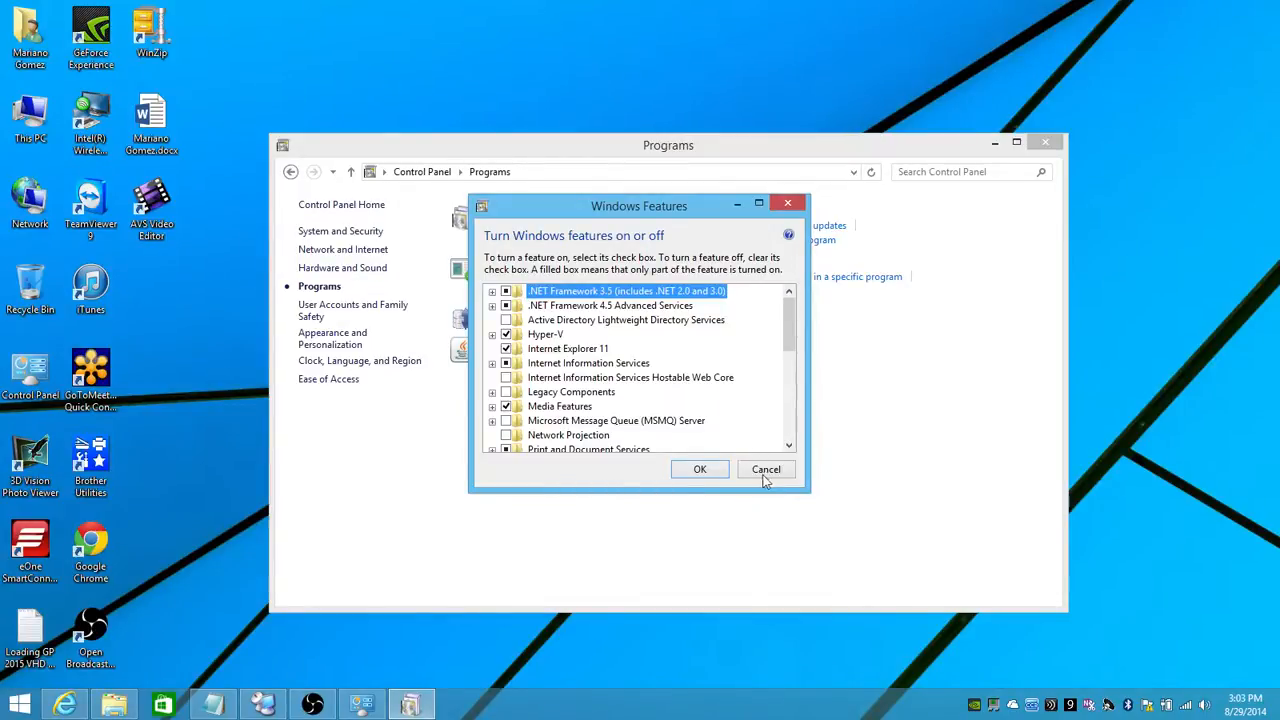
{"action": "left_click", "coordinate": [766, 468]}
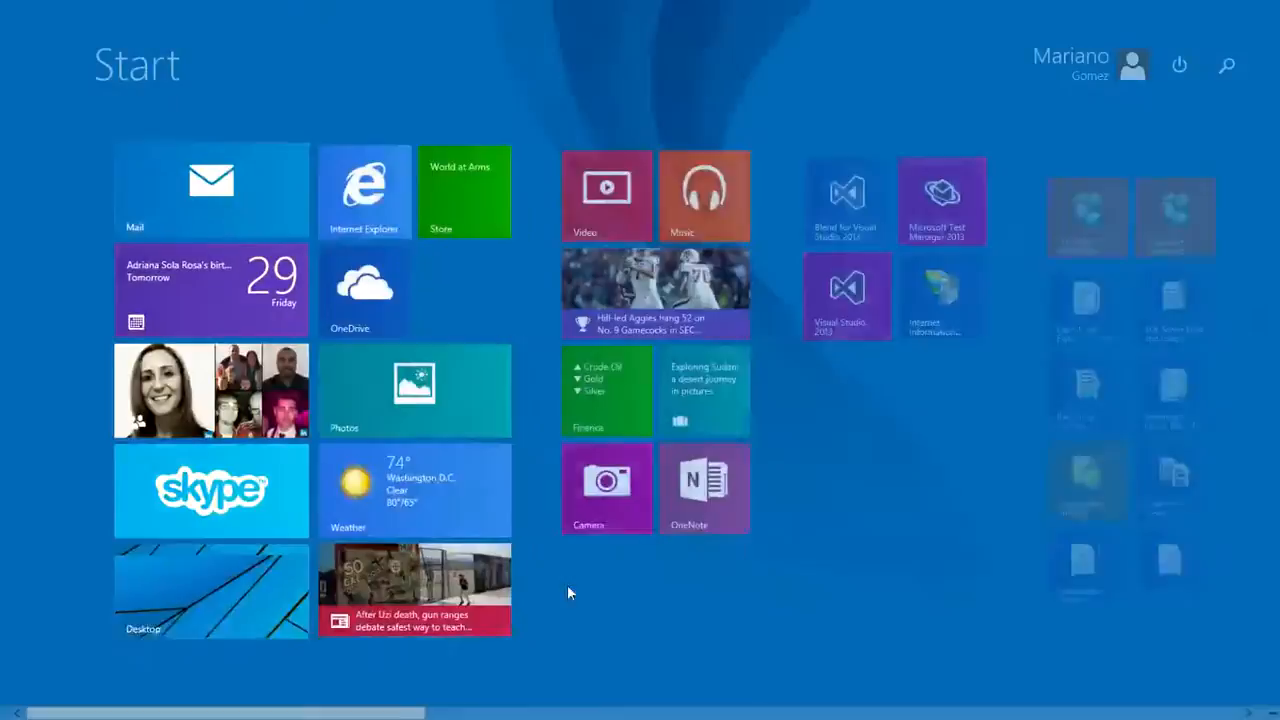
Step: Scroll right through the Start screen app groups like Office 2013, GP 2013 and Utilities
{"action": "scroll", "scroll_direction": "right", "scroll_amount": 3}
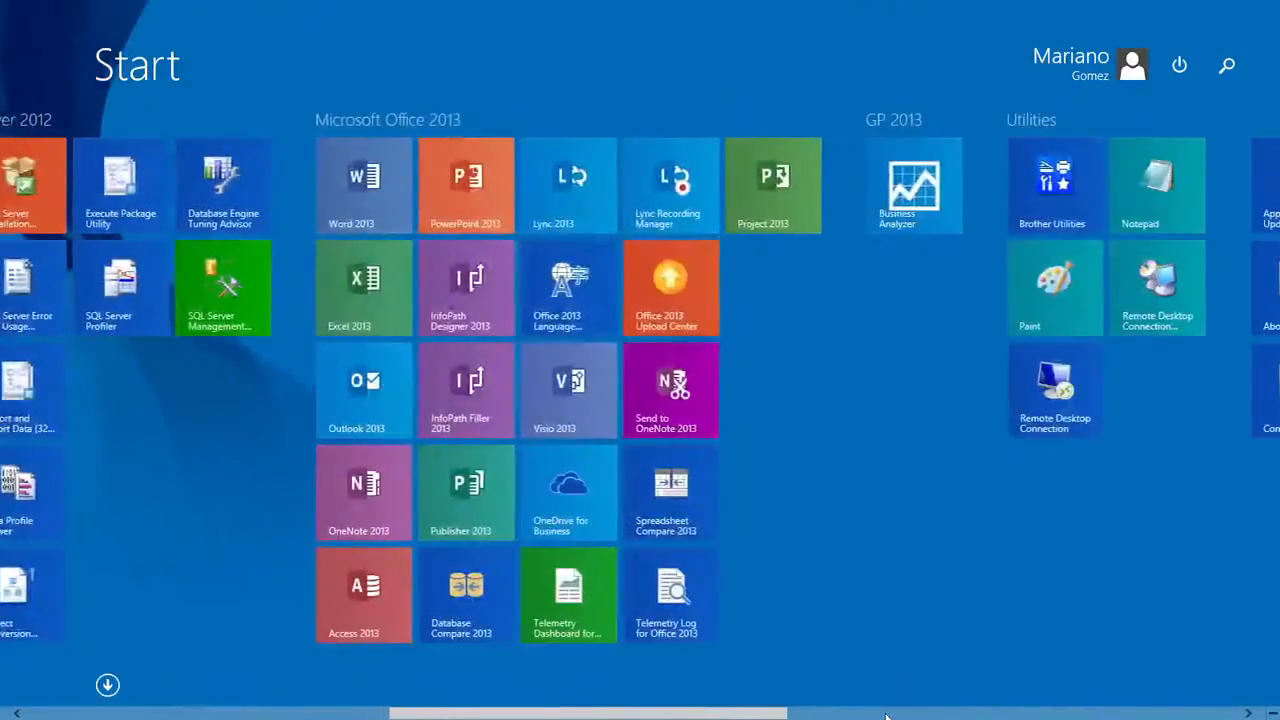
{"action": "scroll", "scroll_direction": "right", "scroll_amount": 3}
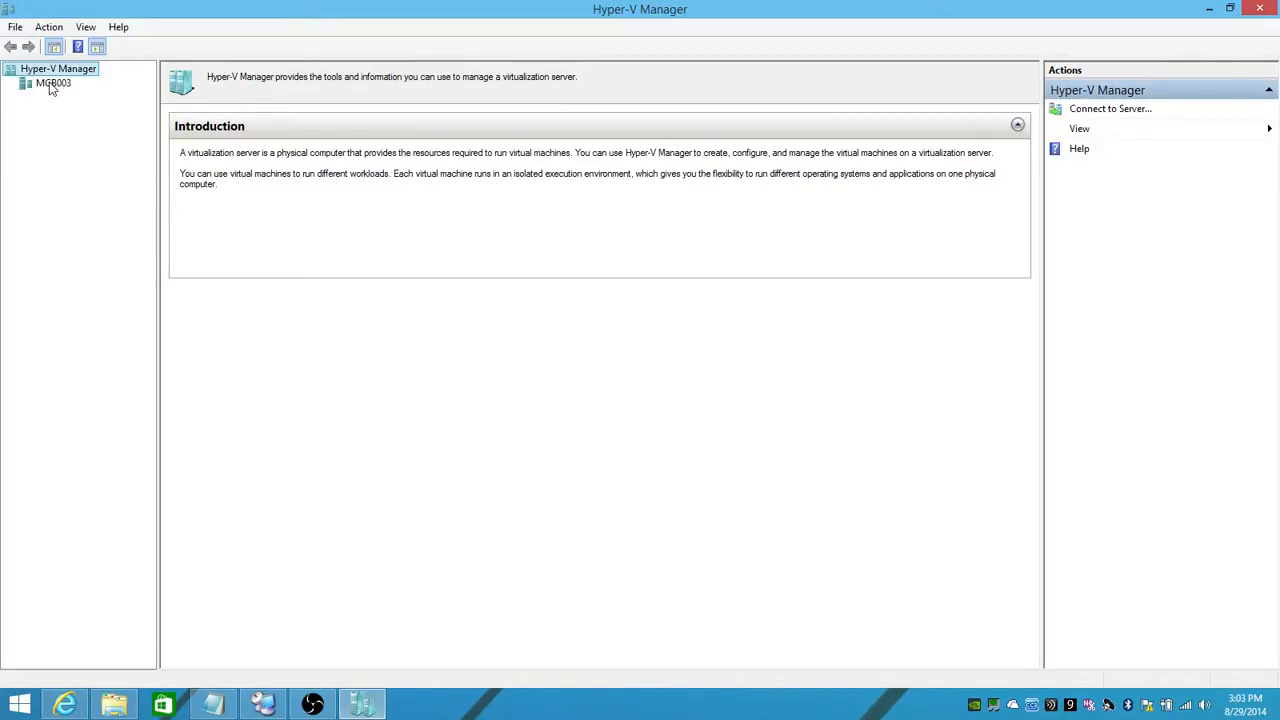
Step: Dismiss the Connect to Server dialog and select MGB003, which lists no virtual machines
{"action": "left_click", "coordinate": [58, 68]}
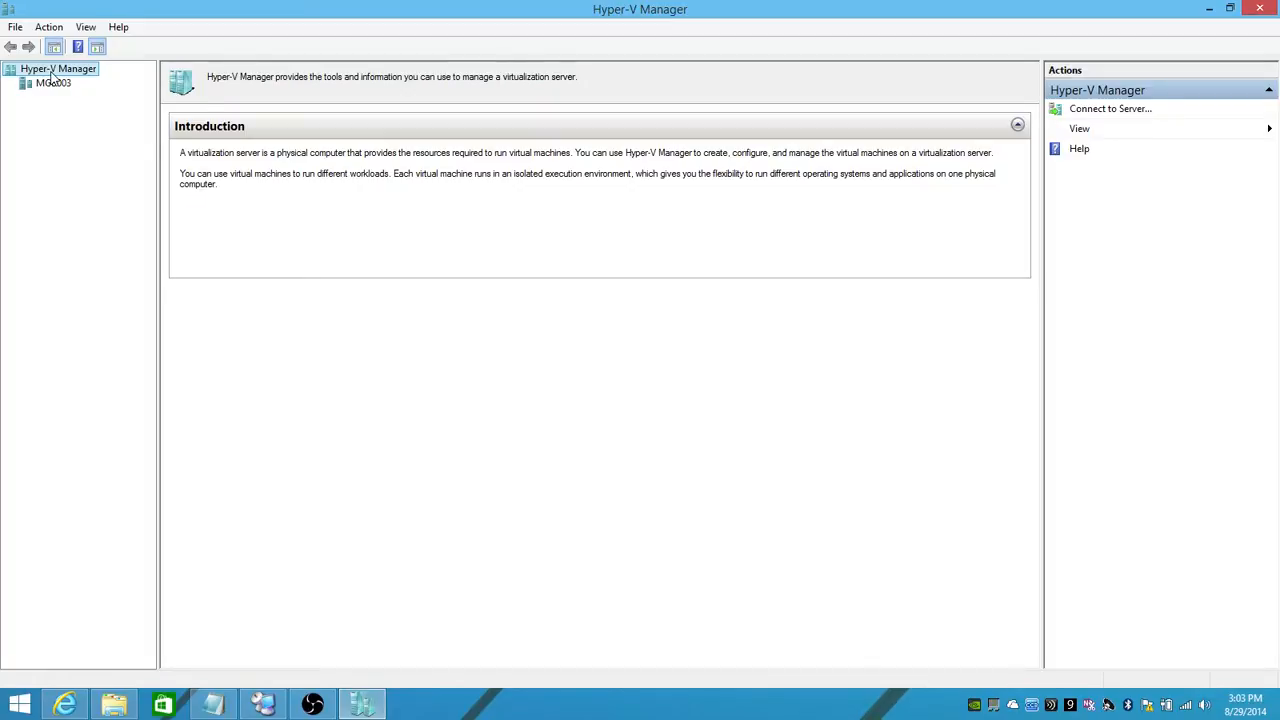
{"action": "right_click", "coordinate": [58, 68]}
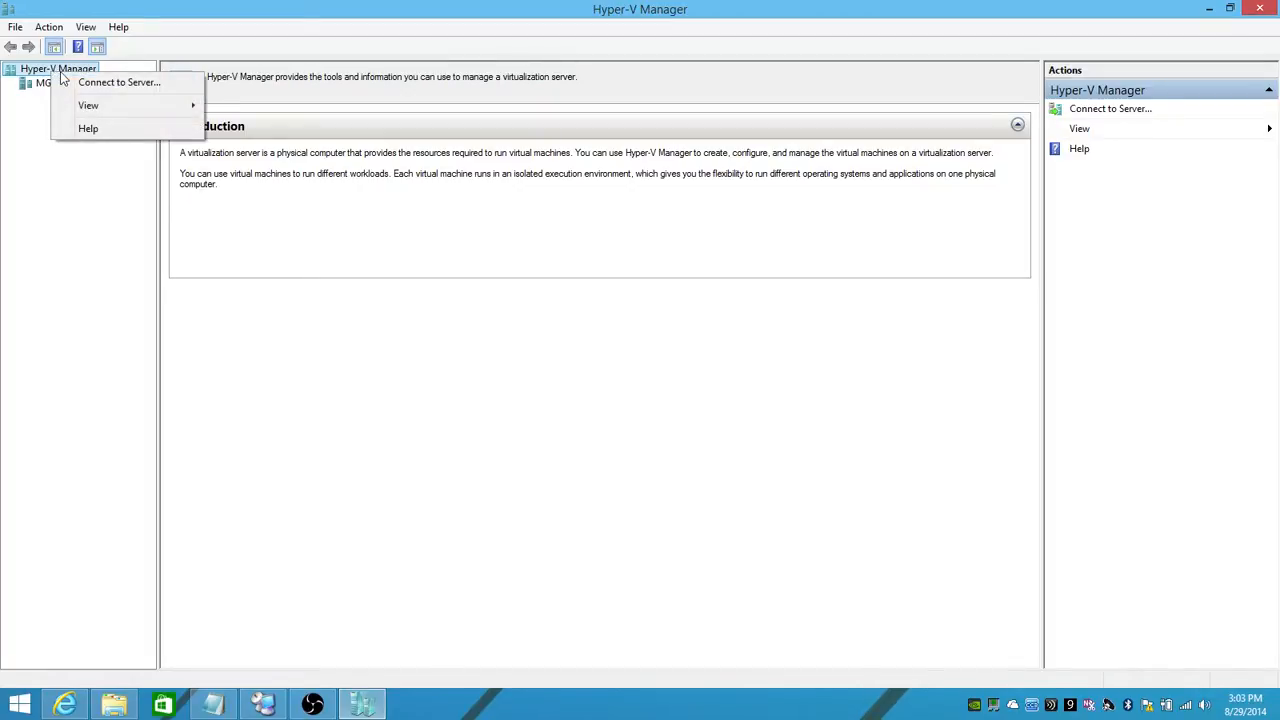
{"action": "mouse_move", "coordinate": [118, 82]}
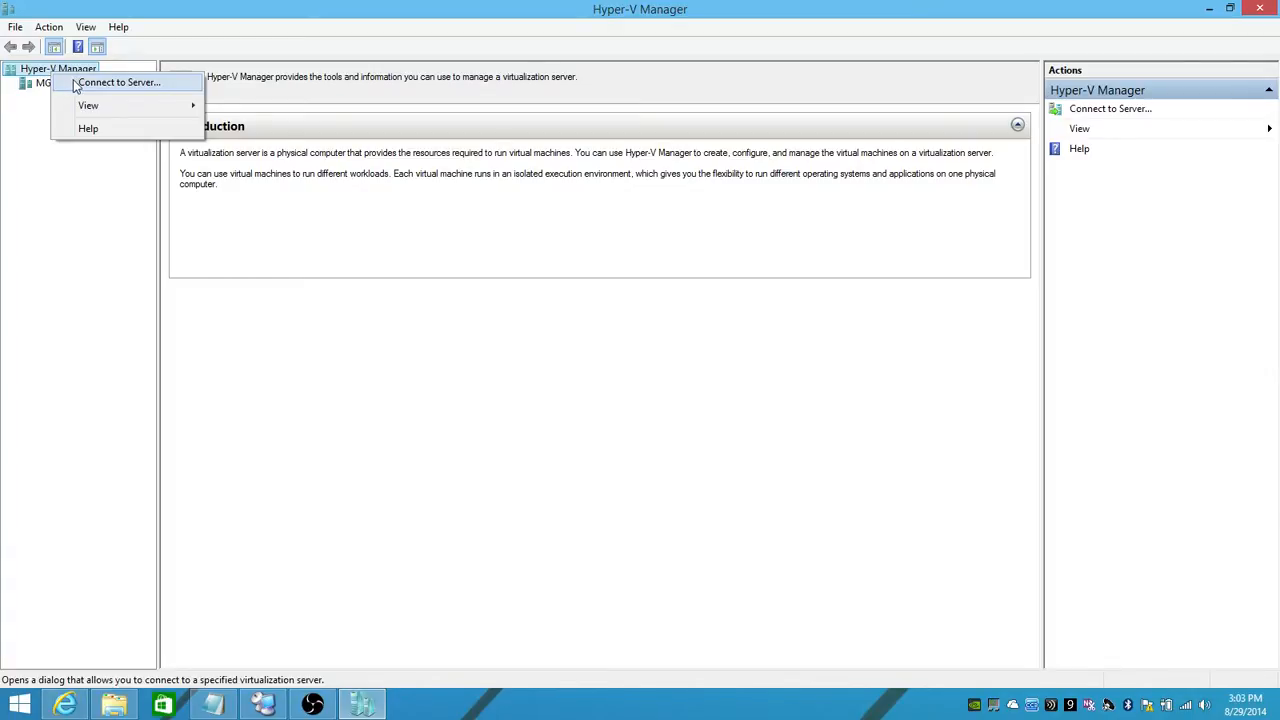
{"action": "mouse_move", "coordinate": [92, 82]}
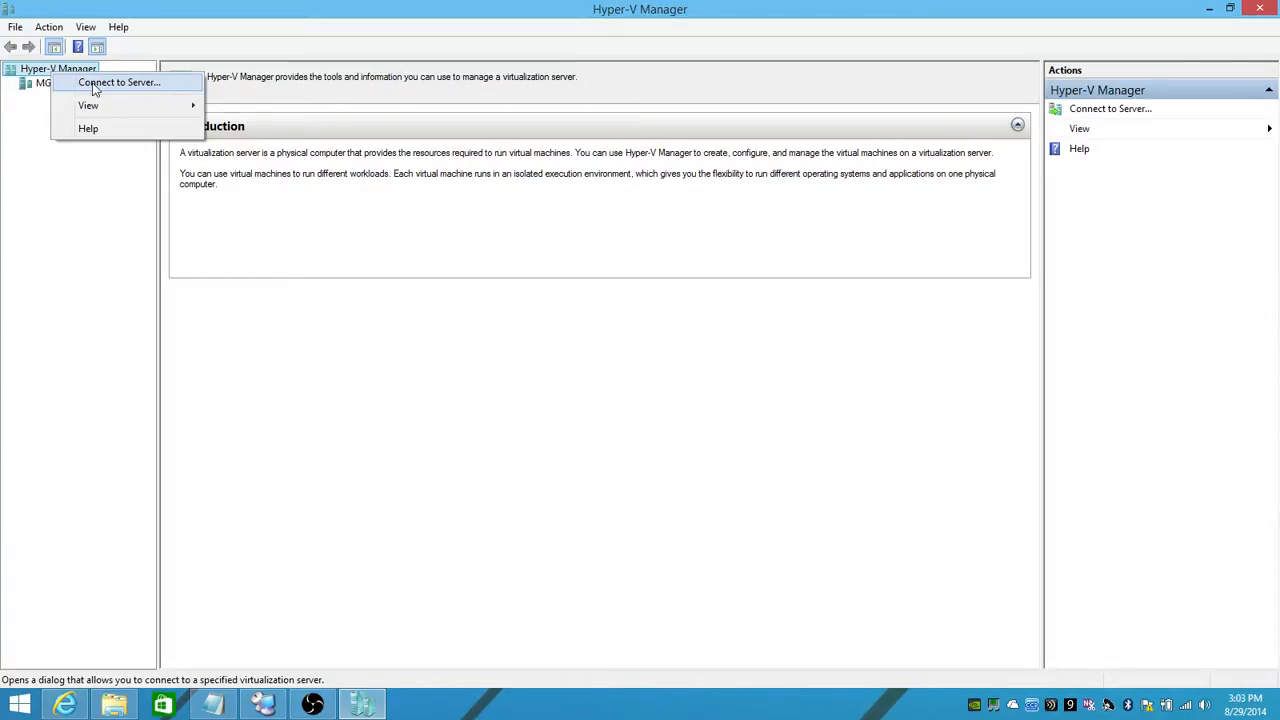
{"action": "left_click", "coordinate": [118, 82]}
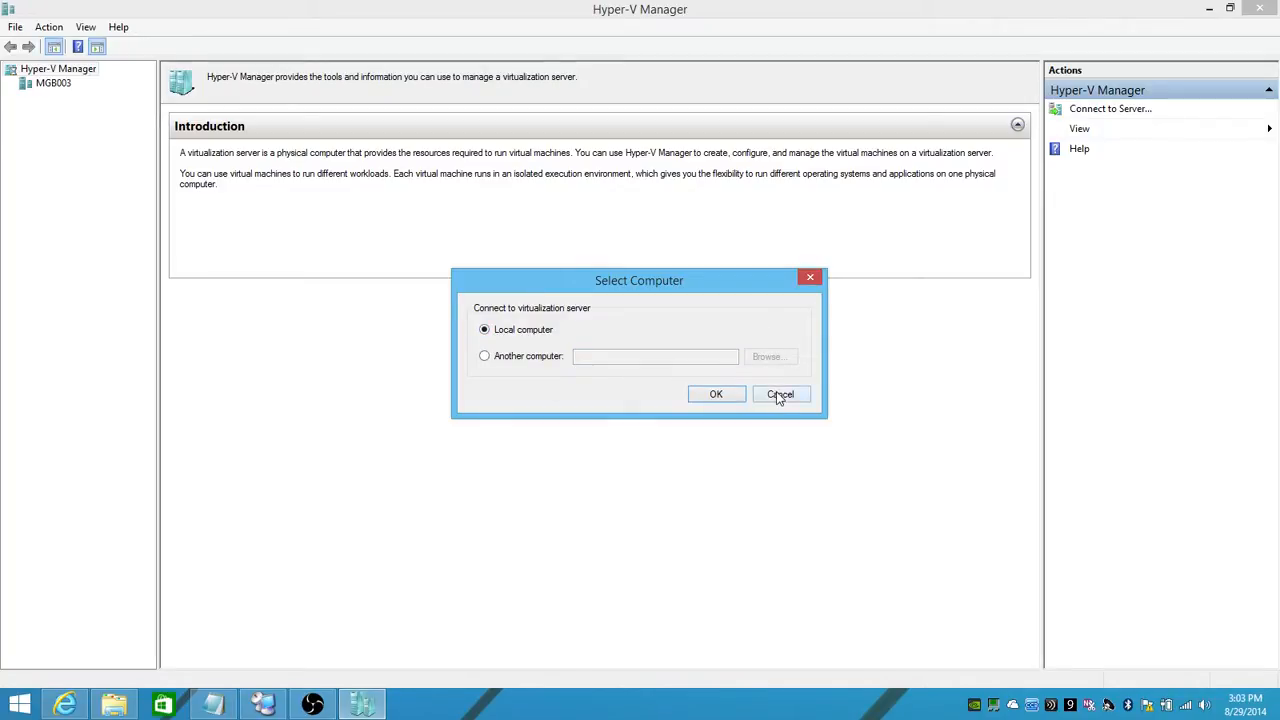
{"action": "left_click", "coordinate": [780, 392]}
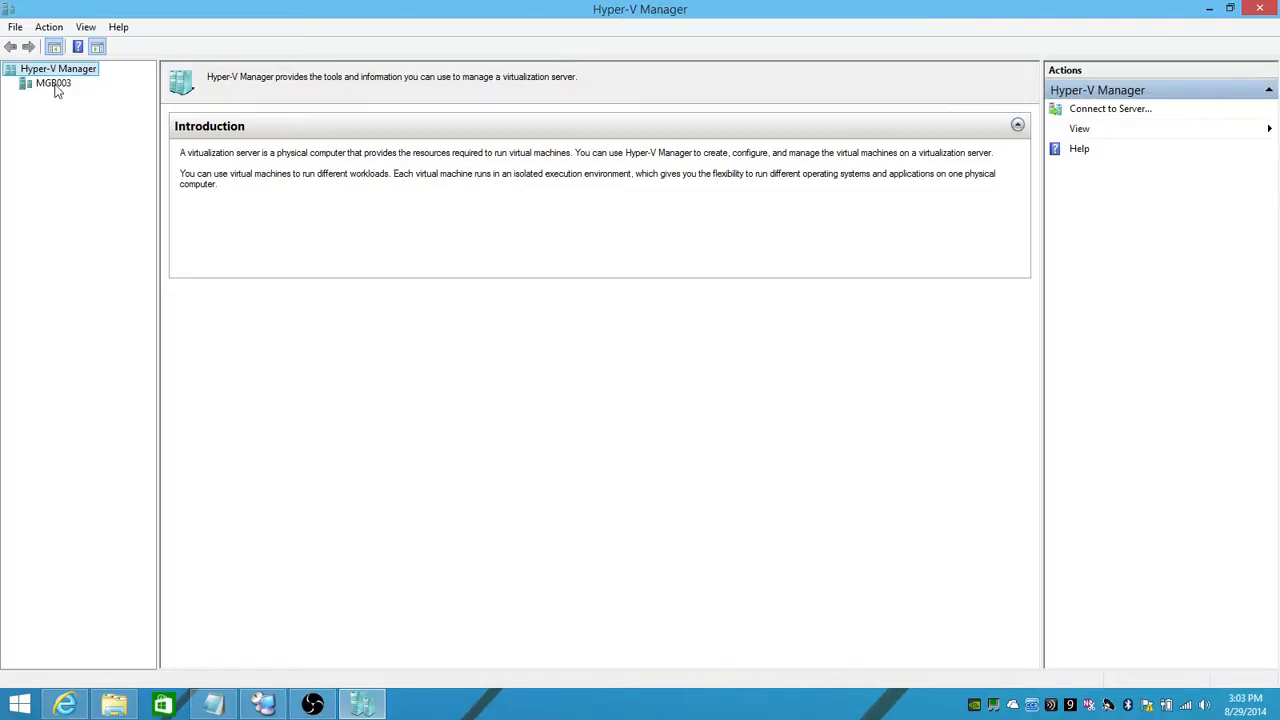
{"action": "left_click", "coordinate": [52, 84]}
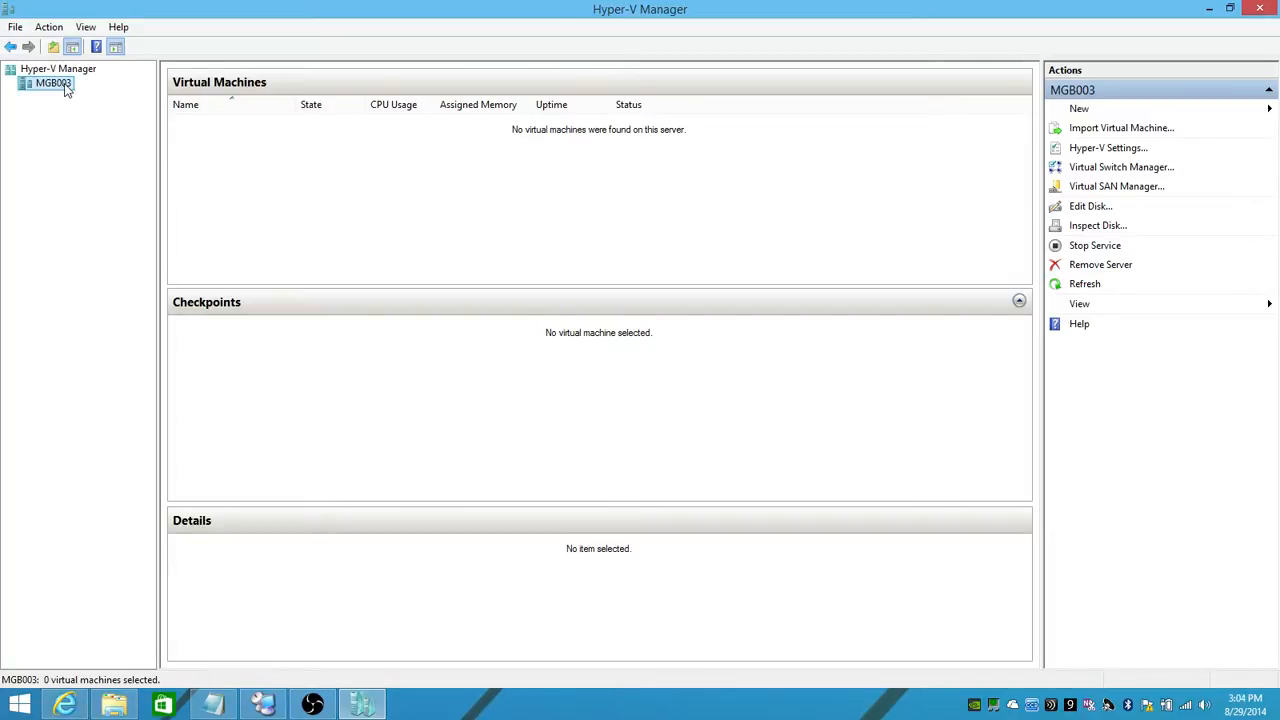
Step: Launch the New Virtual Machine Wizard for server MGB003
{"action": "right_click", "coordinate": [52, 84]}
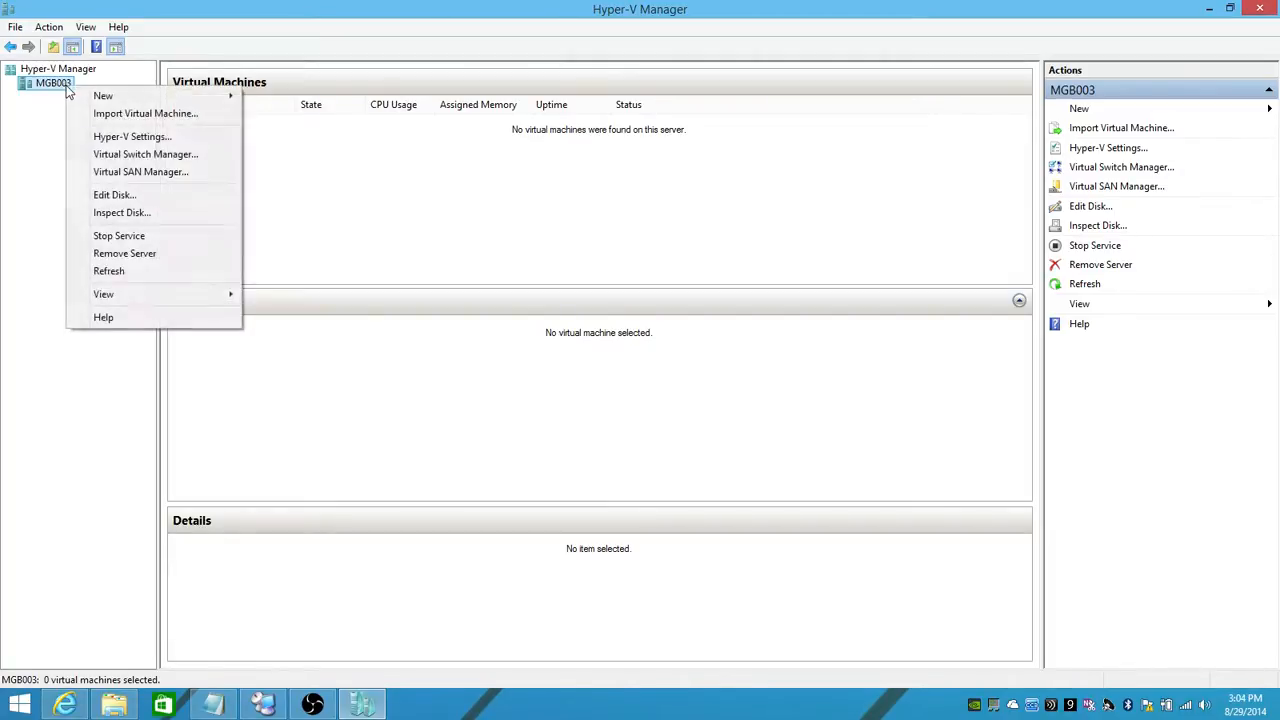
{"action": "mouse_move", "coordinate": [104, 96]}
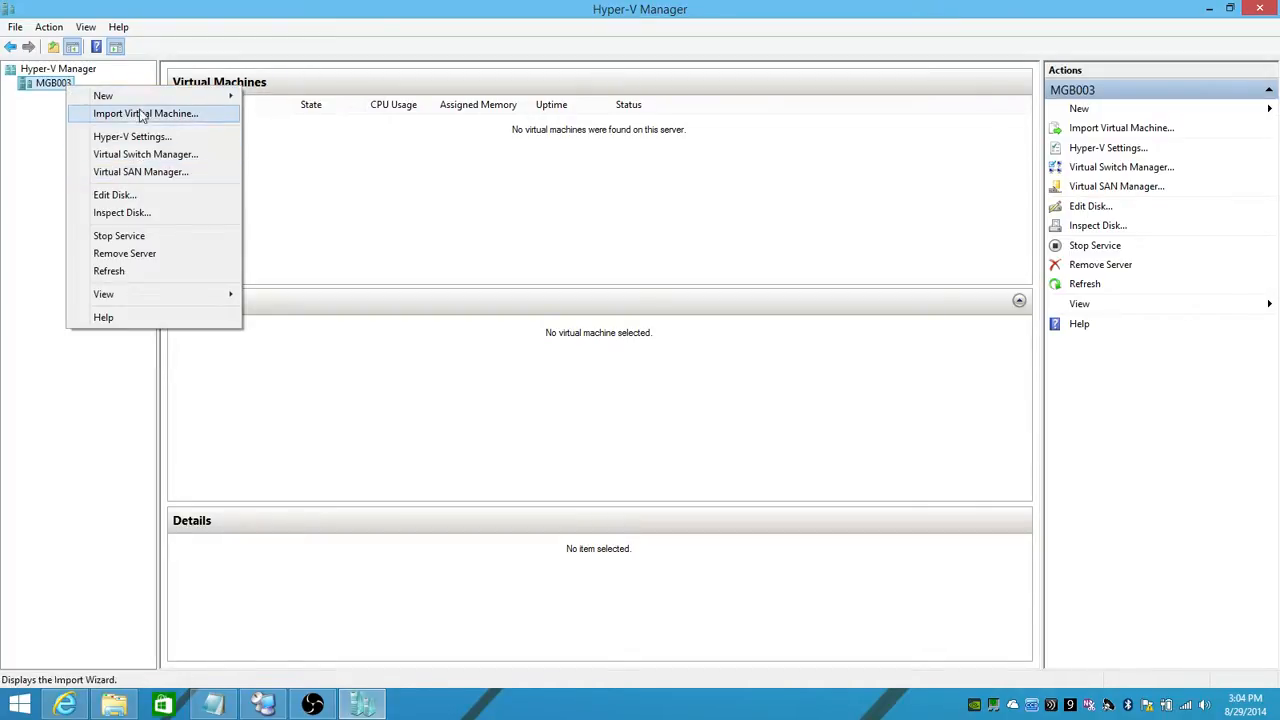
{"action": "mouse_move", "coordinate": [104, 96]}
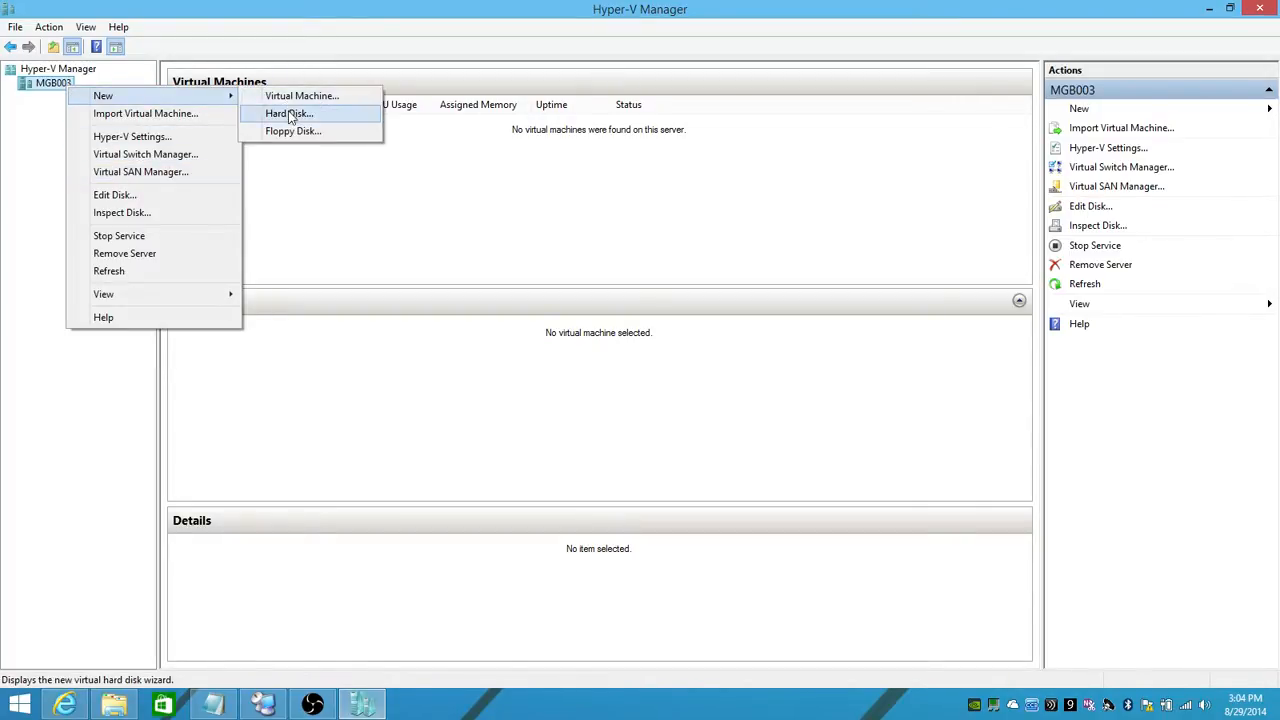
{"action": "left_click", "coordinate": [300, 96]}
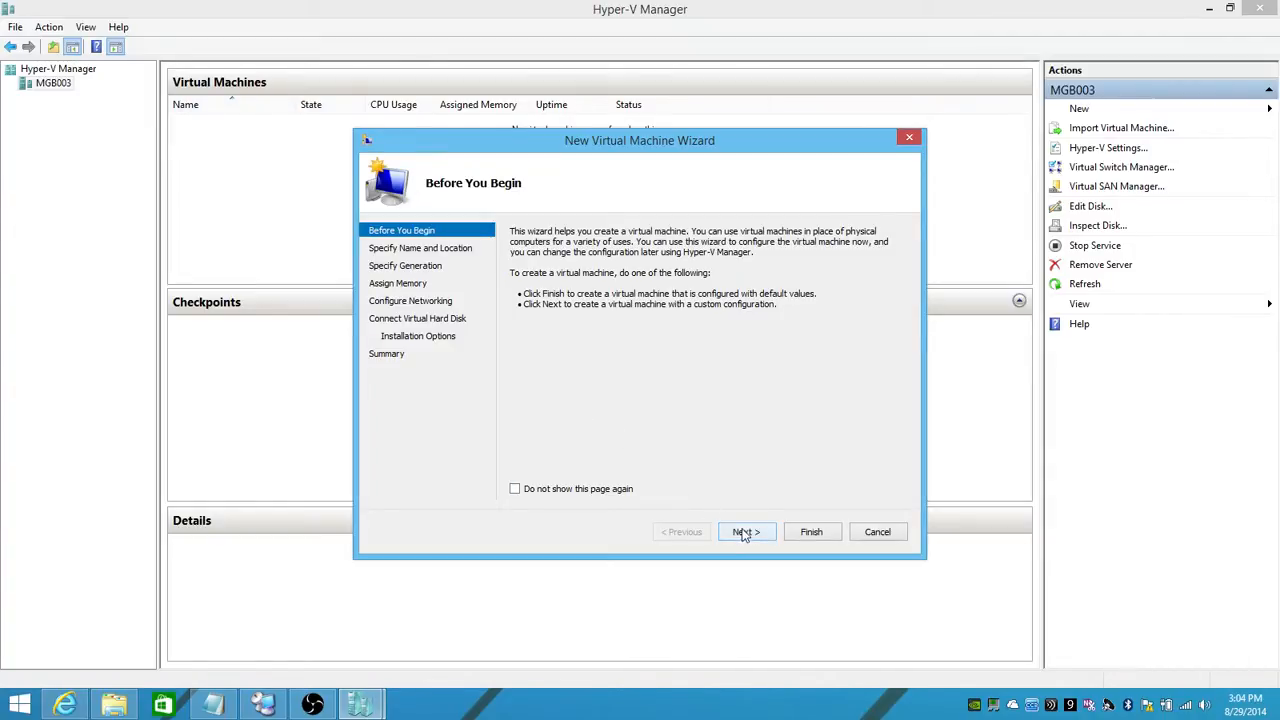
Step: Name the machine GP2015DevPreview and store it in a different location
{"action": "left_click", "coordinate": [744, 532]}
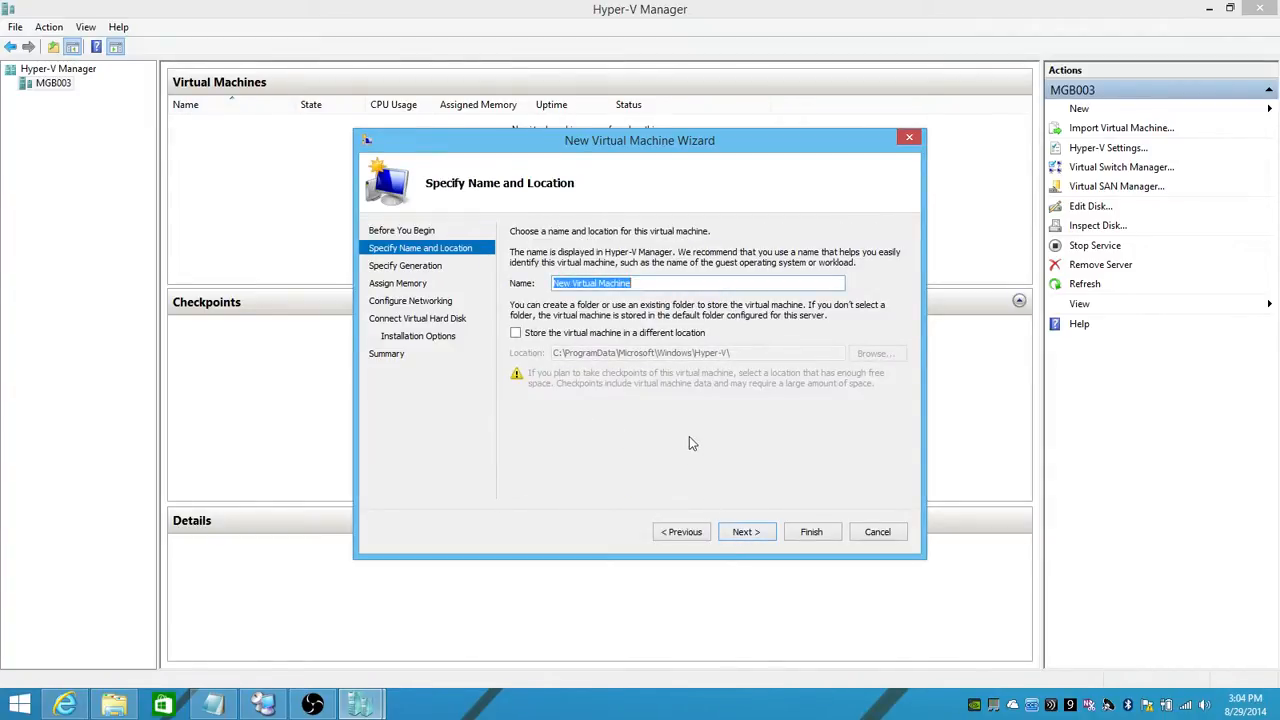
{"action": "type", "text": "GP2015"}
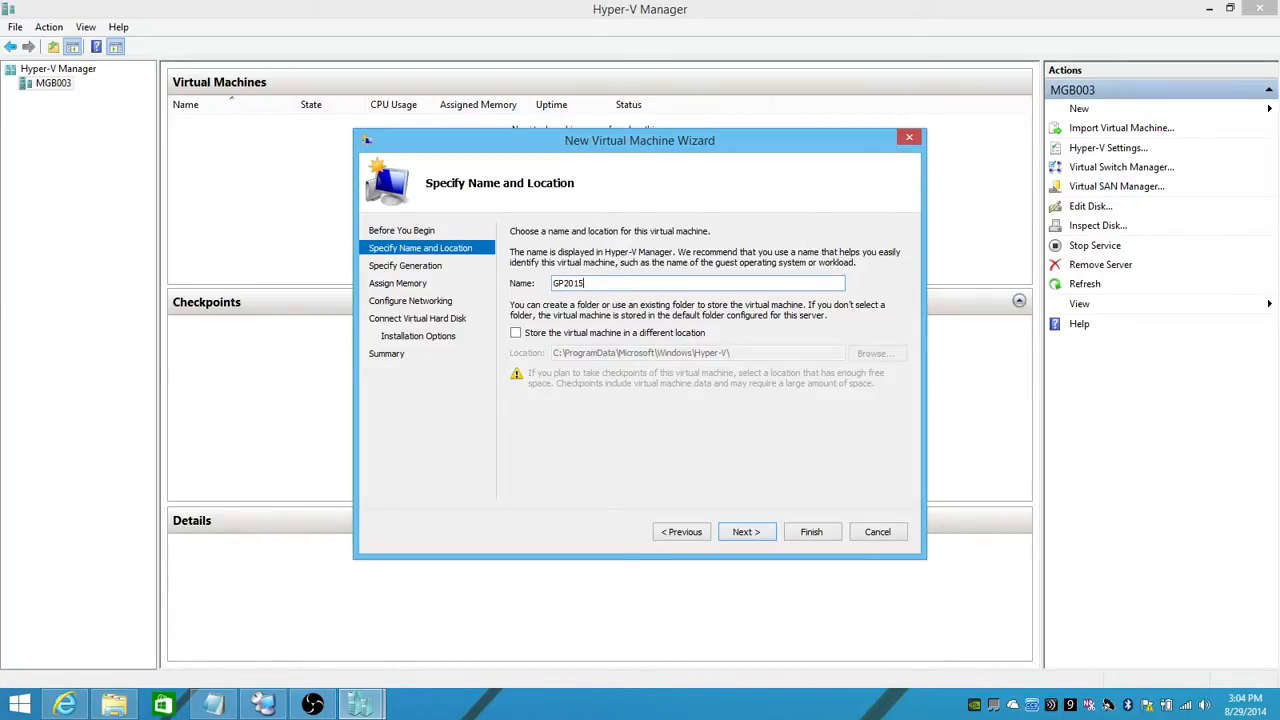
{"action": "type", "text": "DevPrev"}
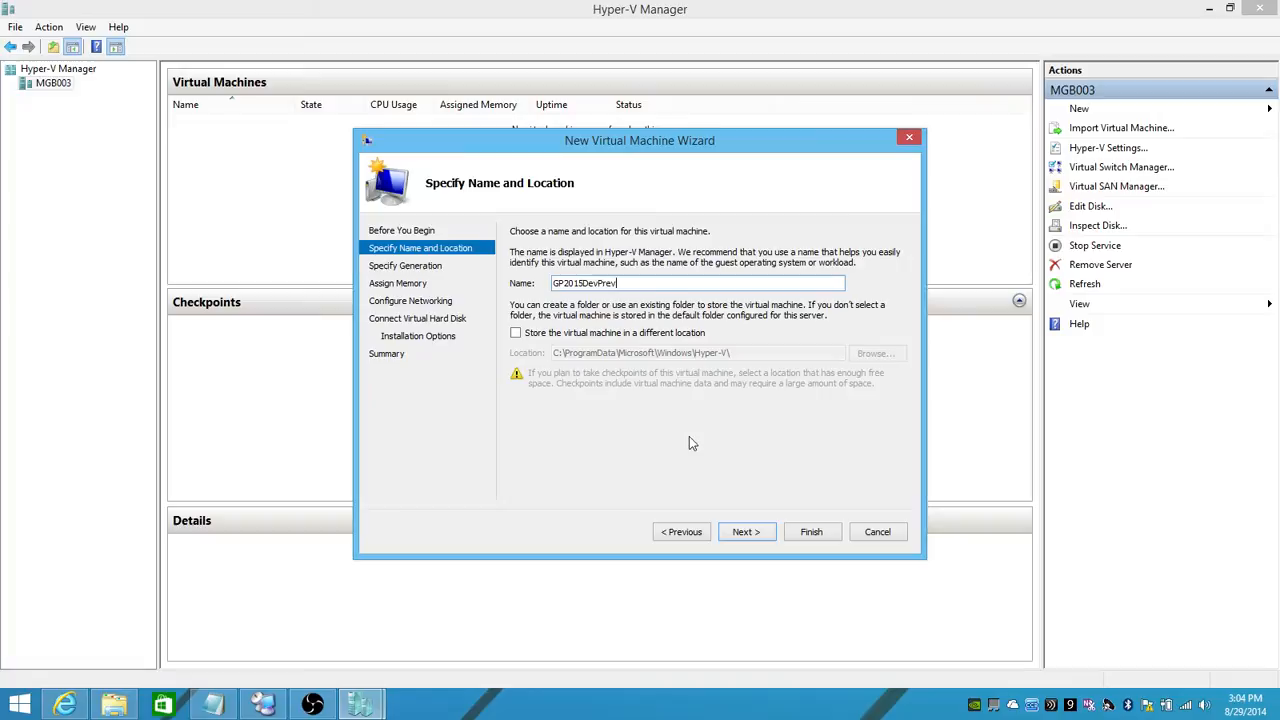
{"action": "type", "text": "ew"}
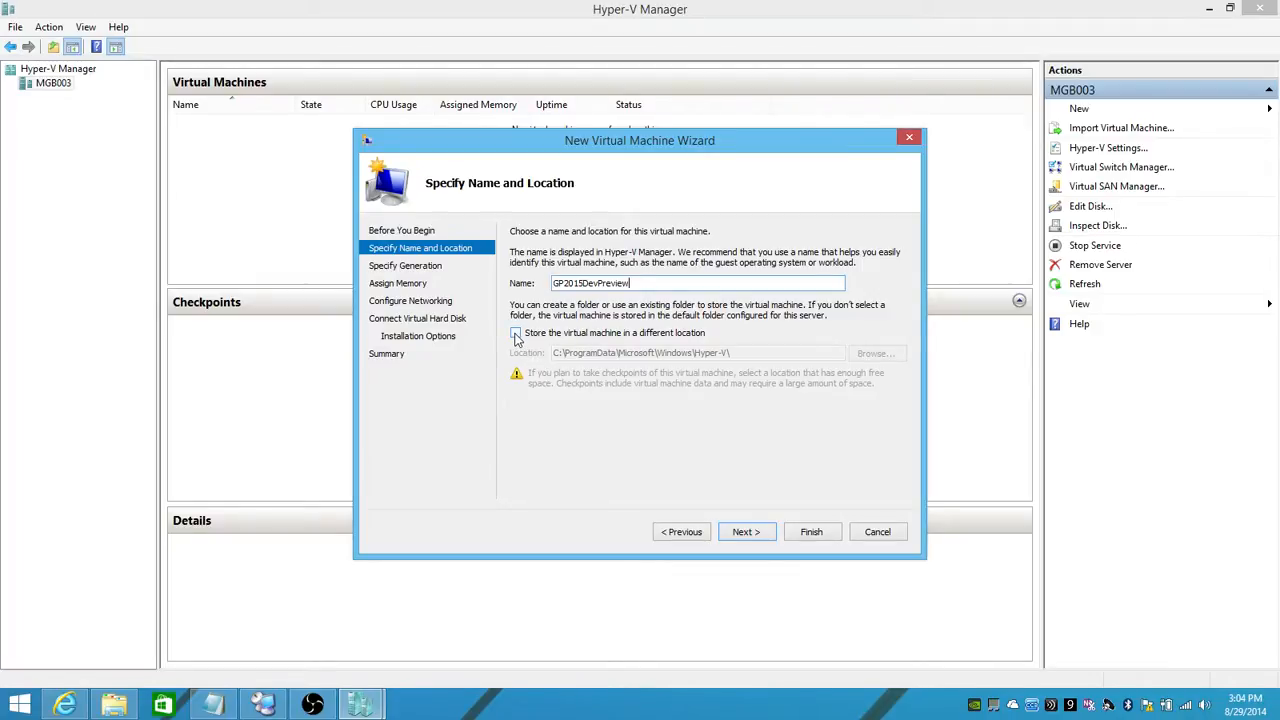
{"action": "left_click", "coordinate": [516, 332]}
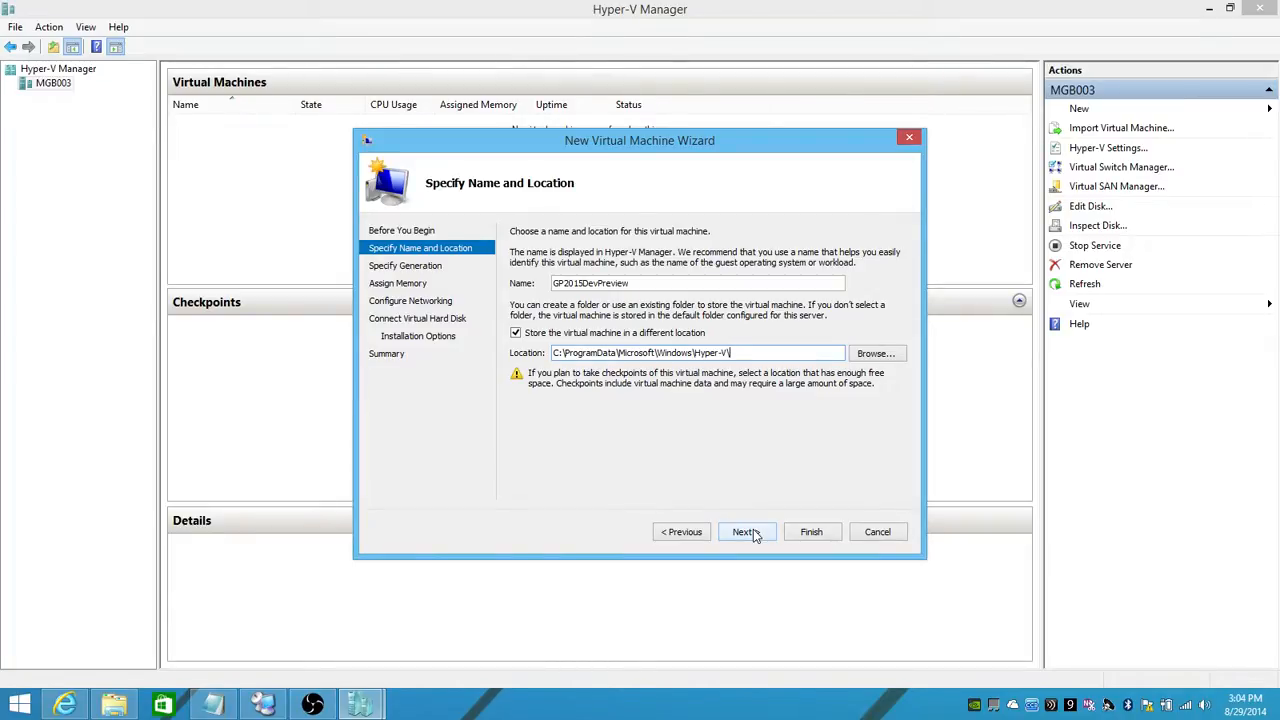
Step: Keep Generation 1 and assign 8192 MB startup memory with dynamic memory enabled
{"action": "left_click", "coordinate": [744, 532]}
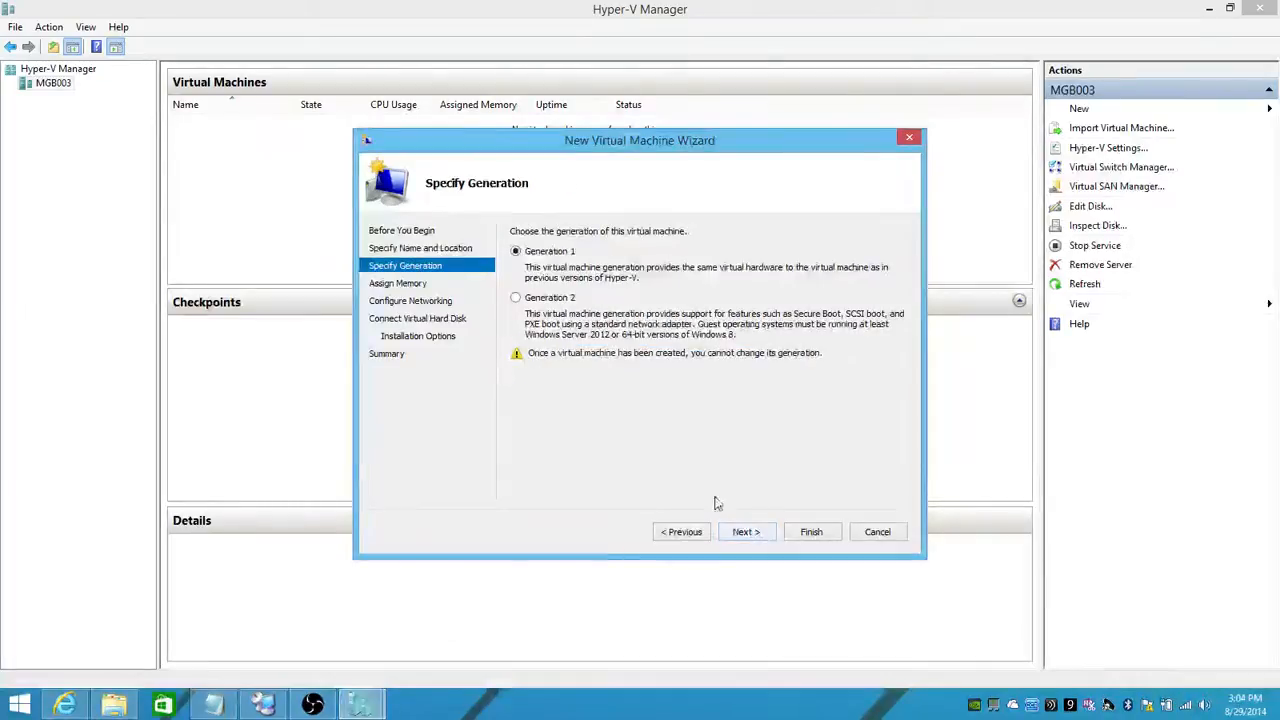
{"action": "mouse_move", "coordinate": [644, 416]}
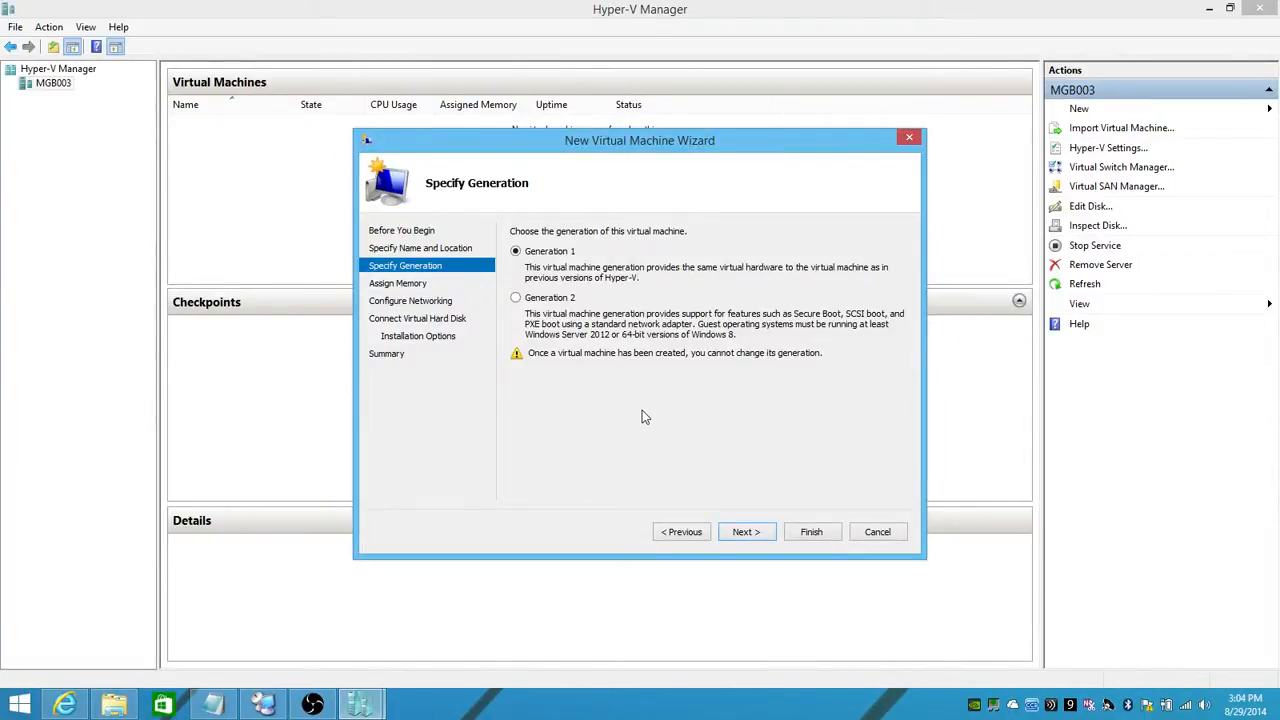
{"action": "mouse_move", "coordinate": [568, 270]}
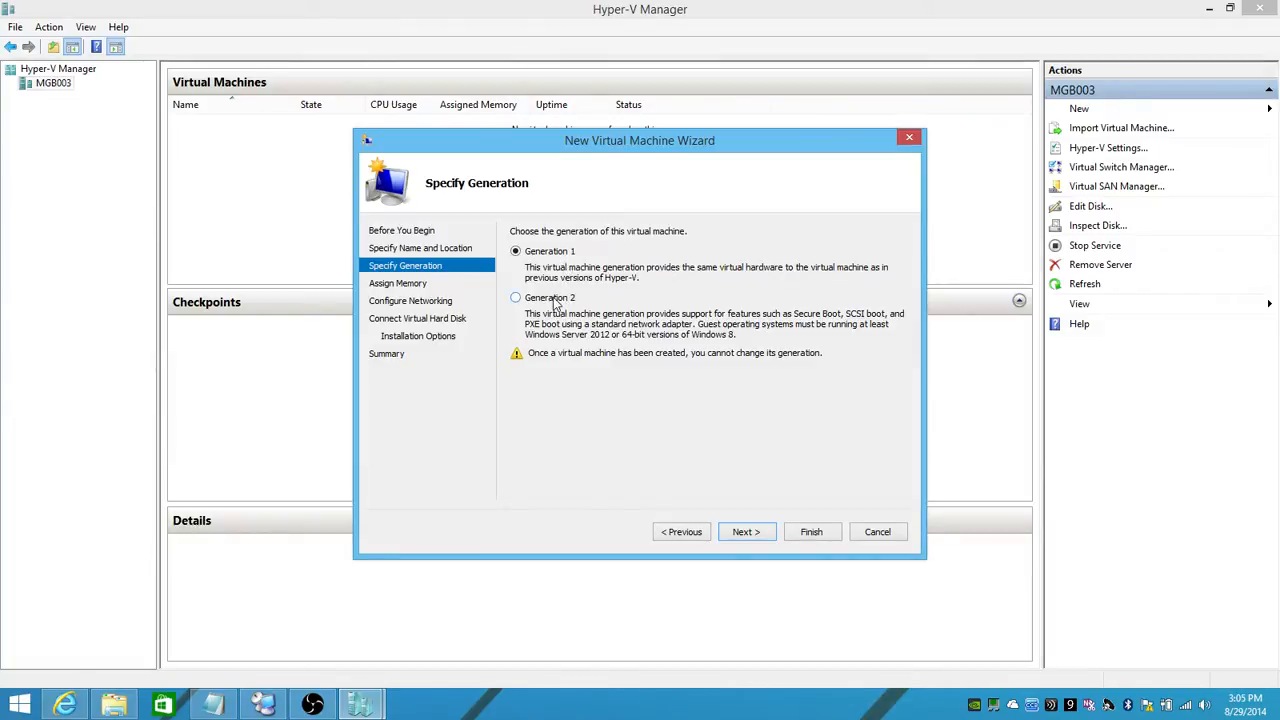
{"action": "mouse_move", "coordinate": [556, 308]}
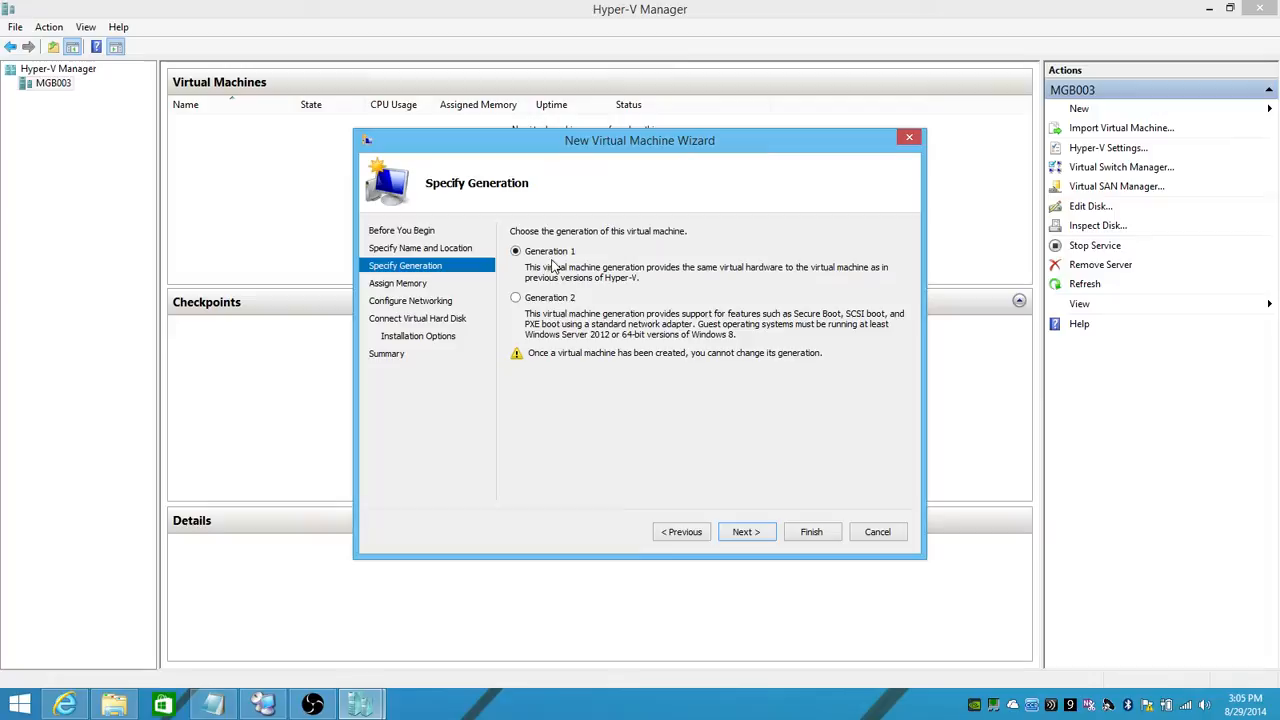
{"action": "left_click", "coordinate": [744, 532]}
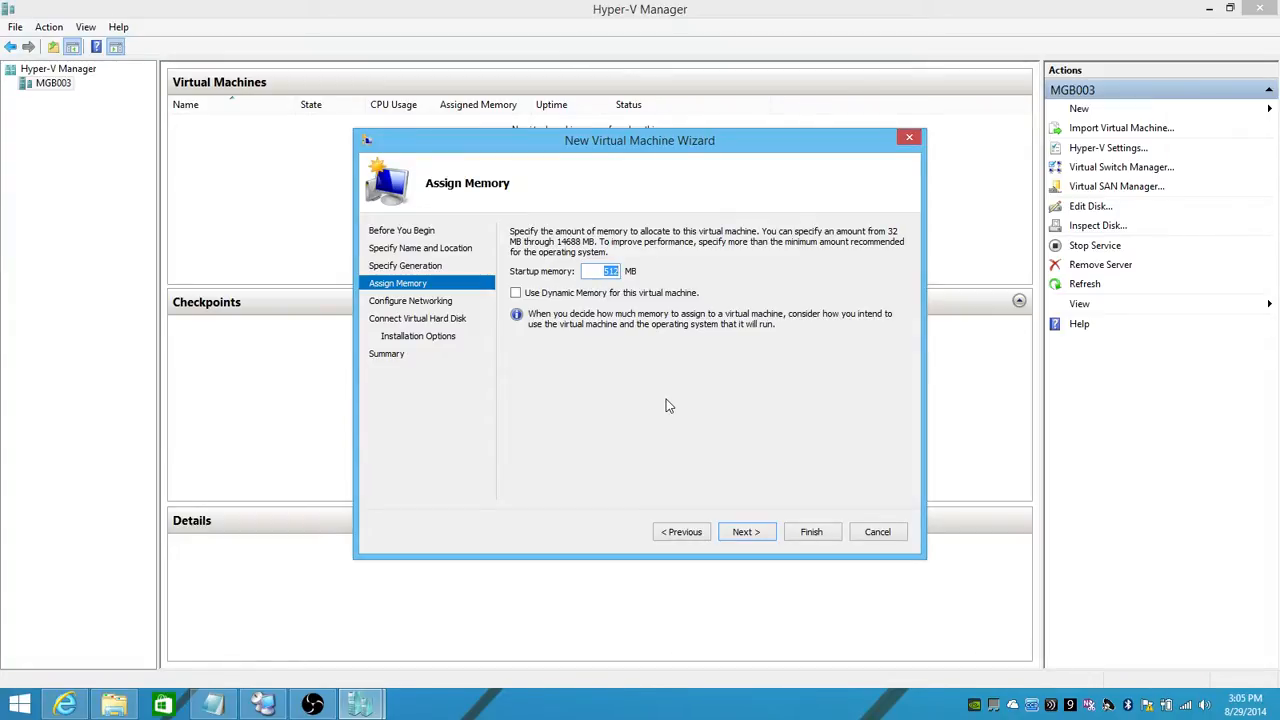
{"action": "type", "text": "81"}
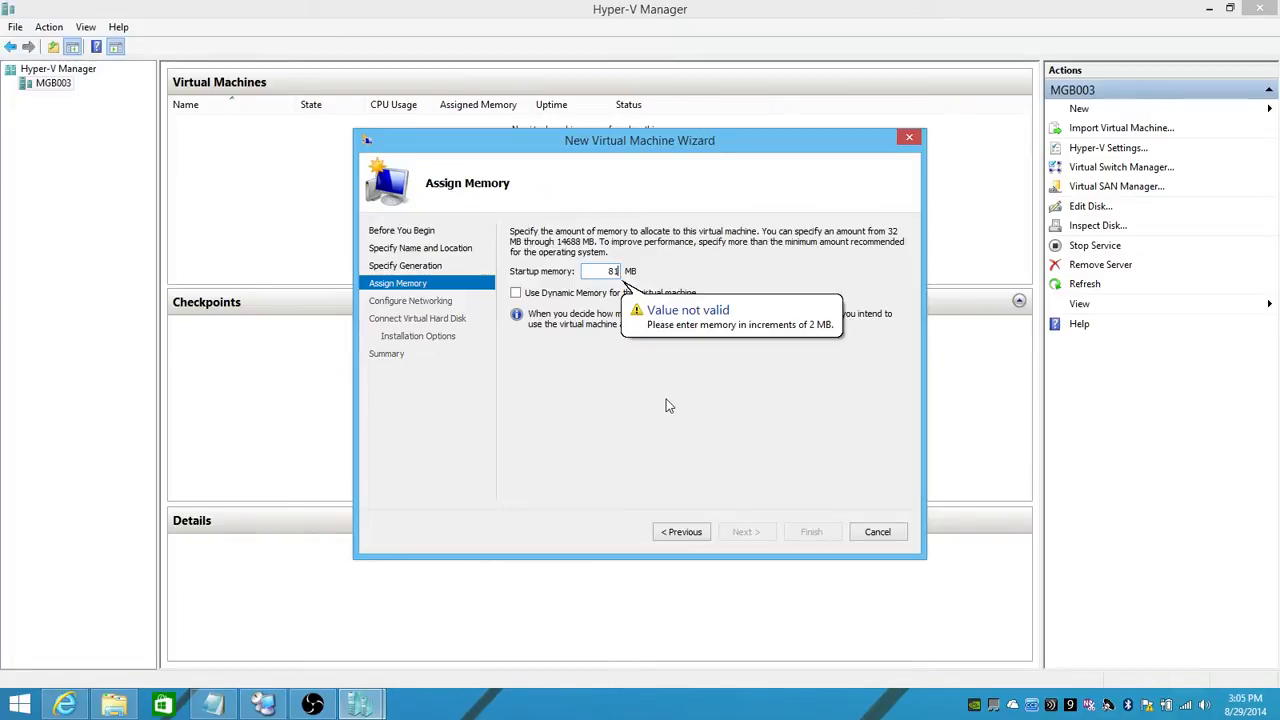
{"action": "type", "text": "8192"}
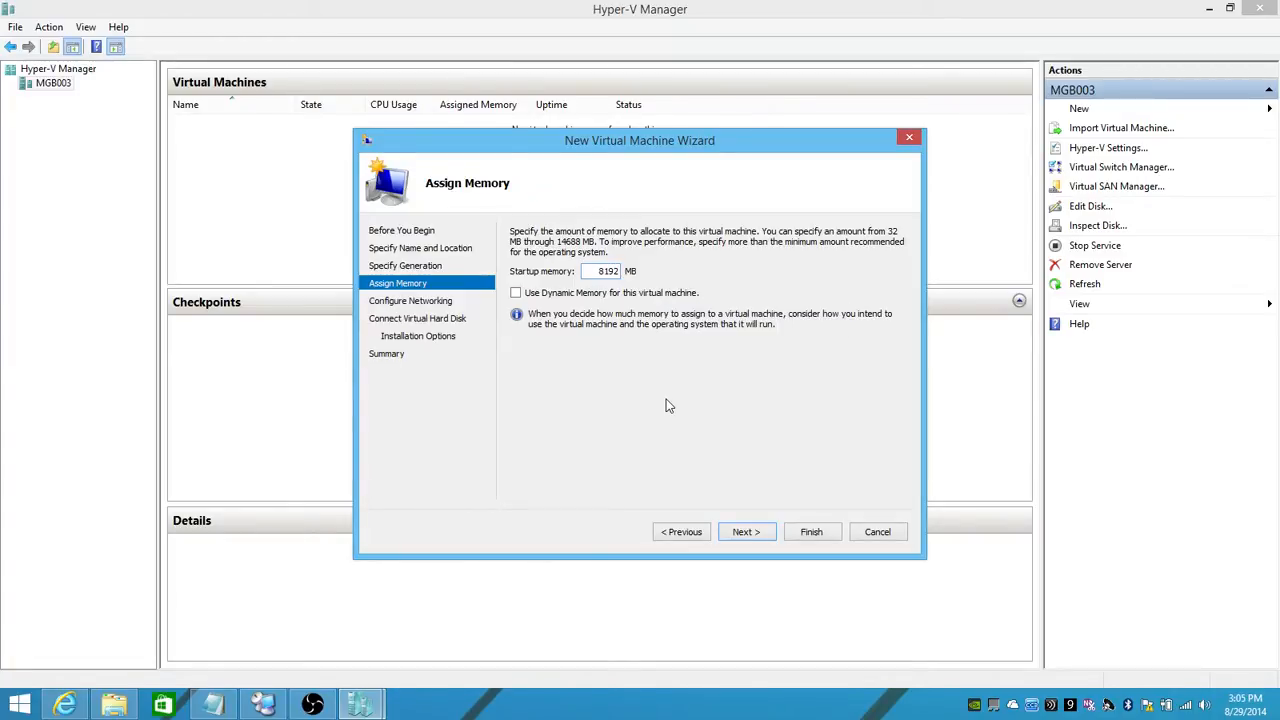
{"action": "mouse_move", "coordinate": [664, 404]}
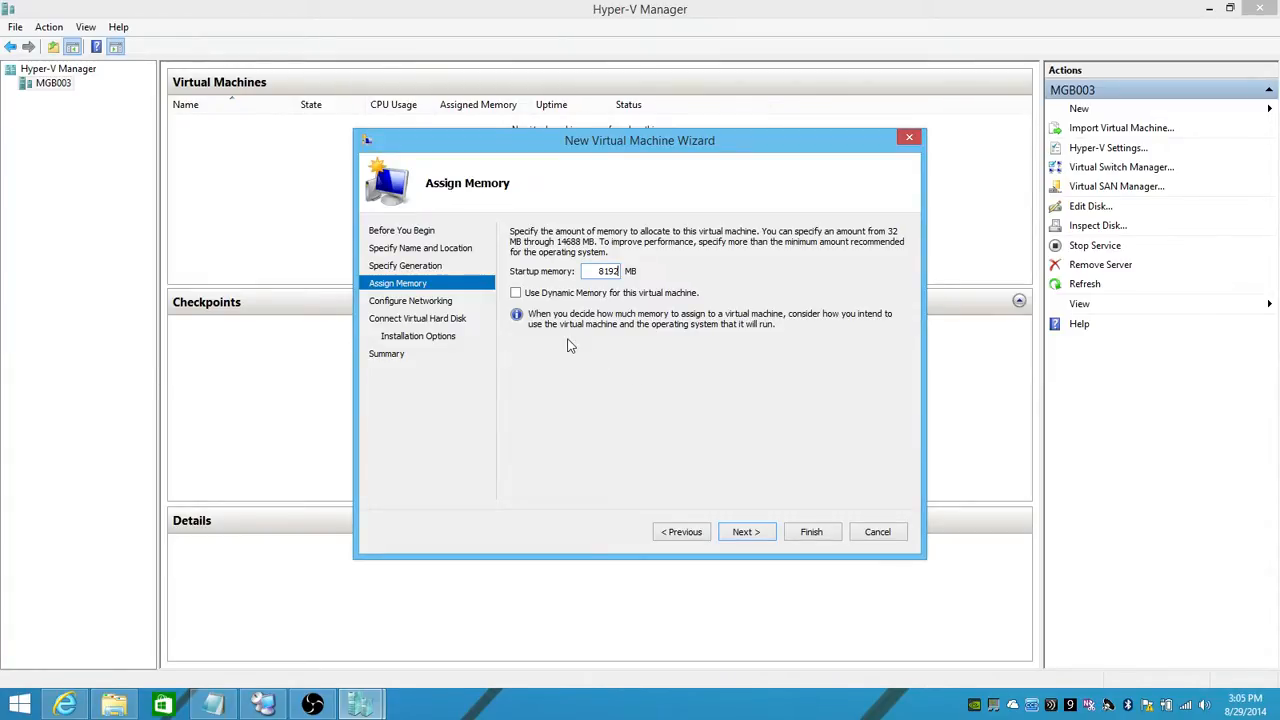
{"action": "left_click", "coordinate": [516, 292]}
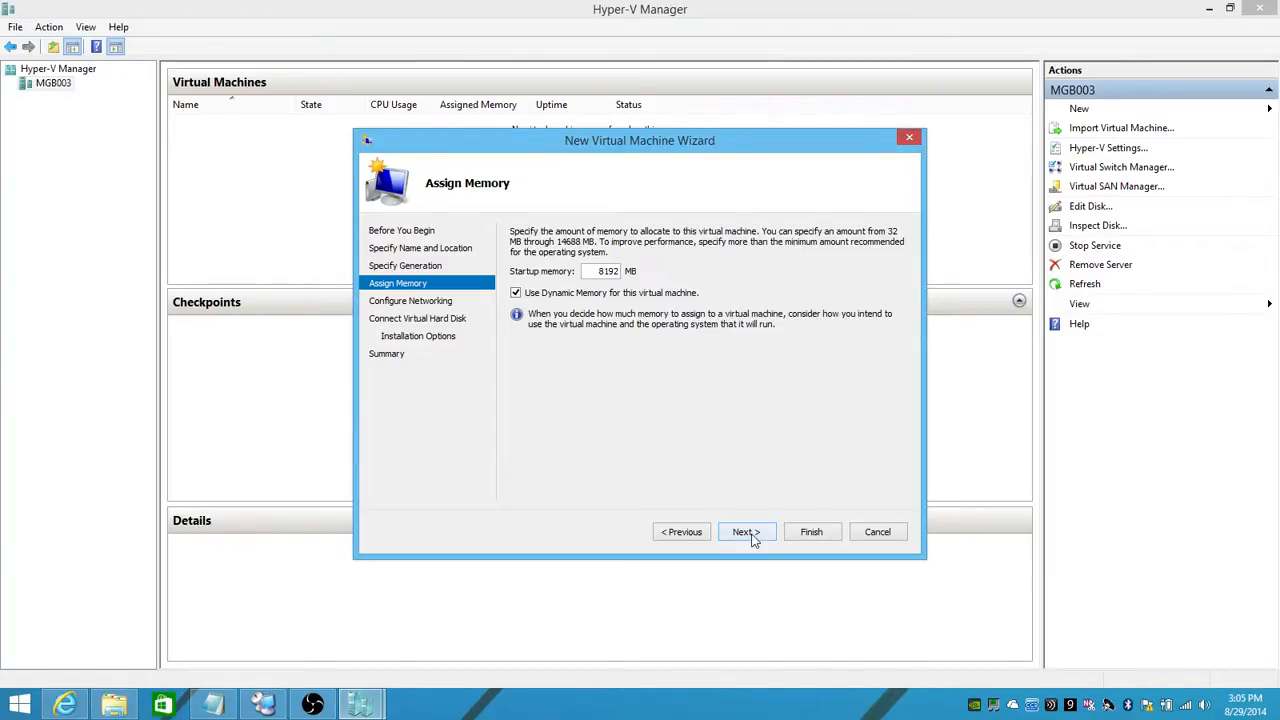
{"action": "left_click", "coordinate": [744, 532]}
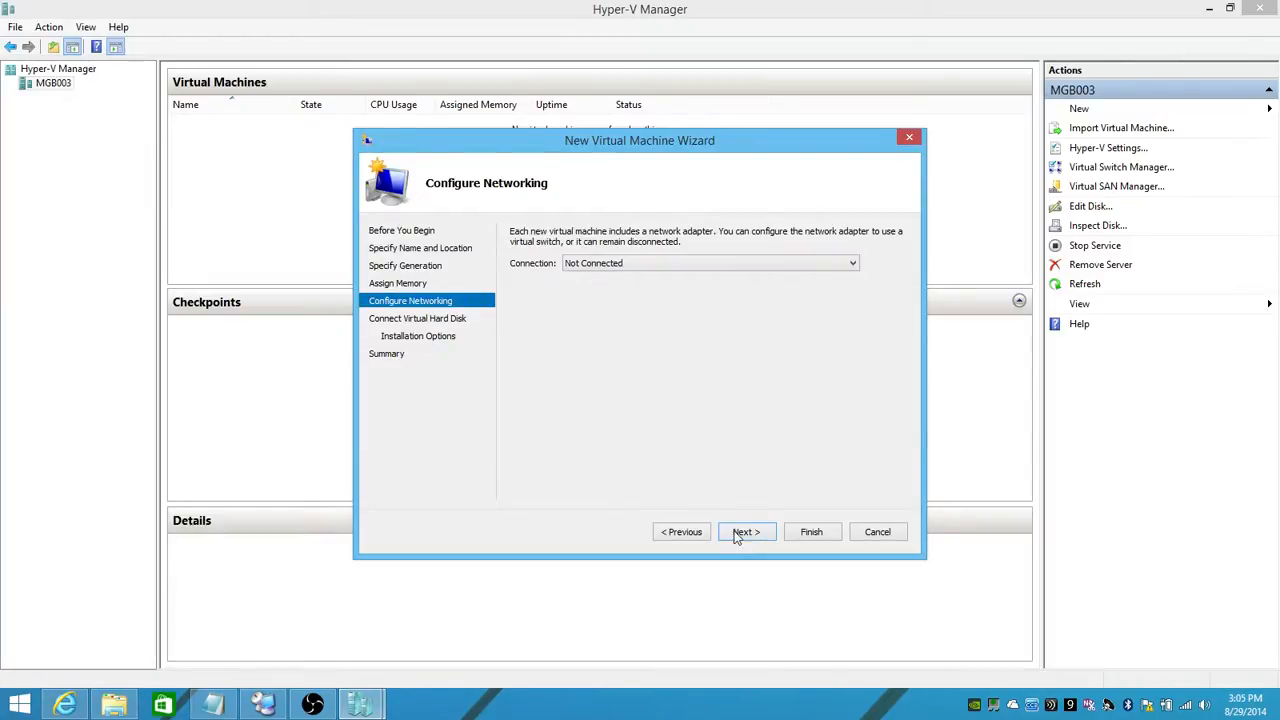
Step: Choose to use an existing virtual hard disk and browse for the disk file
{"action": "left_click", "coordinate": [744, 532]}
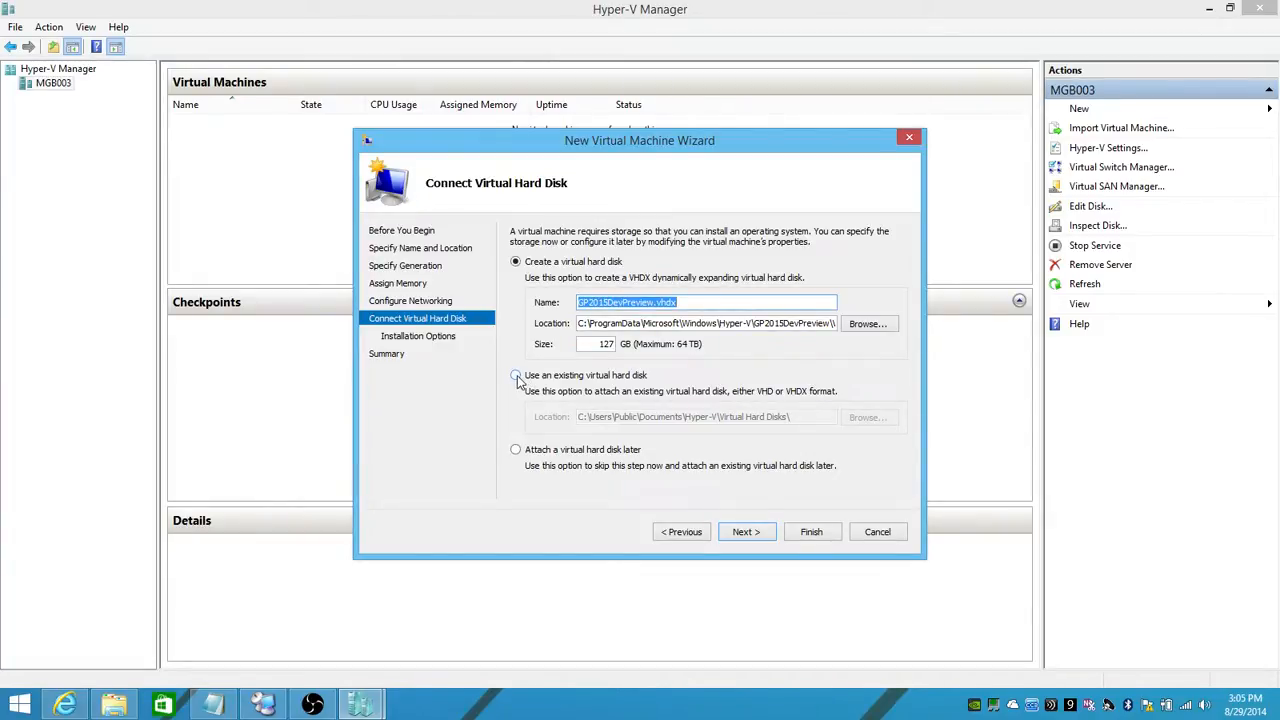
{"action": "left_click", "coordinate": [516, 376]}
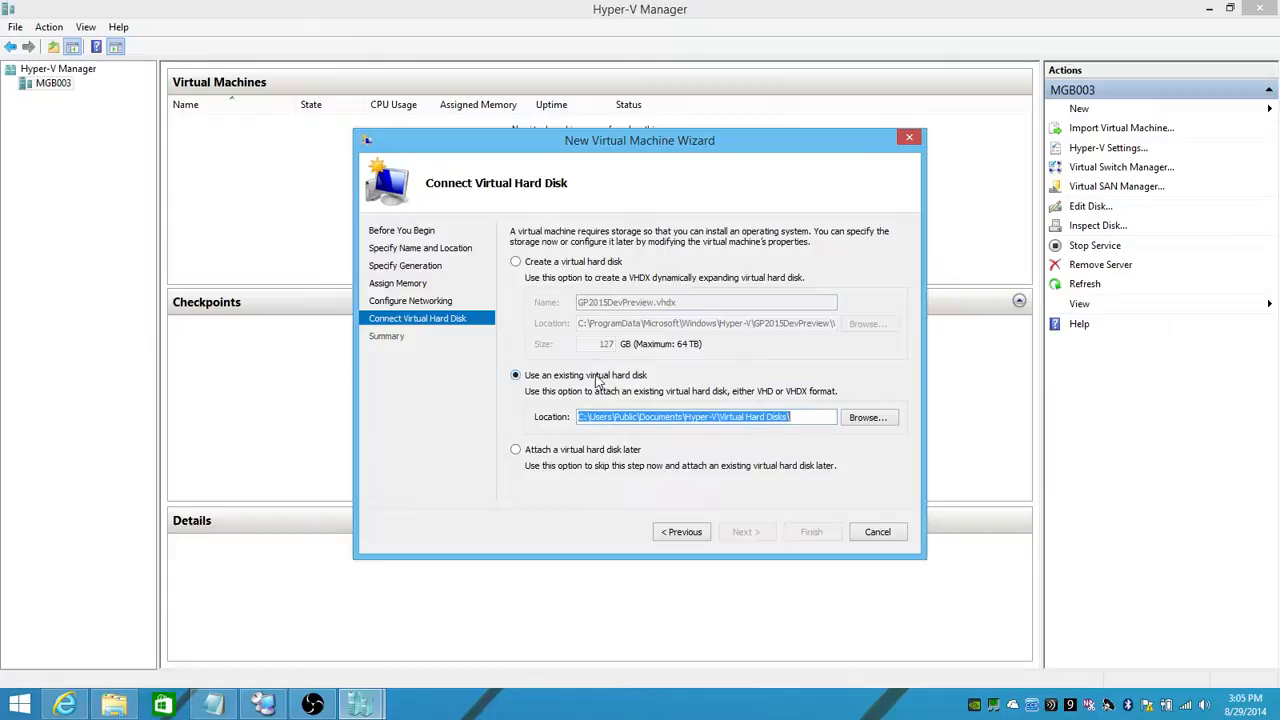
{"action": "left_click", "coordinate": [866, 418]}
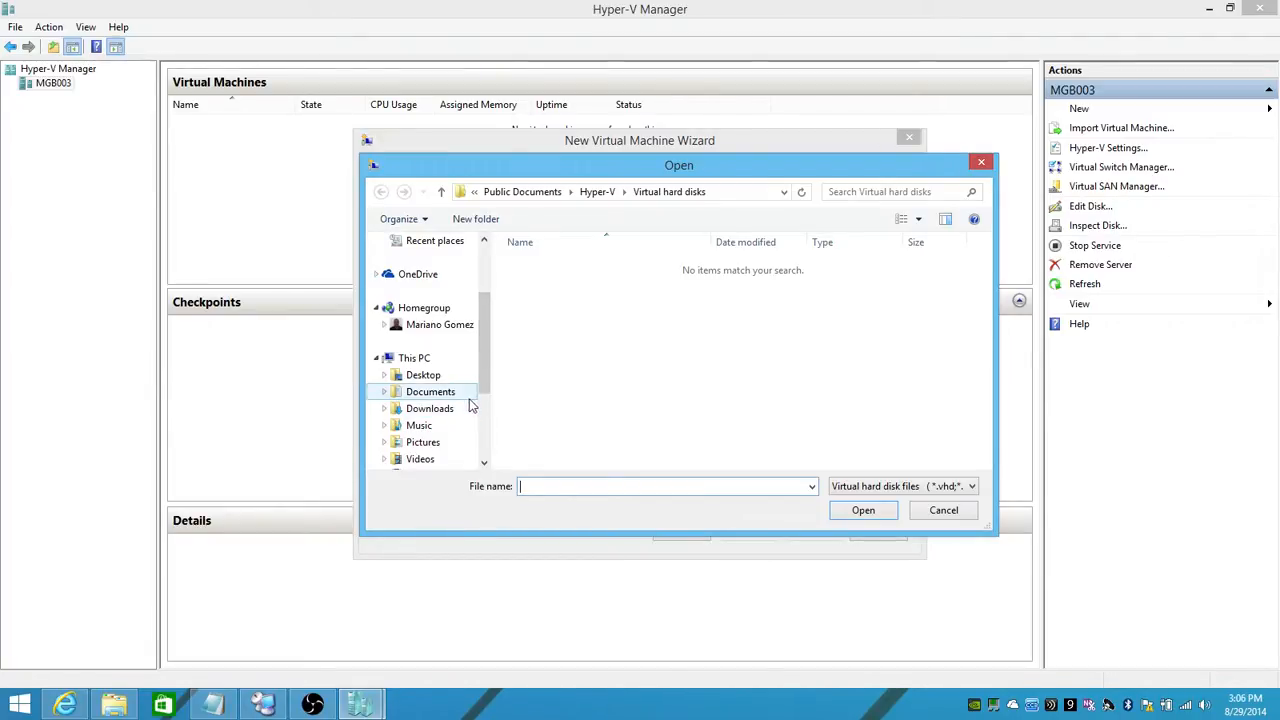
{"action": "left_click", "coordinate": [430, 390]}
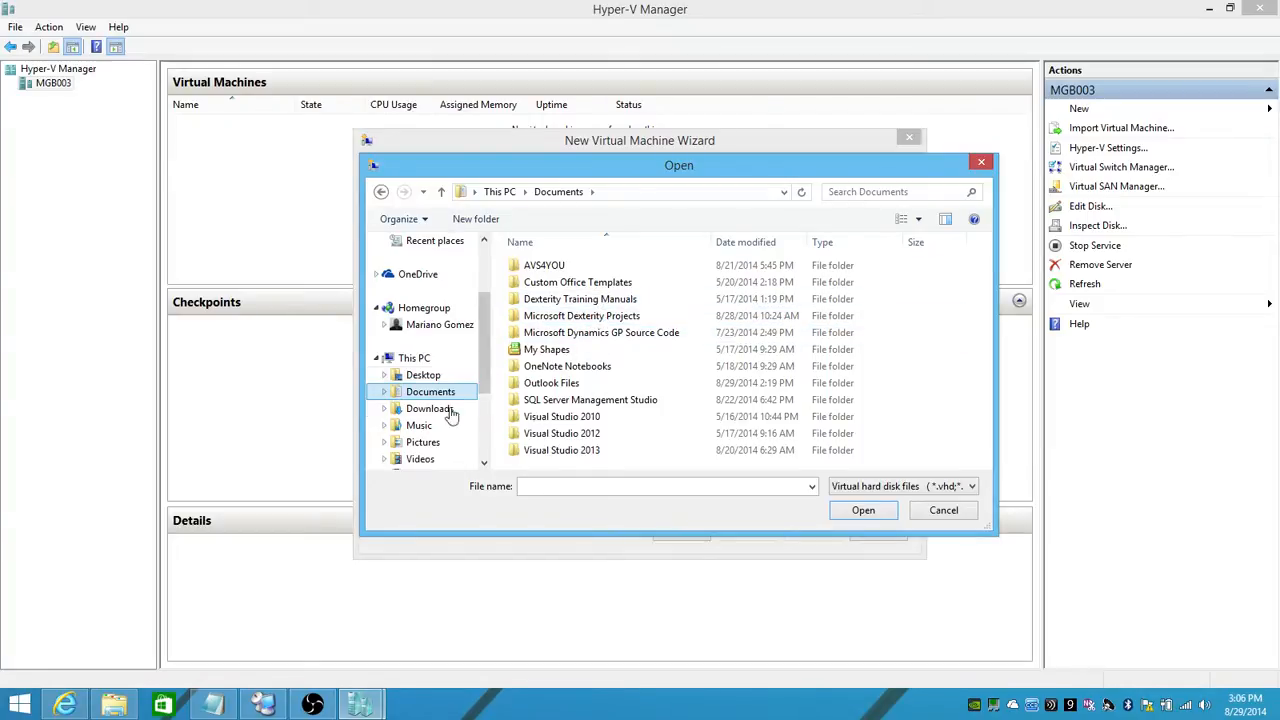
Step: Select Dynamics_GPServiceSVDrop_Aug132014 - Copy.vhd from the developer preview download folder
{"action": "double_click", "coordinate": [428, 408]}
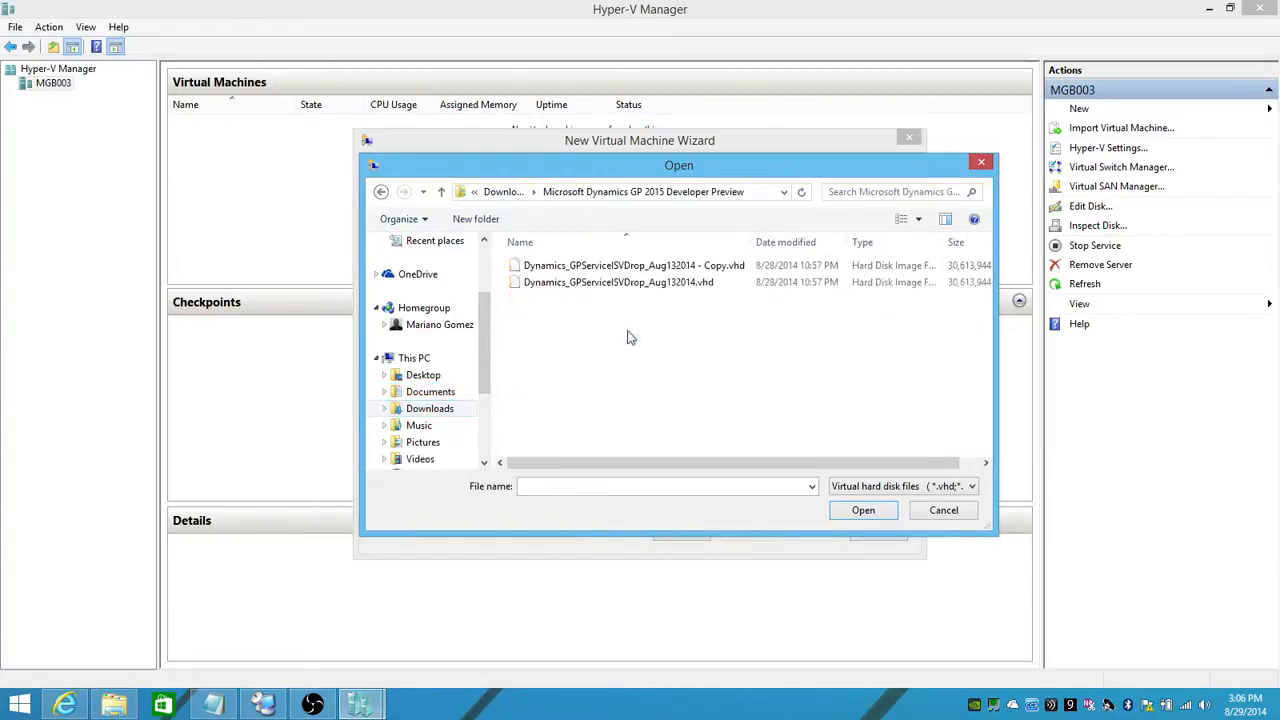
{"action": "left_click", "coordinate": [632, 264]}
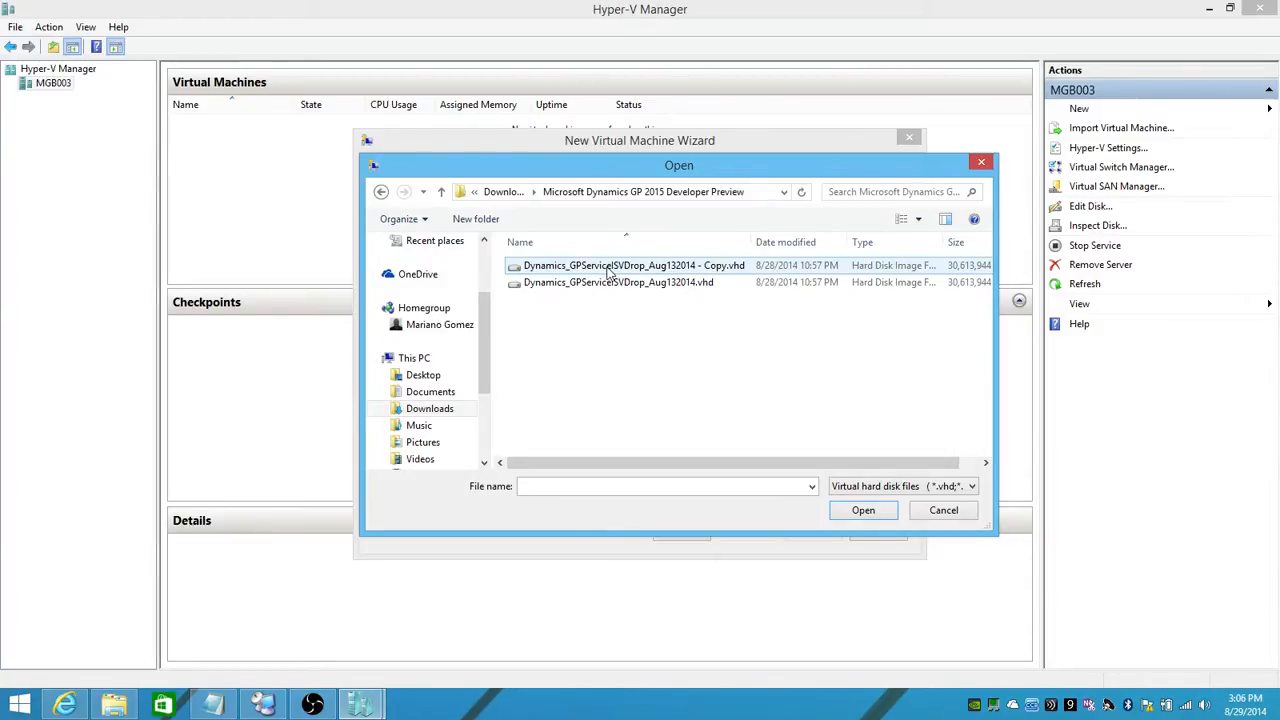
{"action": "left_click", "coordinate": [634, 264]}
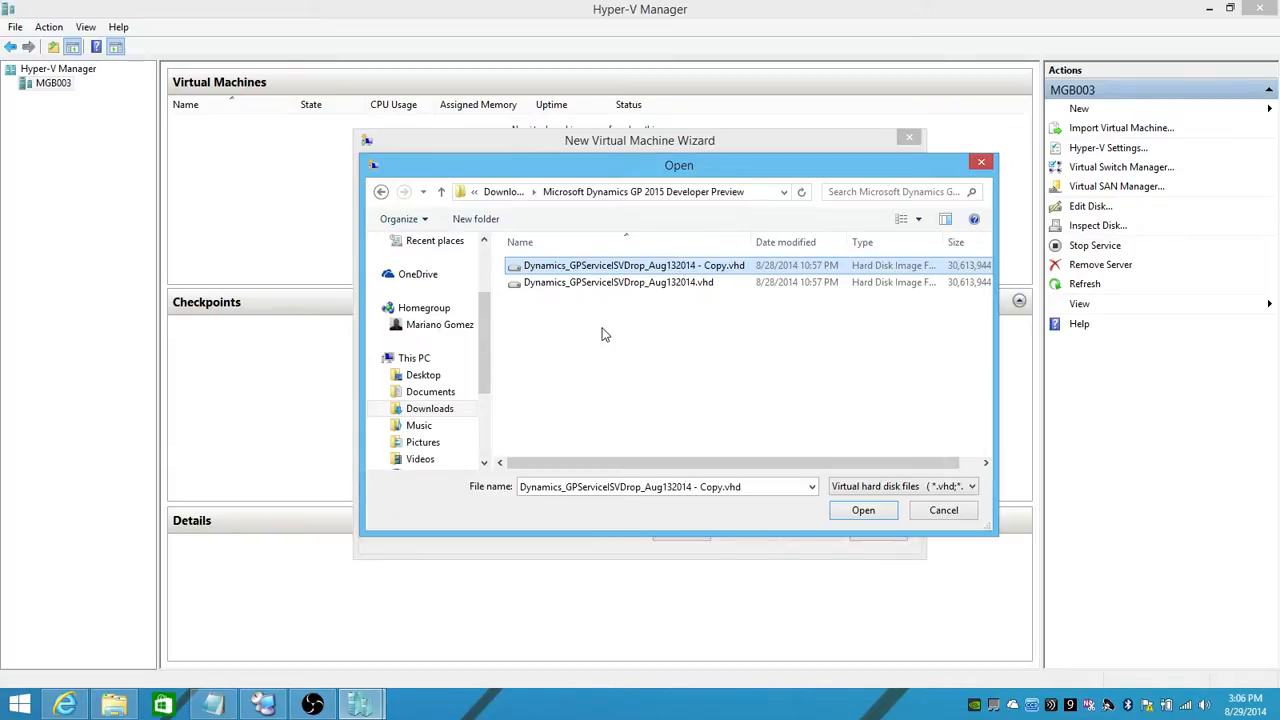
{"action": "mouse_move", "coordinate": [850, 530]}
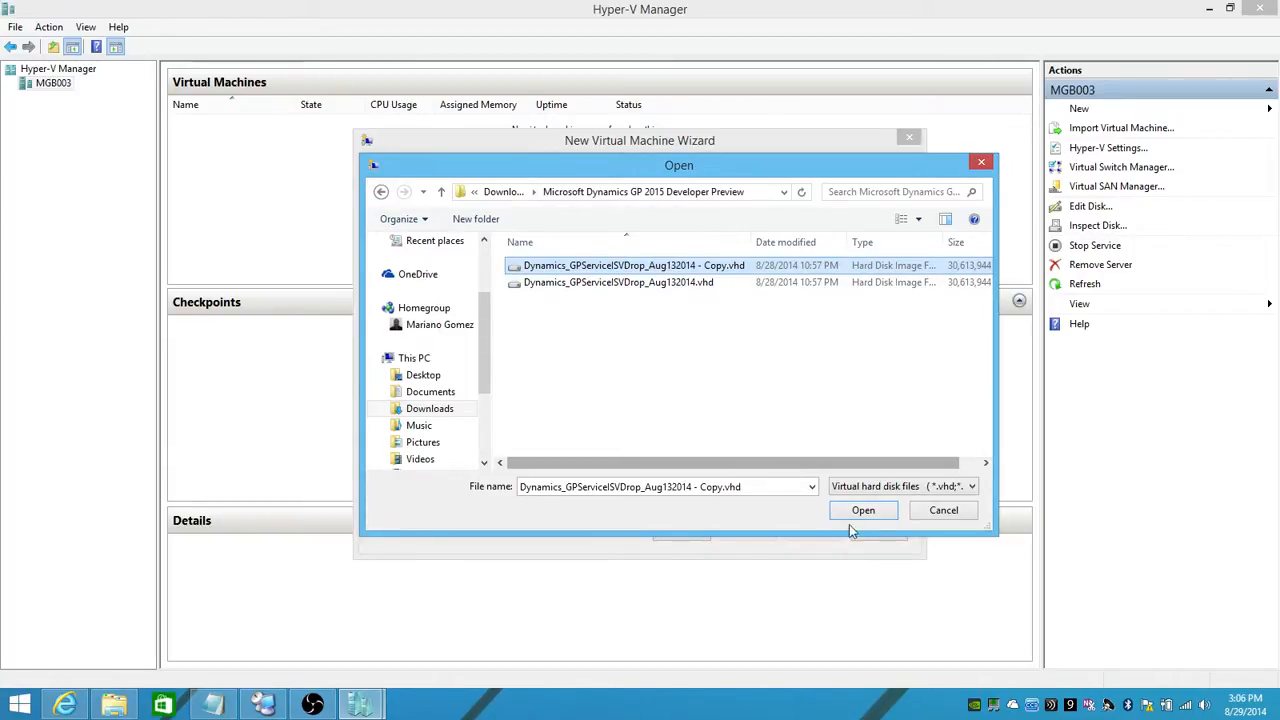
{"action": "left_click", "coordinate": [862, 510]}
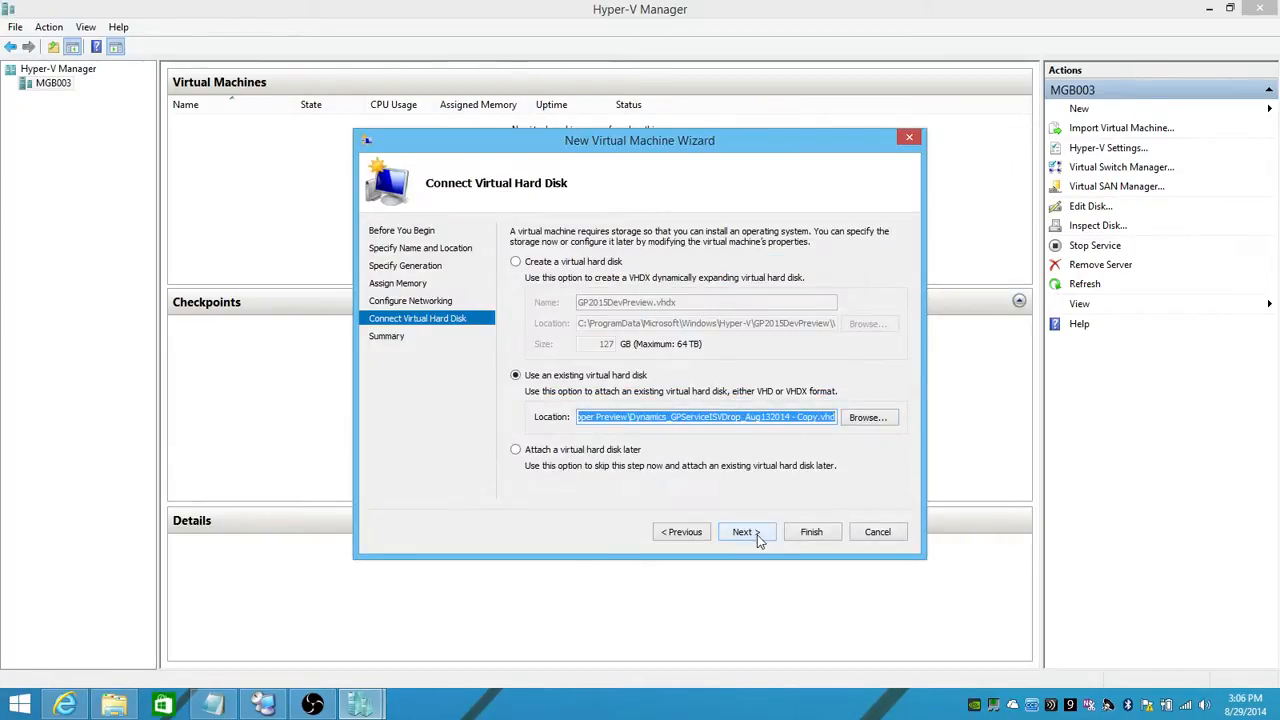
Step: Finish the wizard so GP2015DevPreview appears in the machine list, then bring up its actions
{"action": "left_click", "coordinate": [744, 532]}
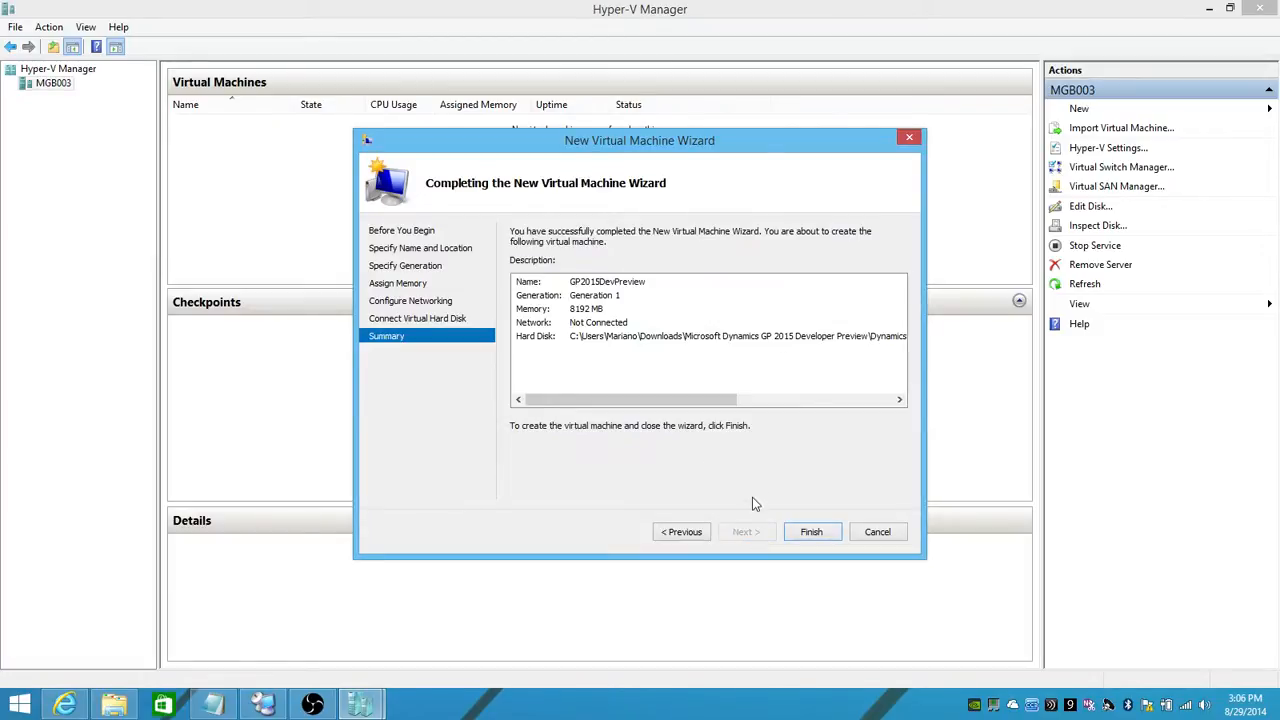
{"action": "mouse_move", "coordinate": [740, 480]}
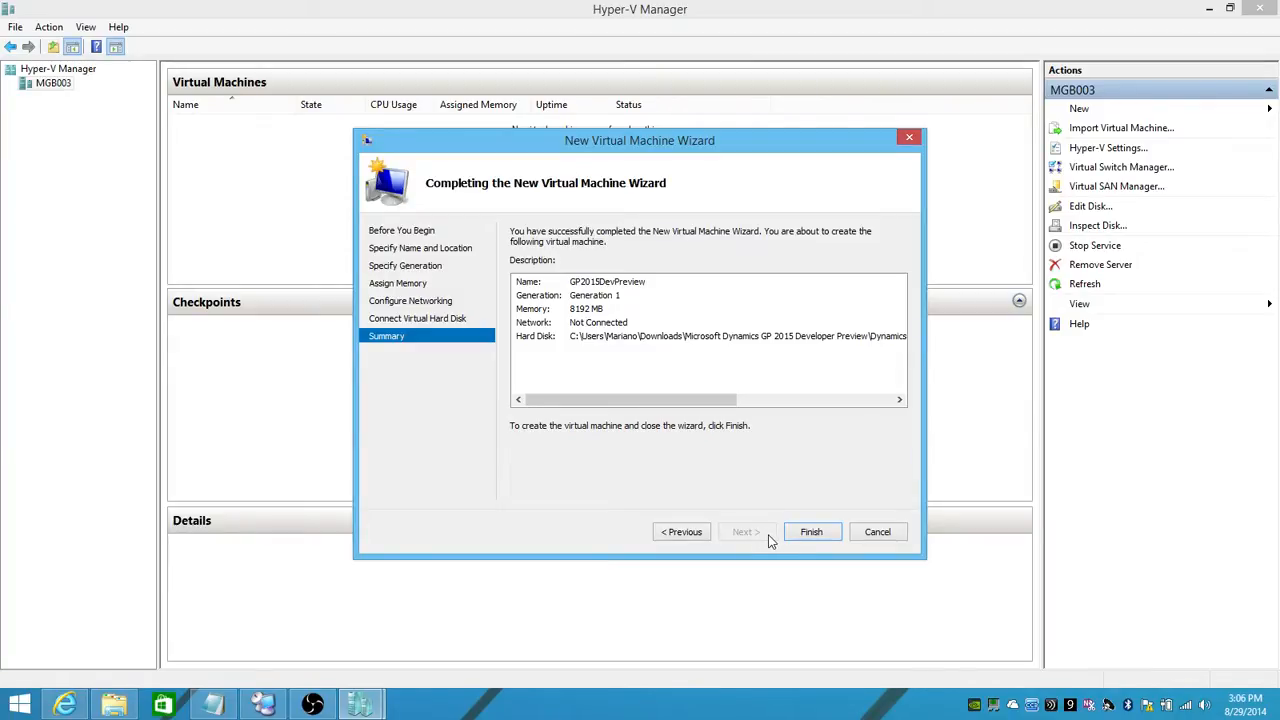
{"action": "left_click", "coordinate": [812, 532]}
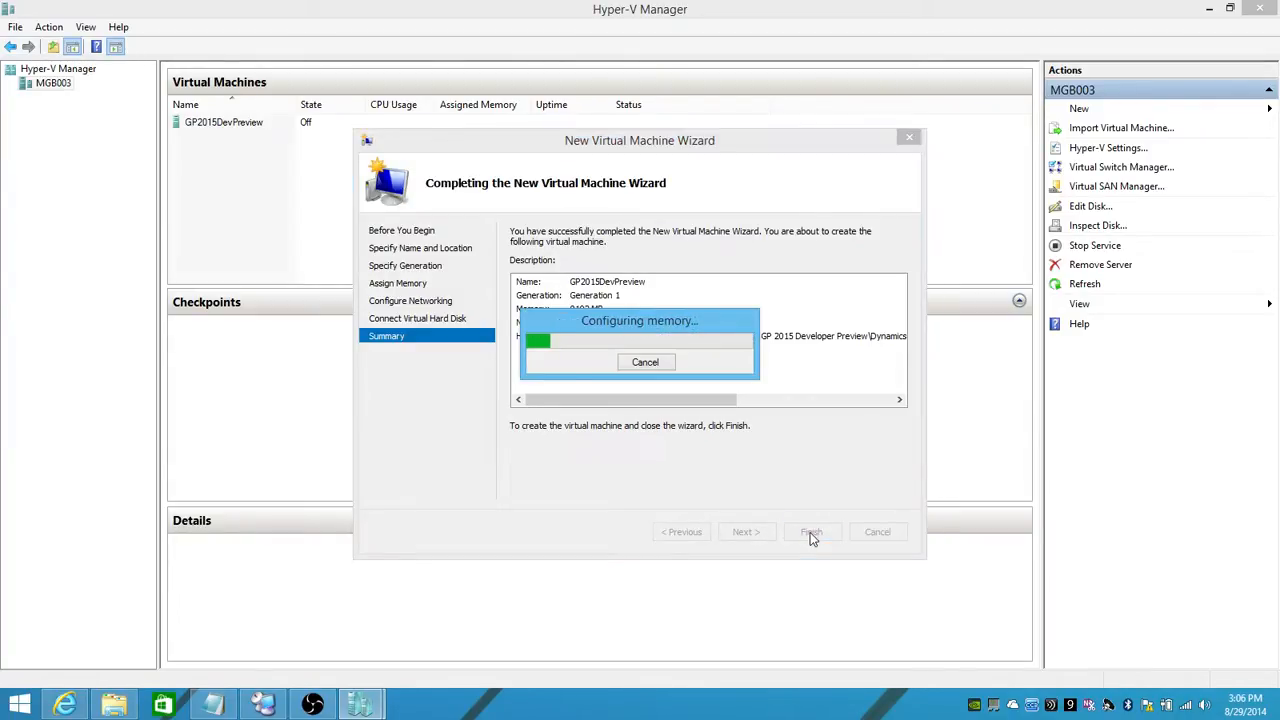
{"action": "left_click", "coordinate": [812, 532]}
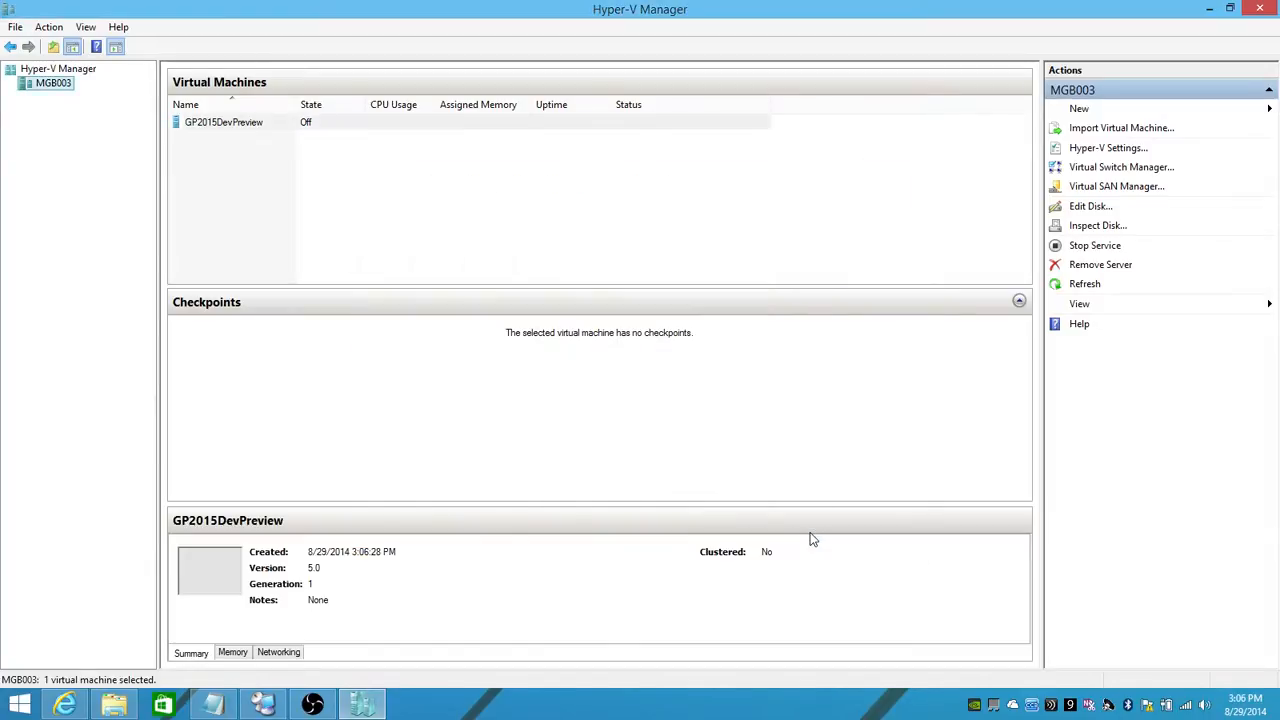
{"action": "left_click", "coordinate": [224, 122]}
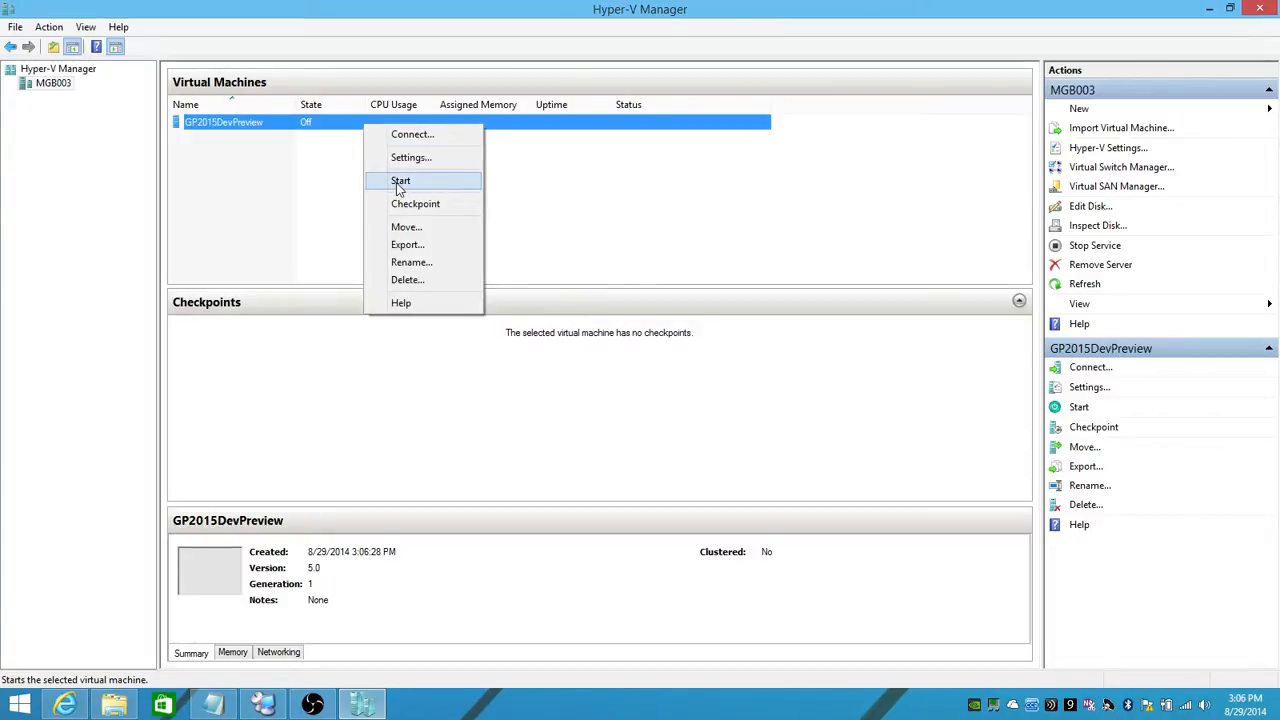
Step: Start the GP2015DevPreview virtual machine
{"action": "left_click", "coordinate": [400, 180]}
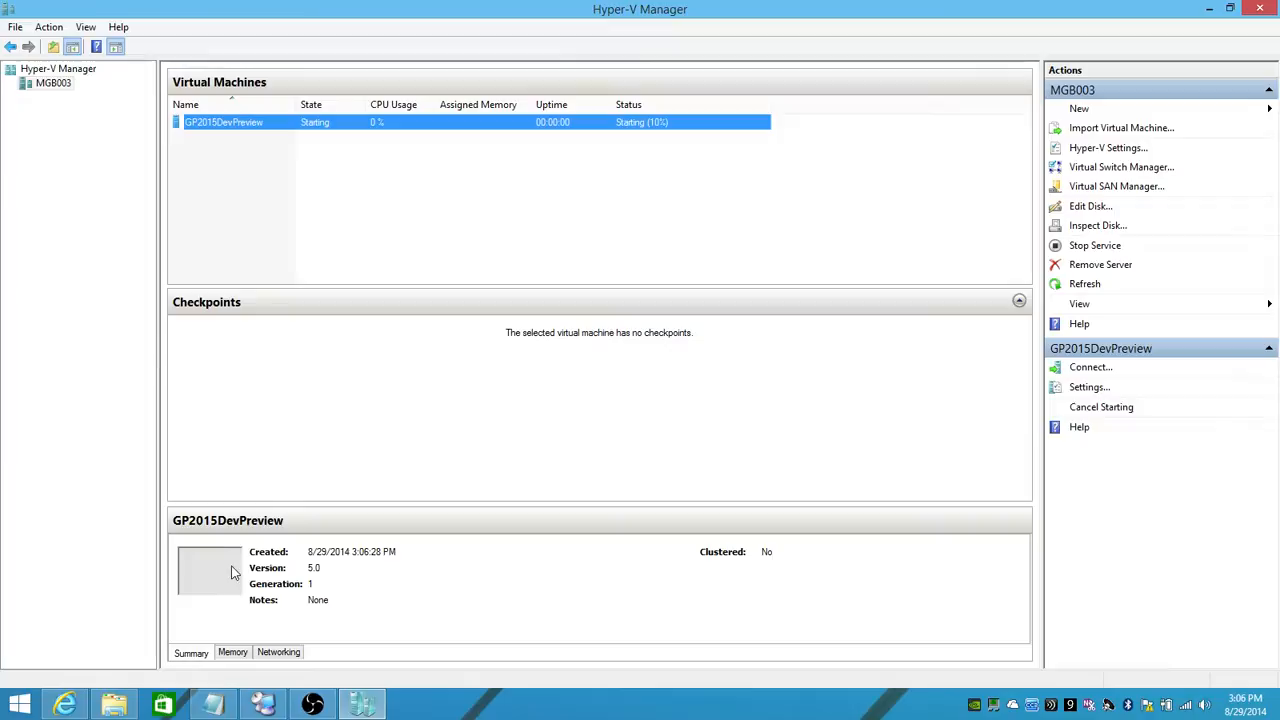
{"action": "mouse_move", "coordinate": [220, 580]}
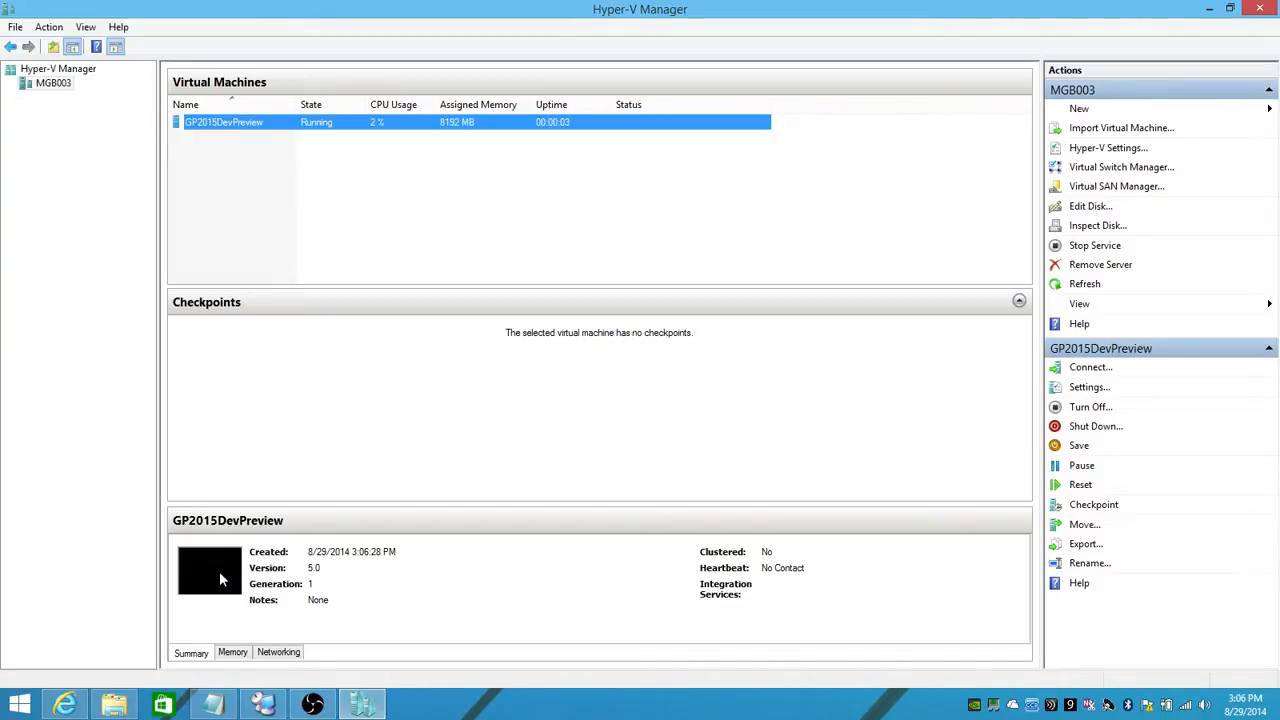
{"action": "mouse_move", "coordinate": [324, 128]}
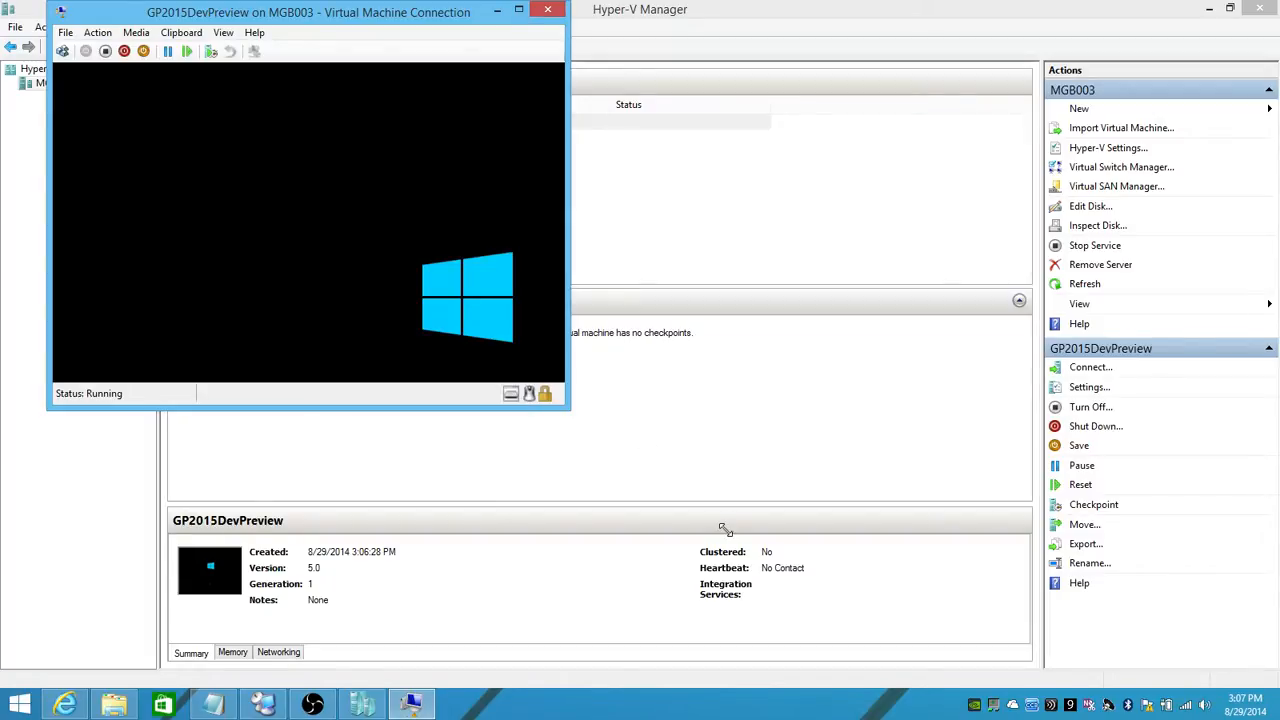
Step: Connect to the GP2015DevPreview console and open the blog's SBA_Preview_Read_Me.txt readme
{"action": "left_click_drag", "start_coordinate": [308, 12], "coordinate": [508, 60]}
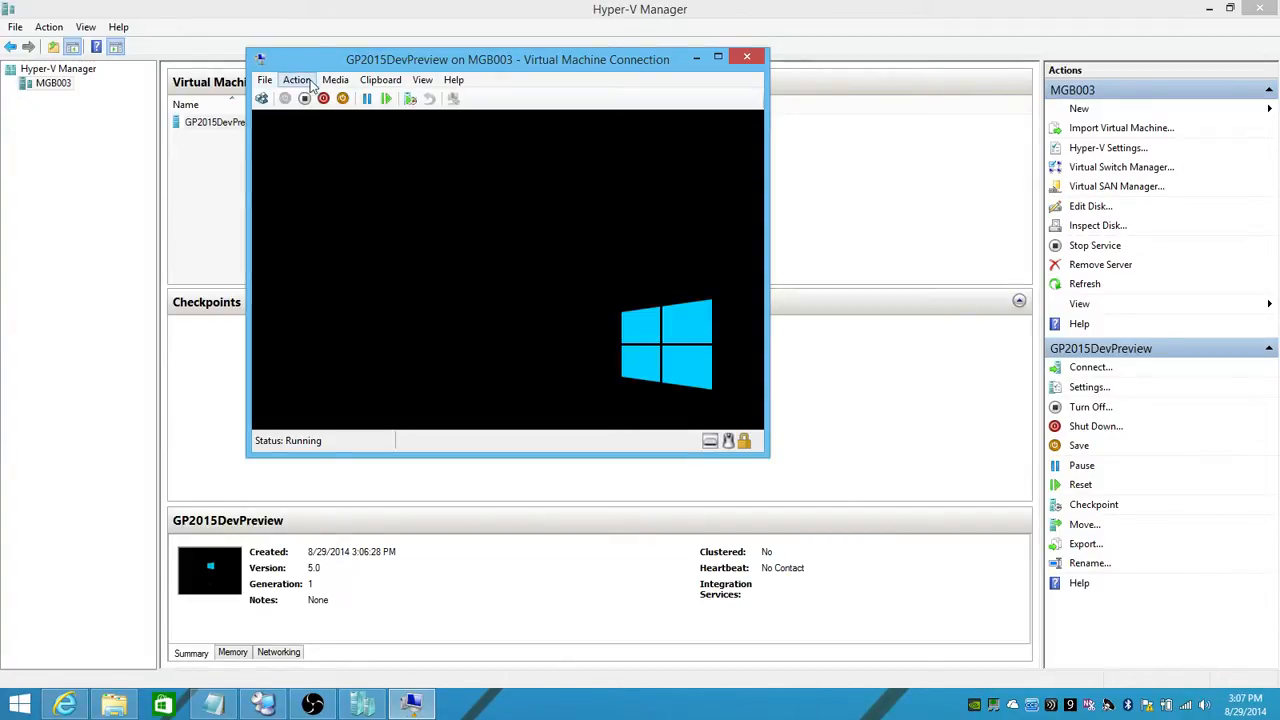
{"action": "left_click", "coordinate": [422, 80]}
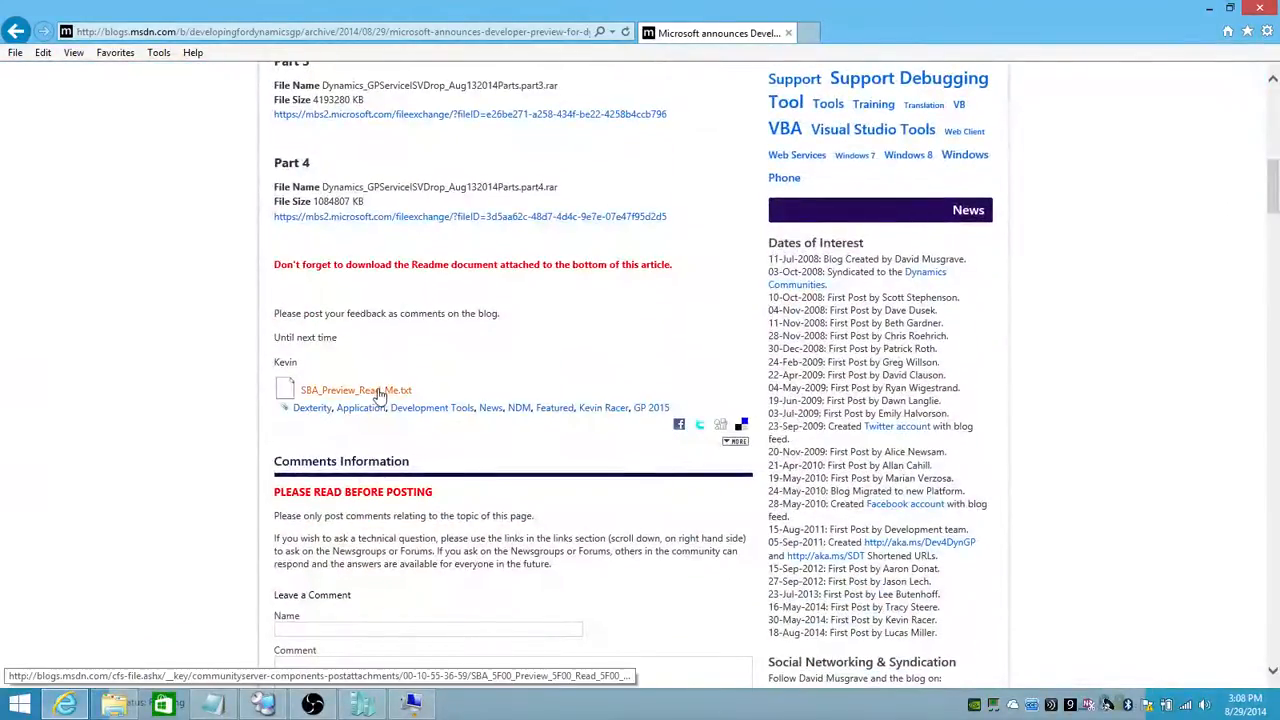
{"action": "left_click", "coordinate": [356, 390]}
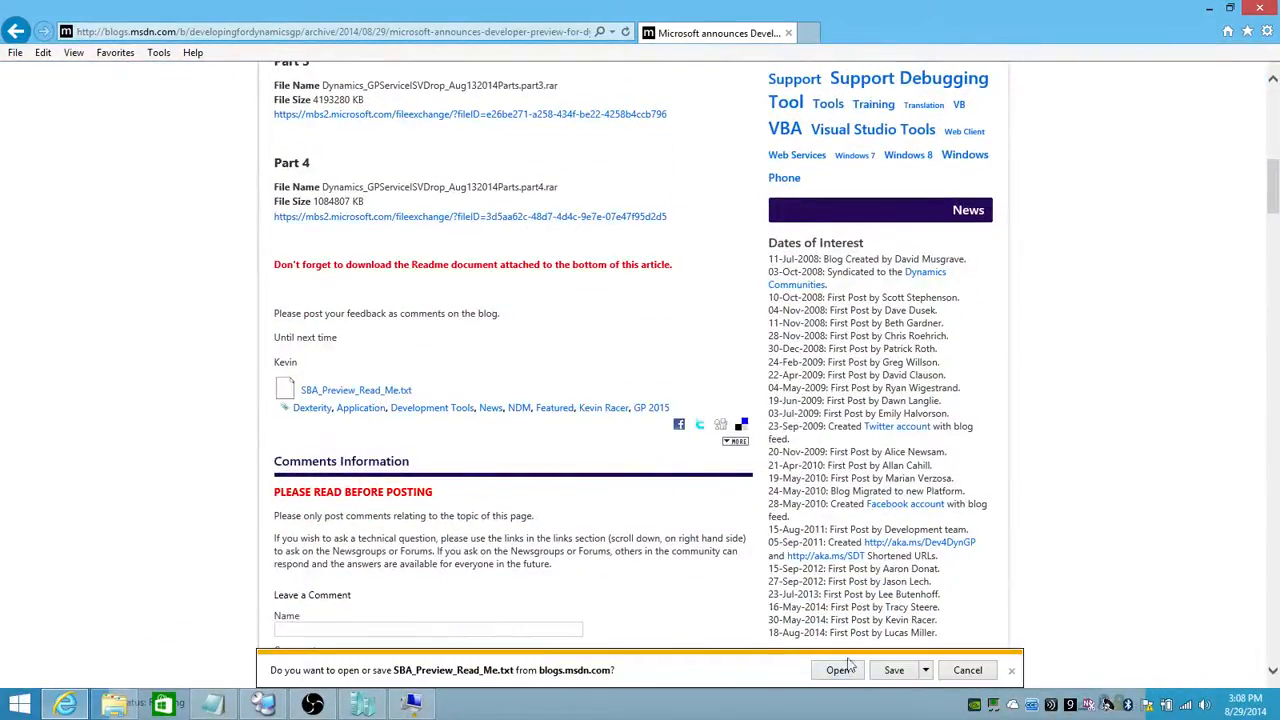
{"action": "left_click", "coordinate": [838, 670]}
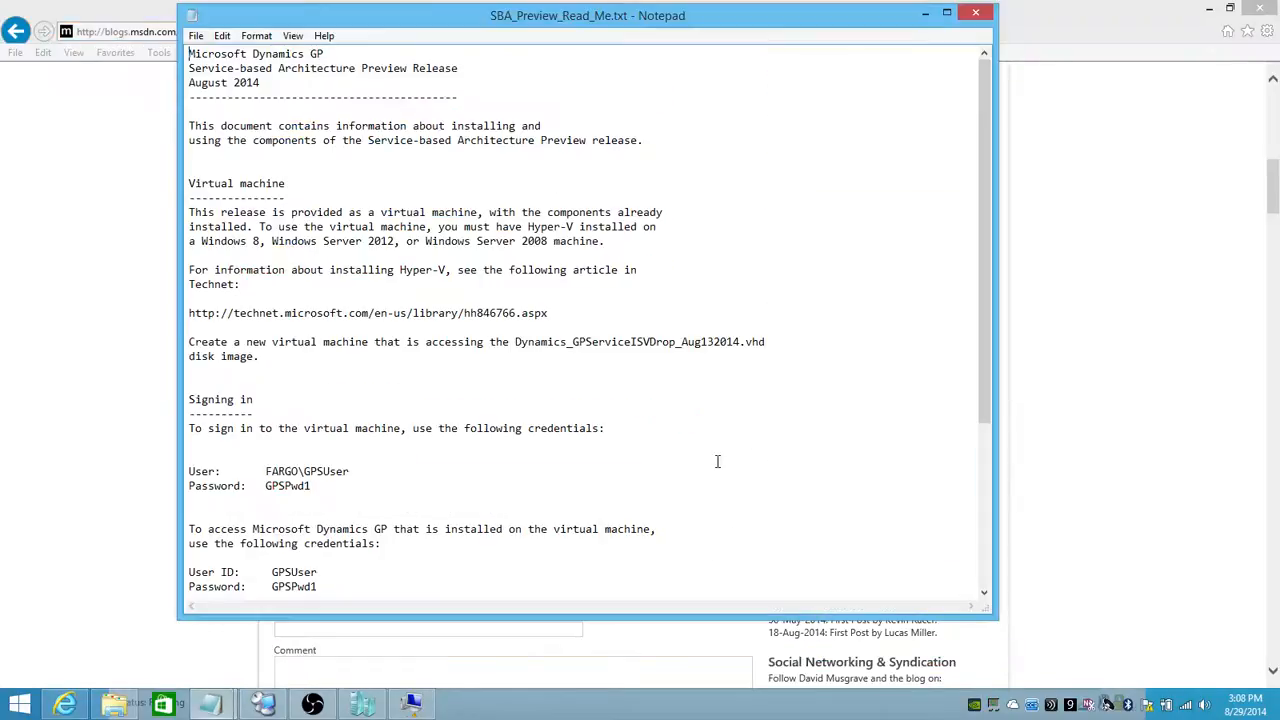
{"action": "scroll", "scroll_direction": "down", "scroll_amount": 3}
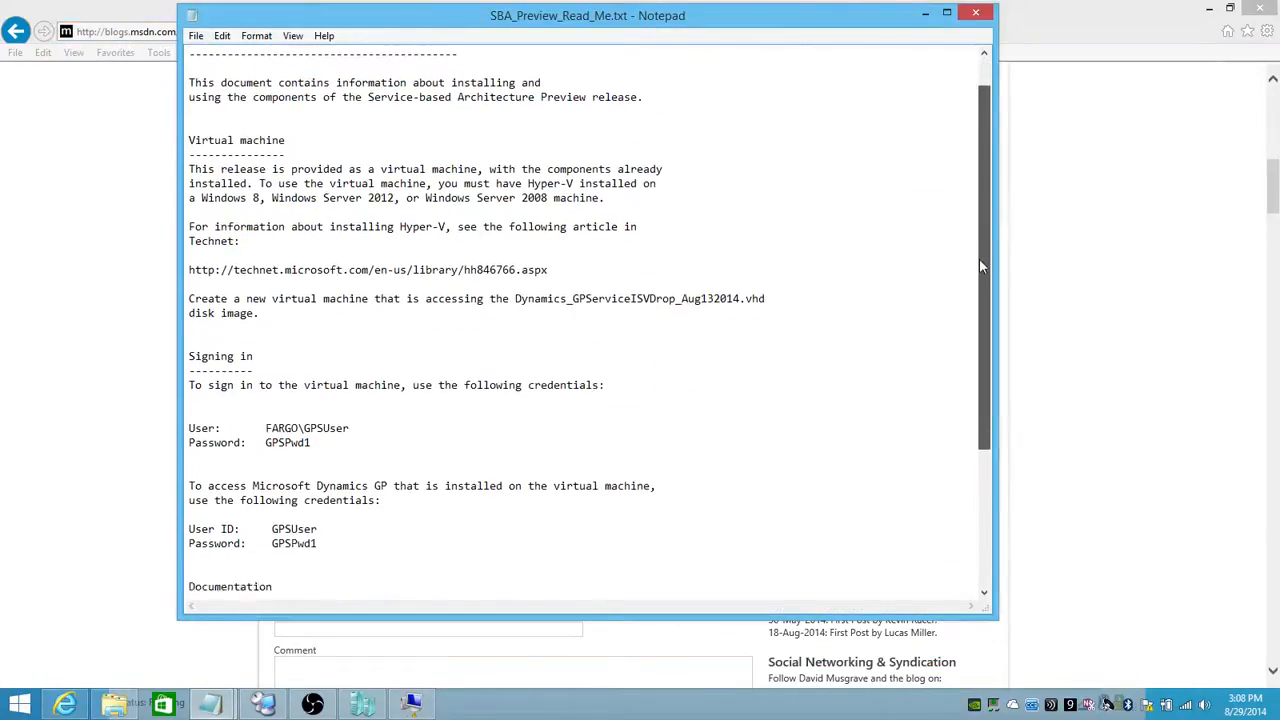
{"action": "scroll", "scroll_direction": "down", "scroll_amount": 3}
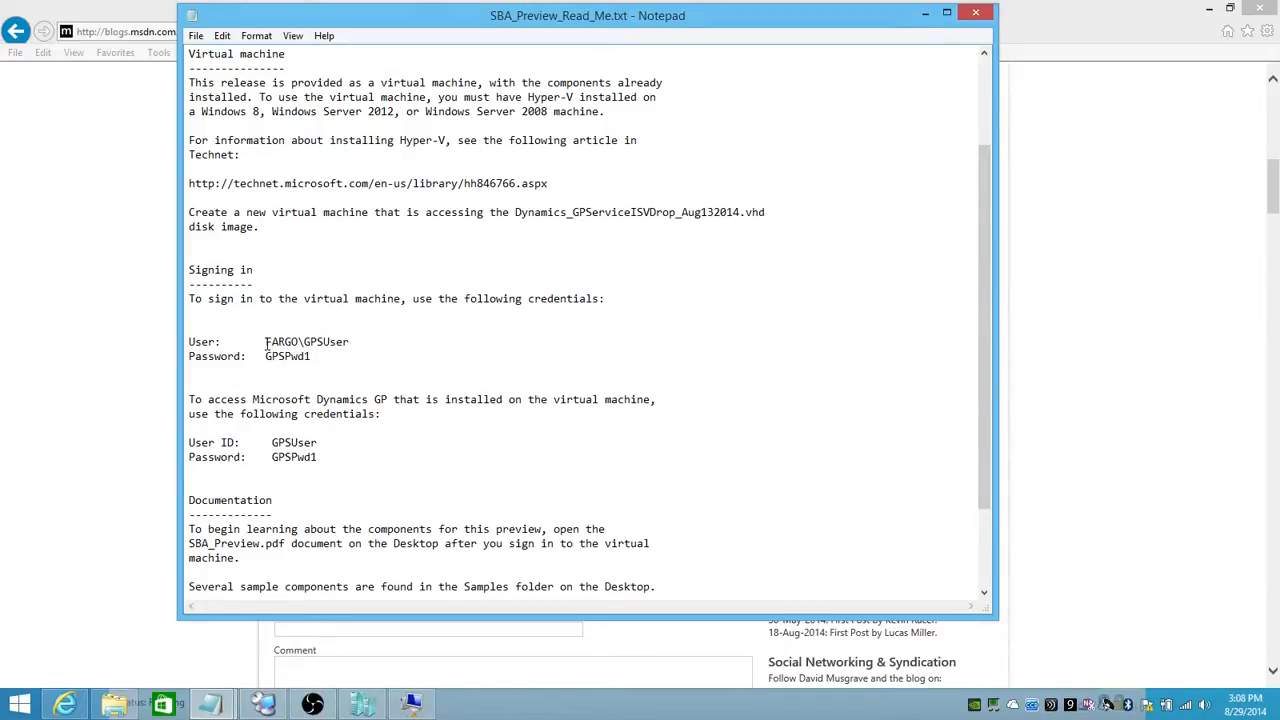
{"action": "double_click", "coordinate": [304, 340]}
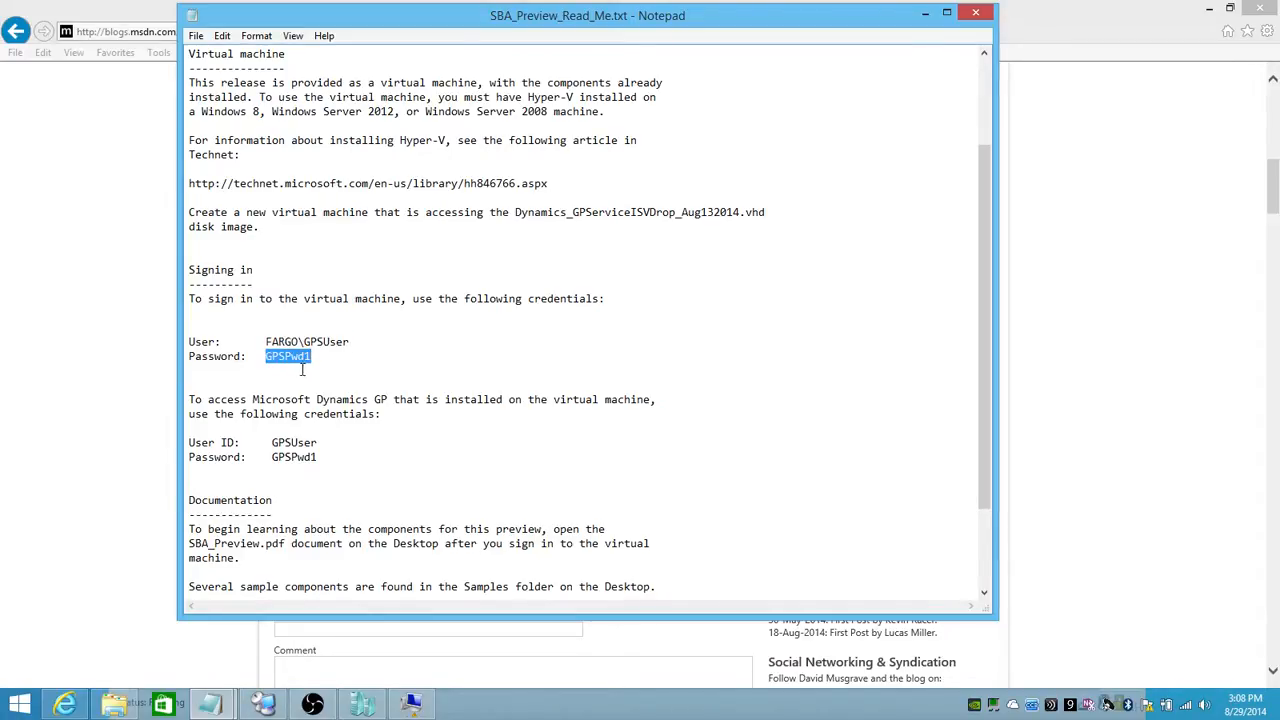
{"action": "right_click", "coordinate": [300, 364]}
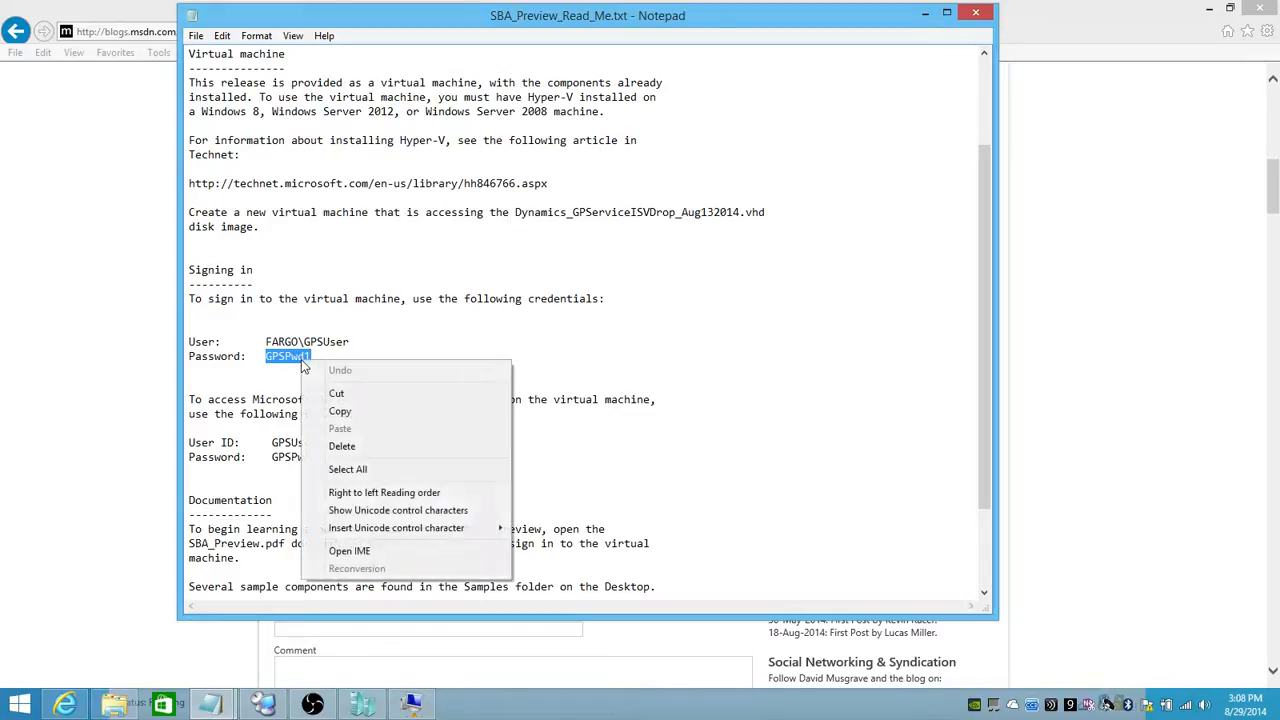
{"action": "mouse_move", "coordinate": [350, 348]}
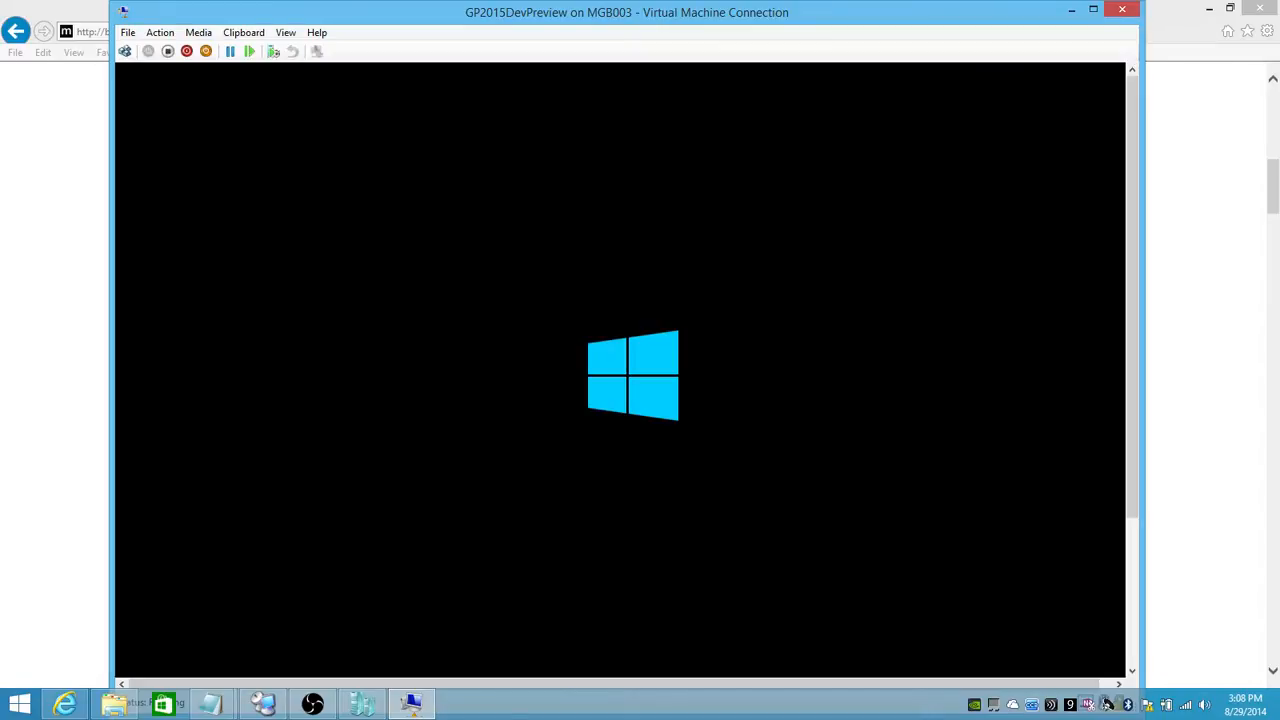
{"action": "mouse_move", "coordinate": [1130, 380]}
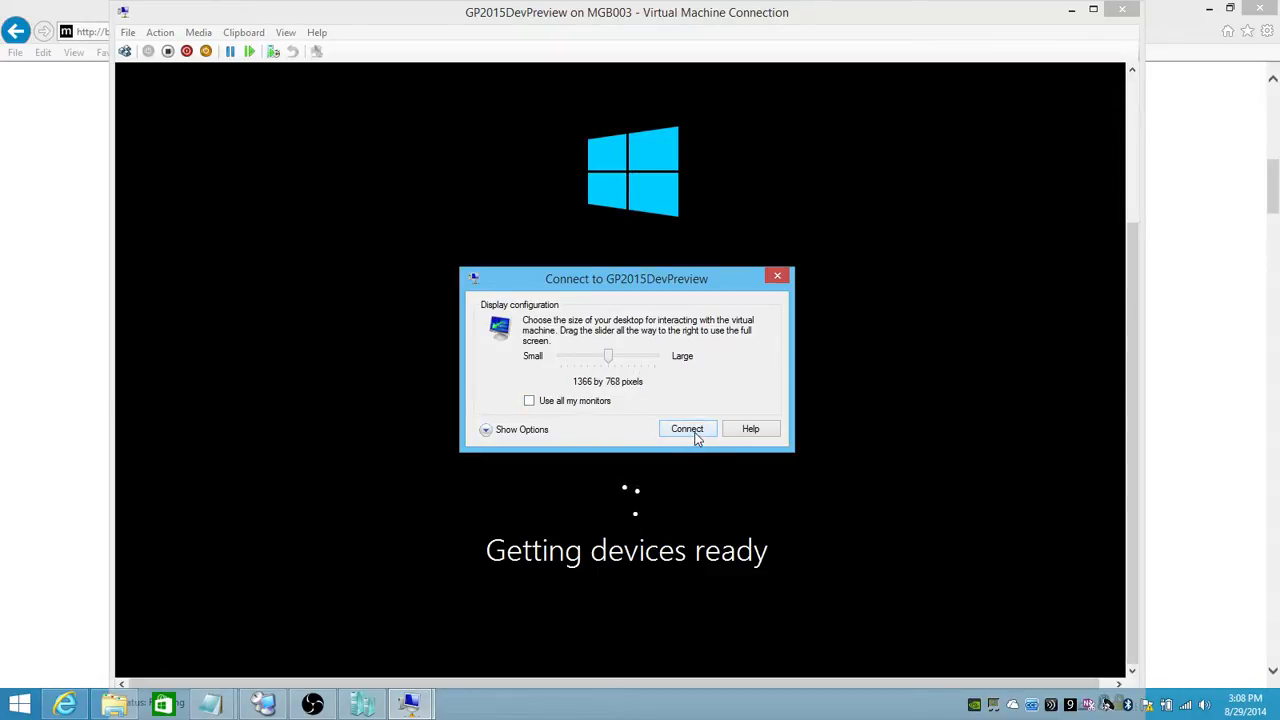
Step: Connect to the GP2015DevPreview console at a 1366 by 768 display
{"action": "left_click", "coordinate": [688, 428]}
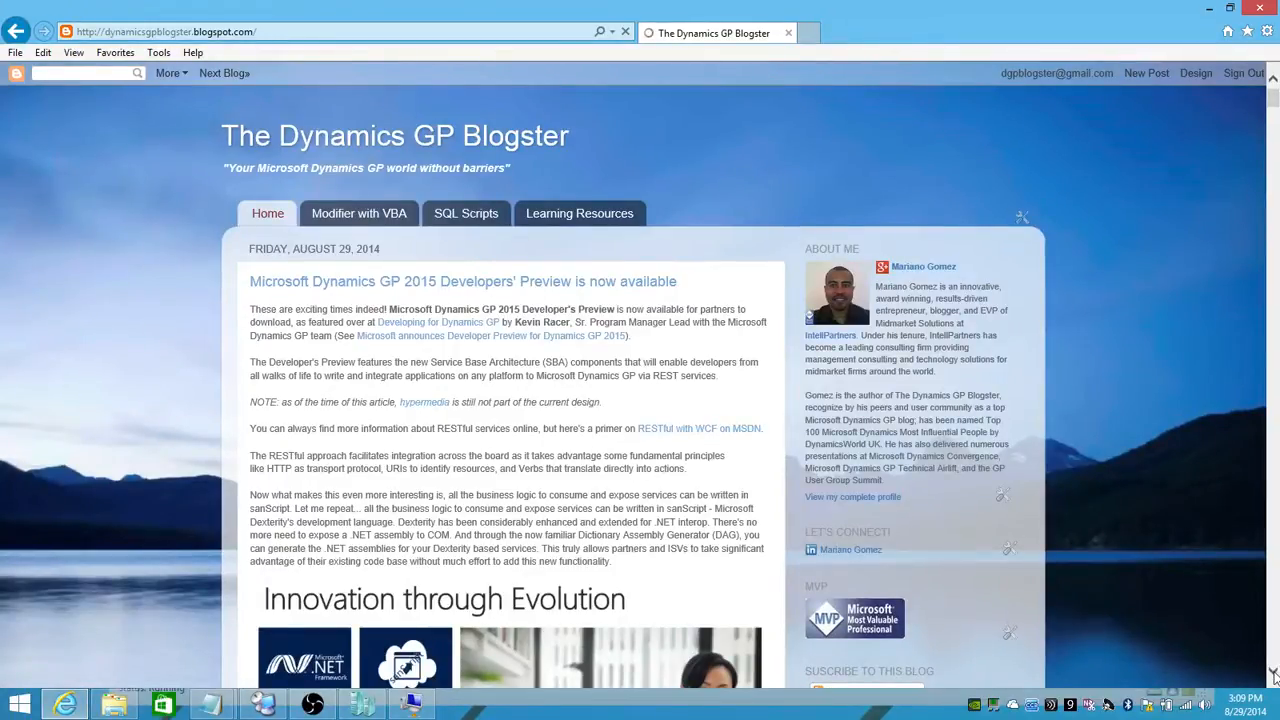
{"action": "mouse_move", "coordinate": [430, 410]}
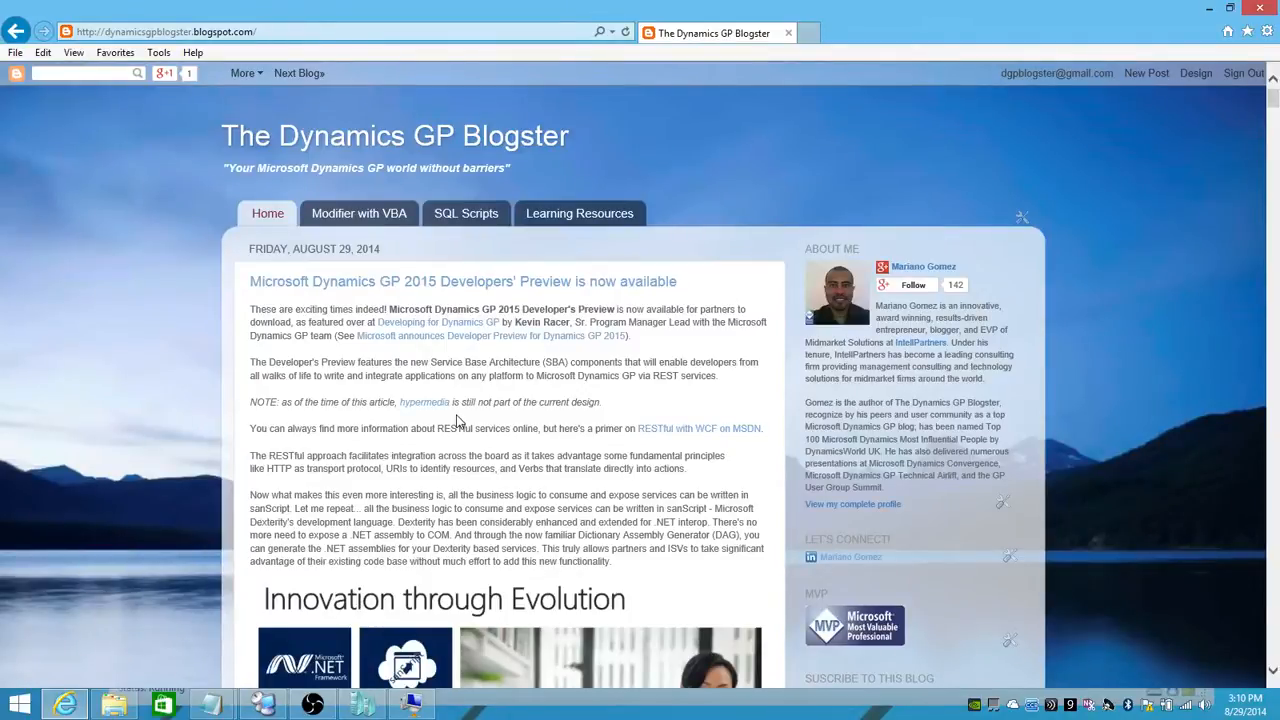
{"action": "mouse_move", "coordinate": [644, 448]}
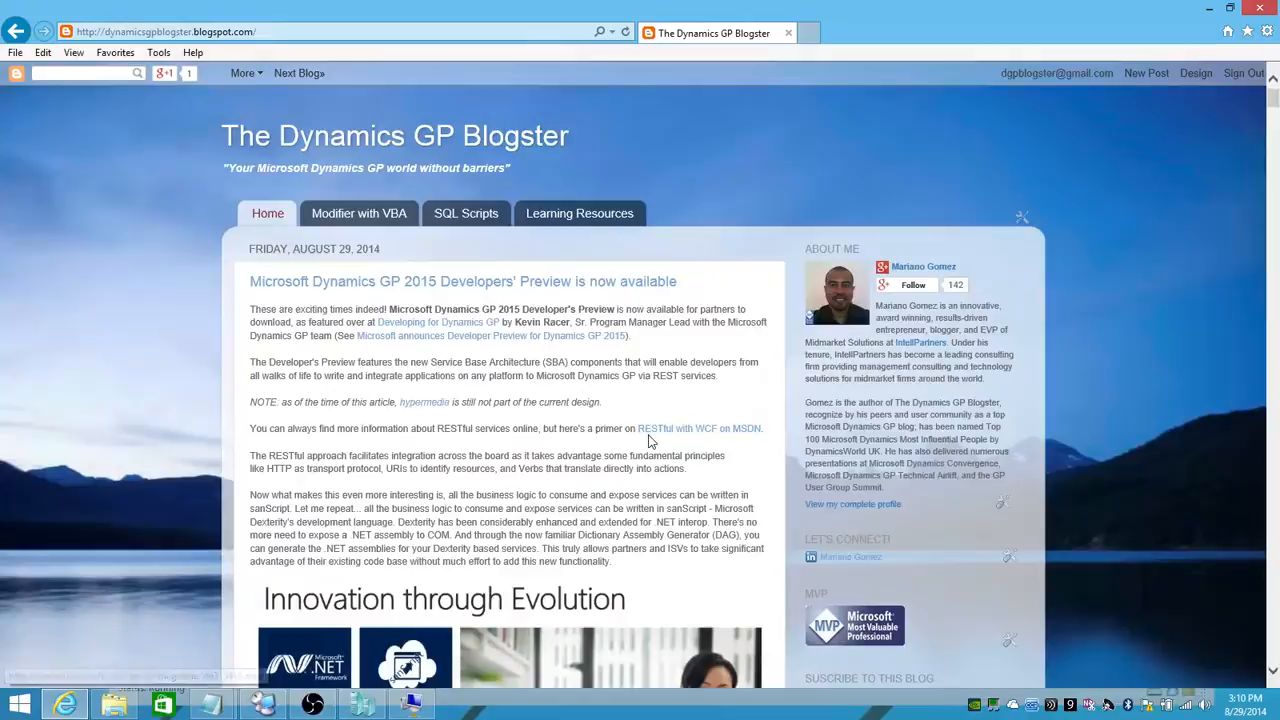
{"action": "mouse_move", "coordinate": [700, 428]}
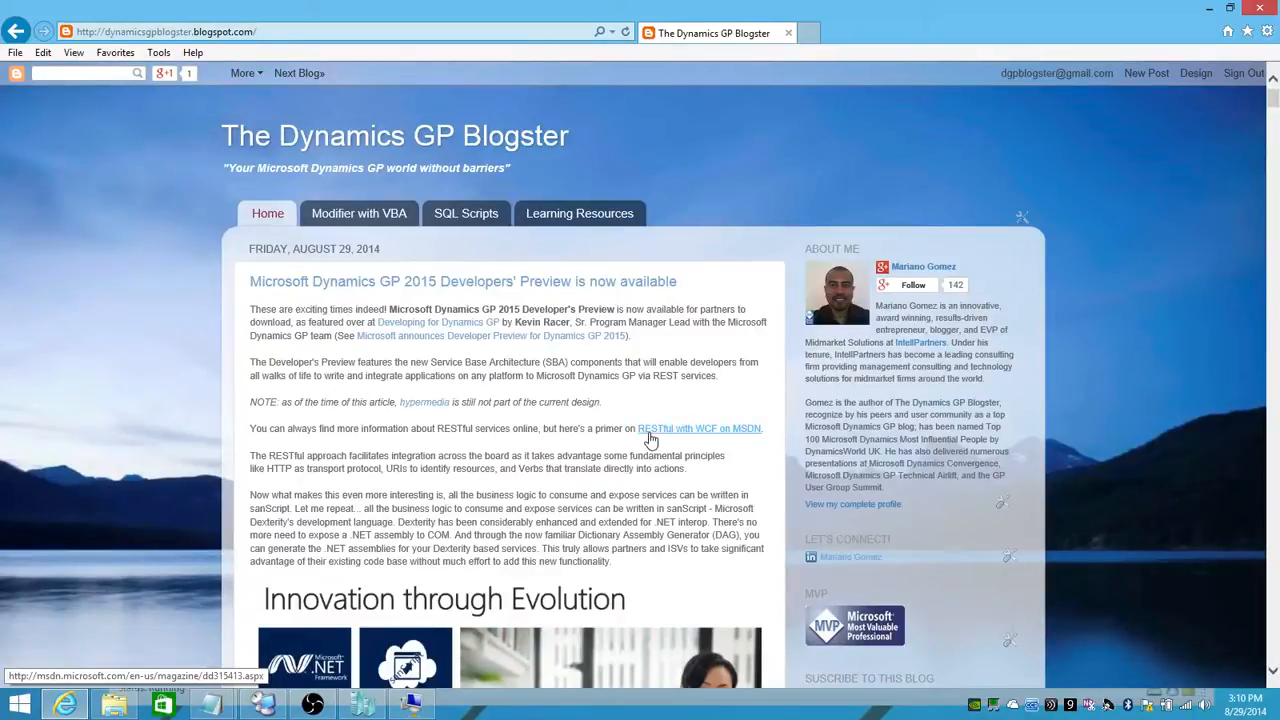
{"action": "mouse_move", "coordinate": [676, 490]}
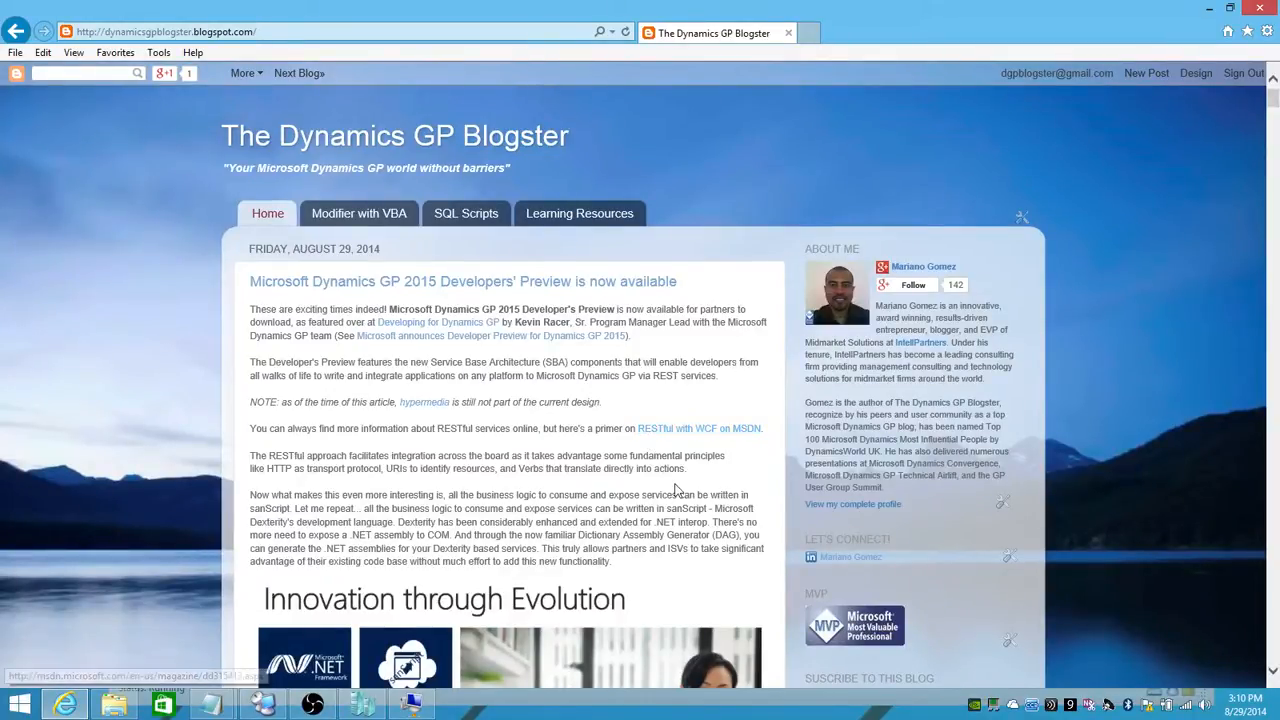
{"action": "mouse_move", "coordinate": [818, 456]}
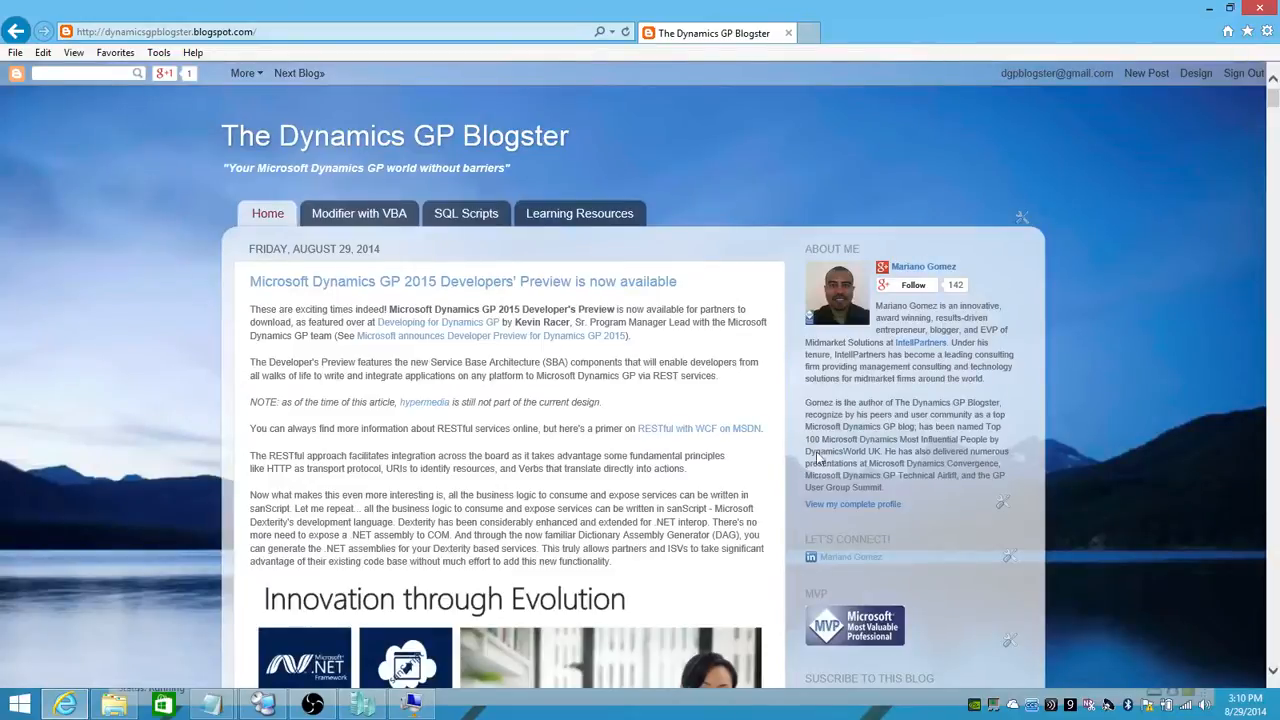
{"action": "scroll", "scroll_direction": "down", "scroll_amount": 3}
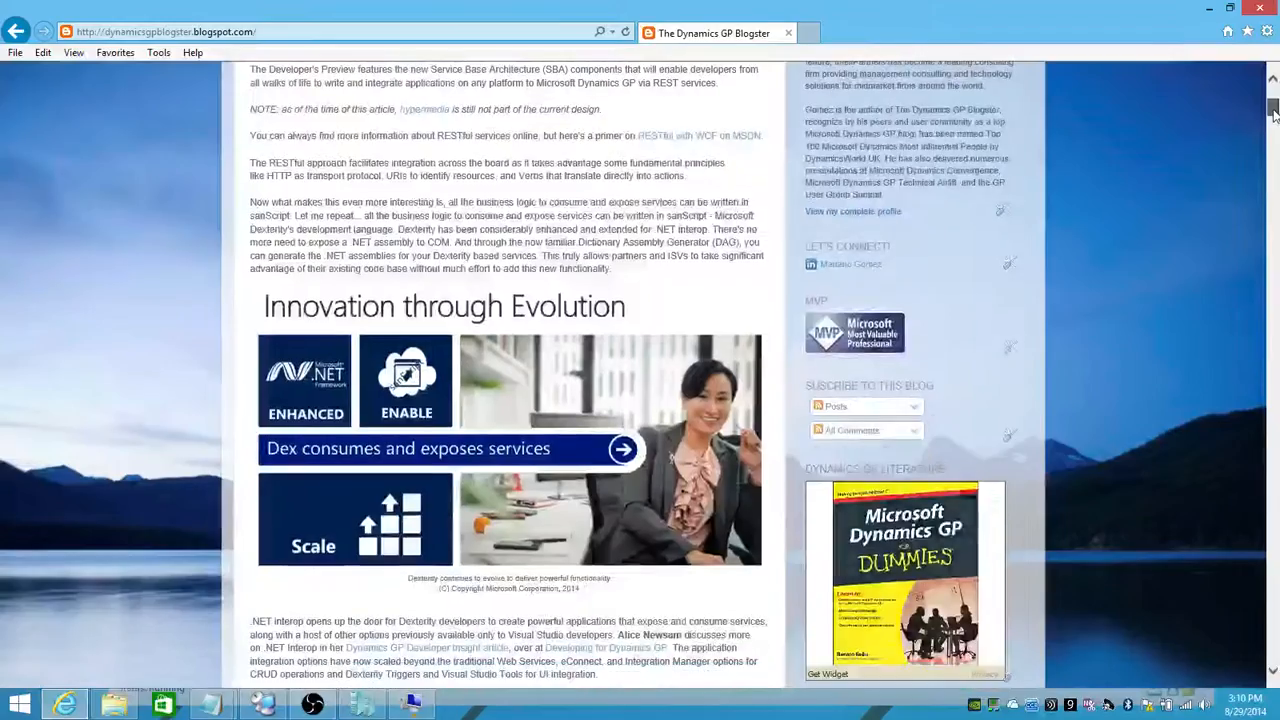
{"action": "scroll", "scroll_direction": "down", "scroll_amount": 3}
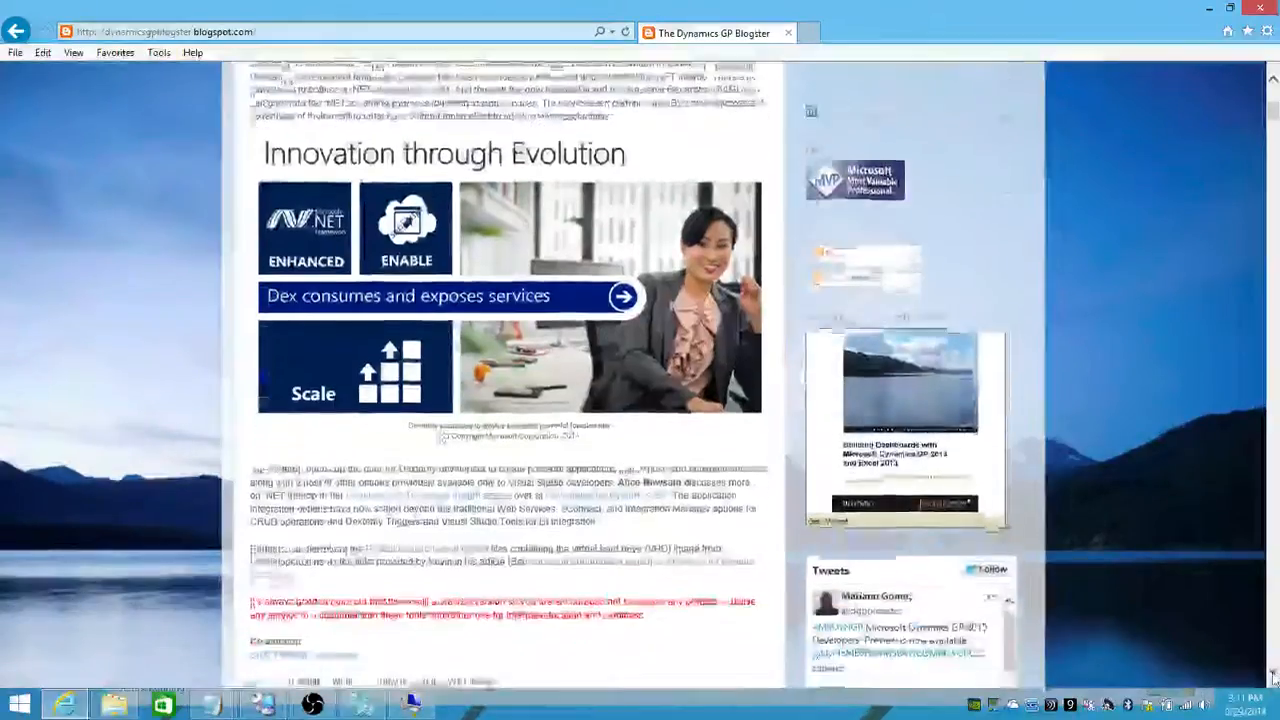
{"action": "scroll", "scroll_direction": "down", "scroll_amount": 3}
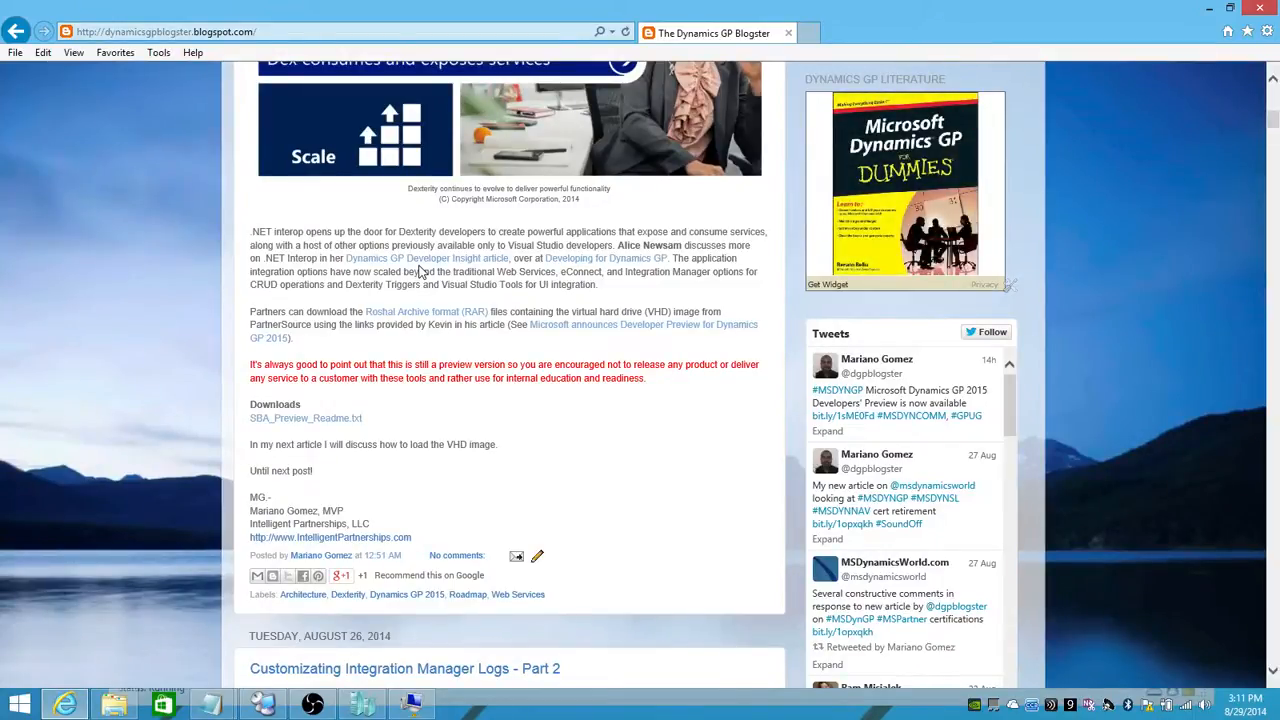
{"action": "mouse_move", "coordinate": [536, 232]}
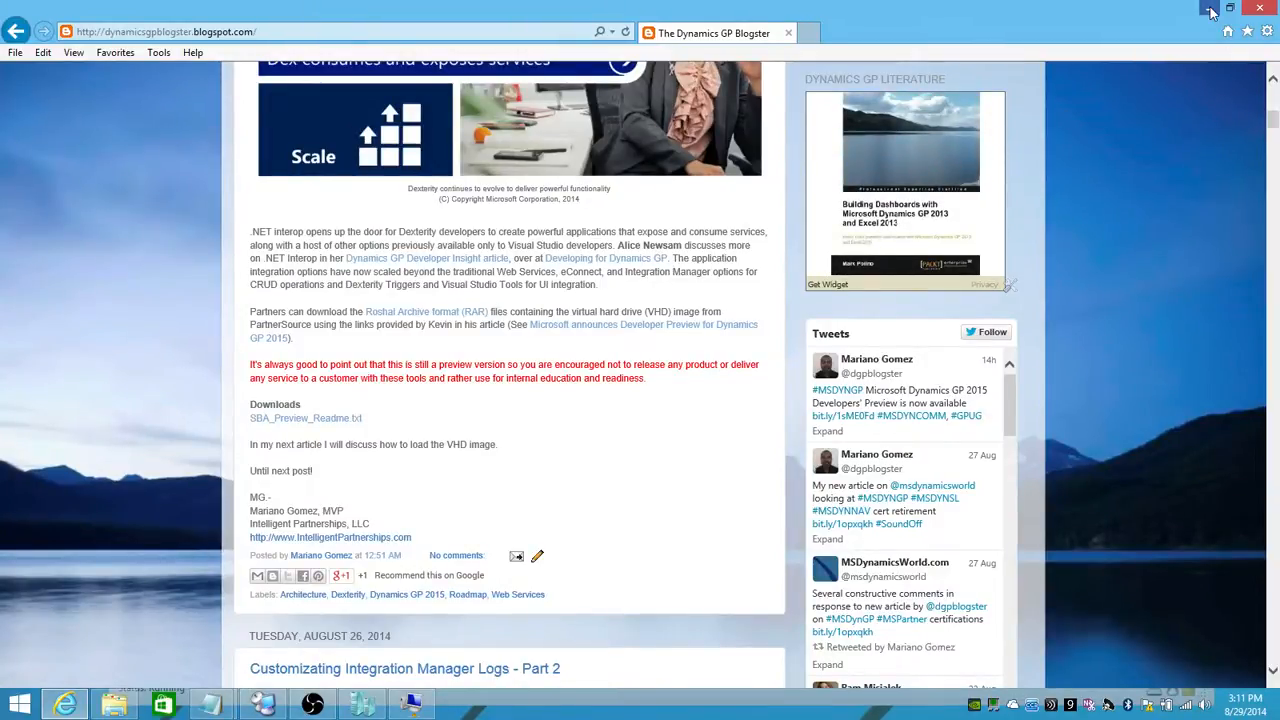
{"action": "mouse_move", "coordinate": [1210, 10]}
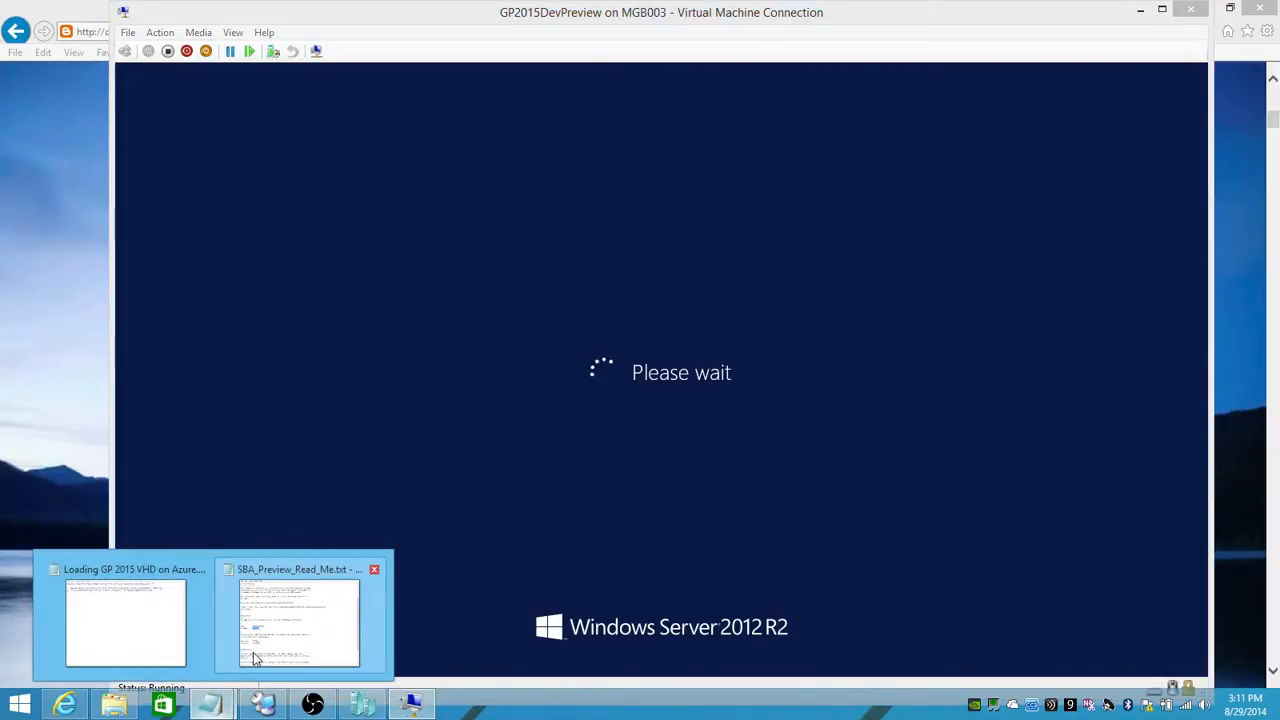
Step: Wait at the Windows Server 2012 R2 sign-in screen offering GPSUser
{"action": "left_click", "coordinate": [298, 620]}
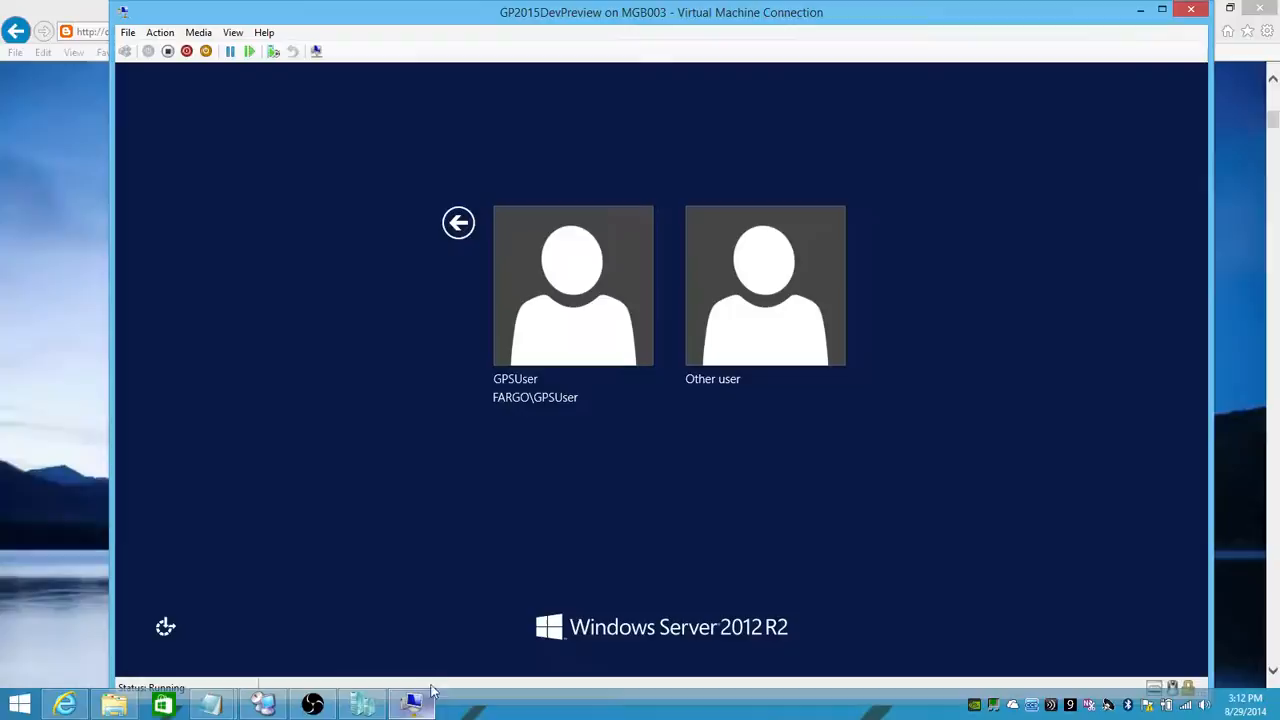
{"action": "mouse_move", "coordinate": [564, 324]}
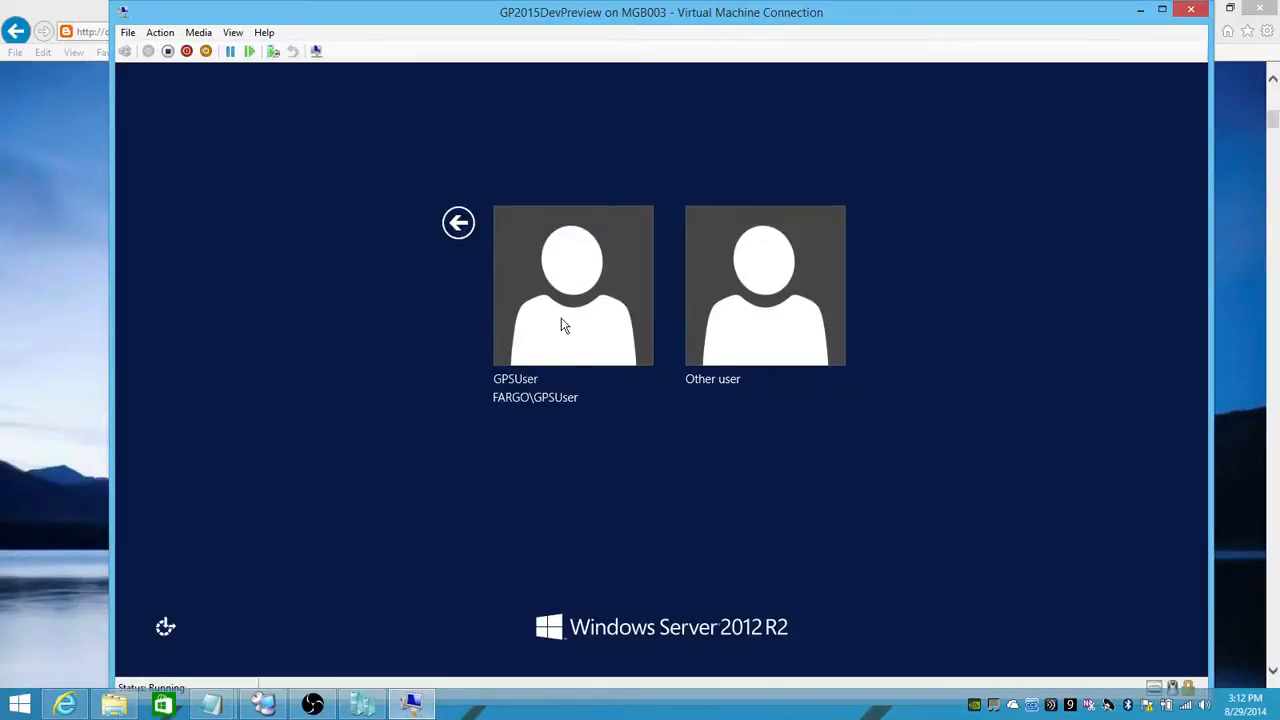
Step: Sign in as GPSUser with its password to reach the server desktop
{"action": "left_click", "coordinate": [572, 284]}
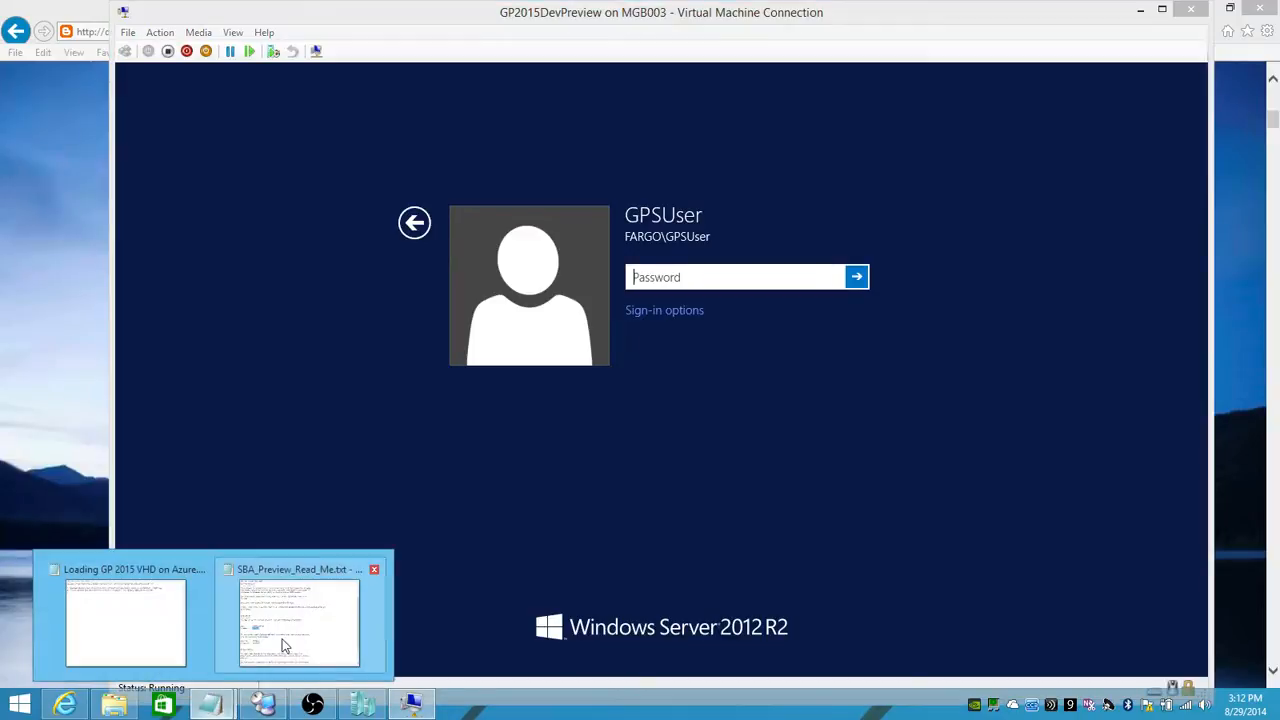
{"action": "left_click", "coordinate": [298, 624]}
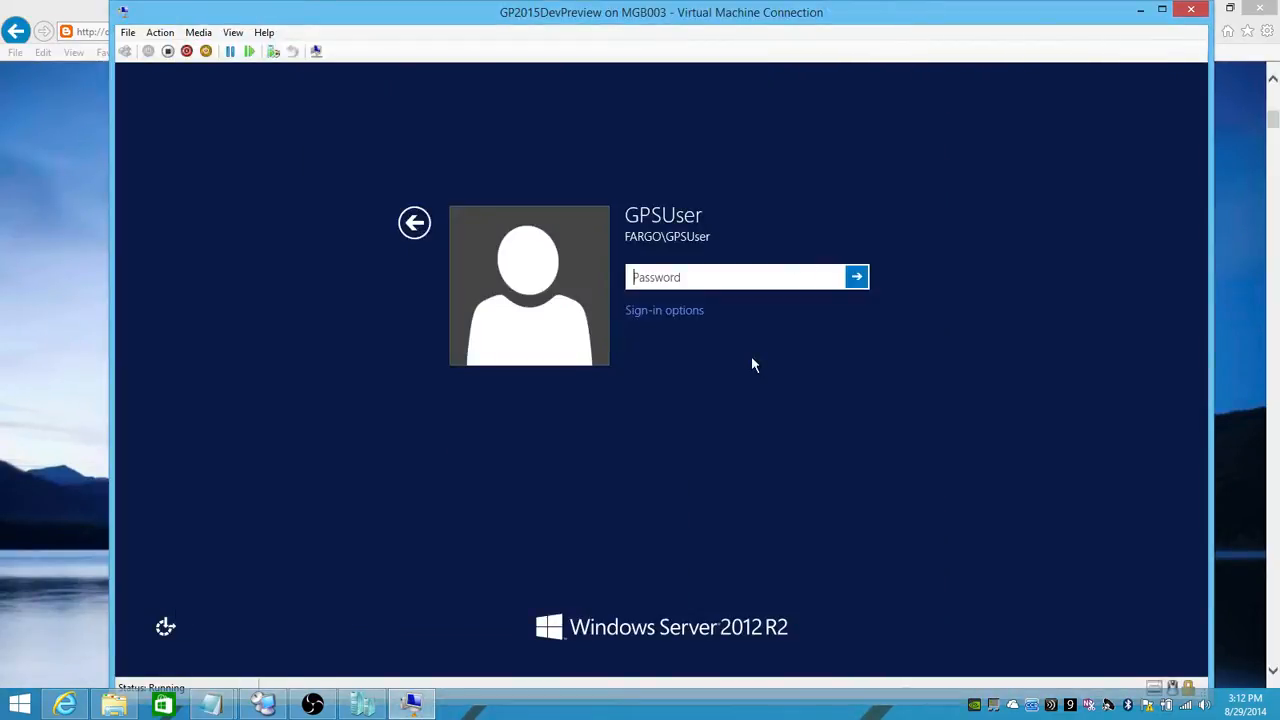
{"action": "type", "text": "••"}
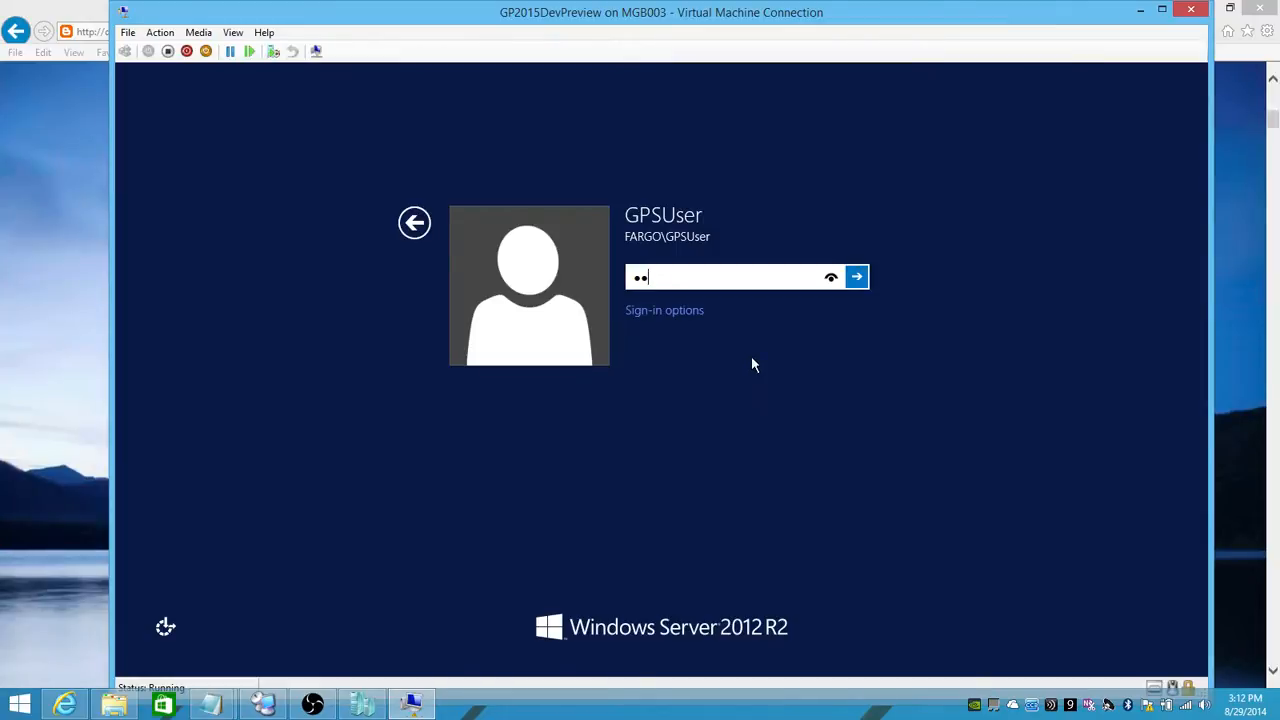
{"action": "type", "text": "*"}
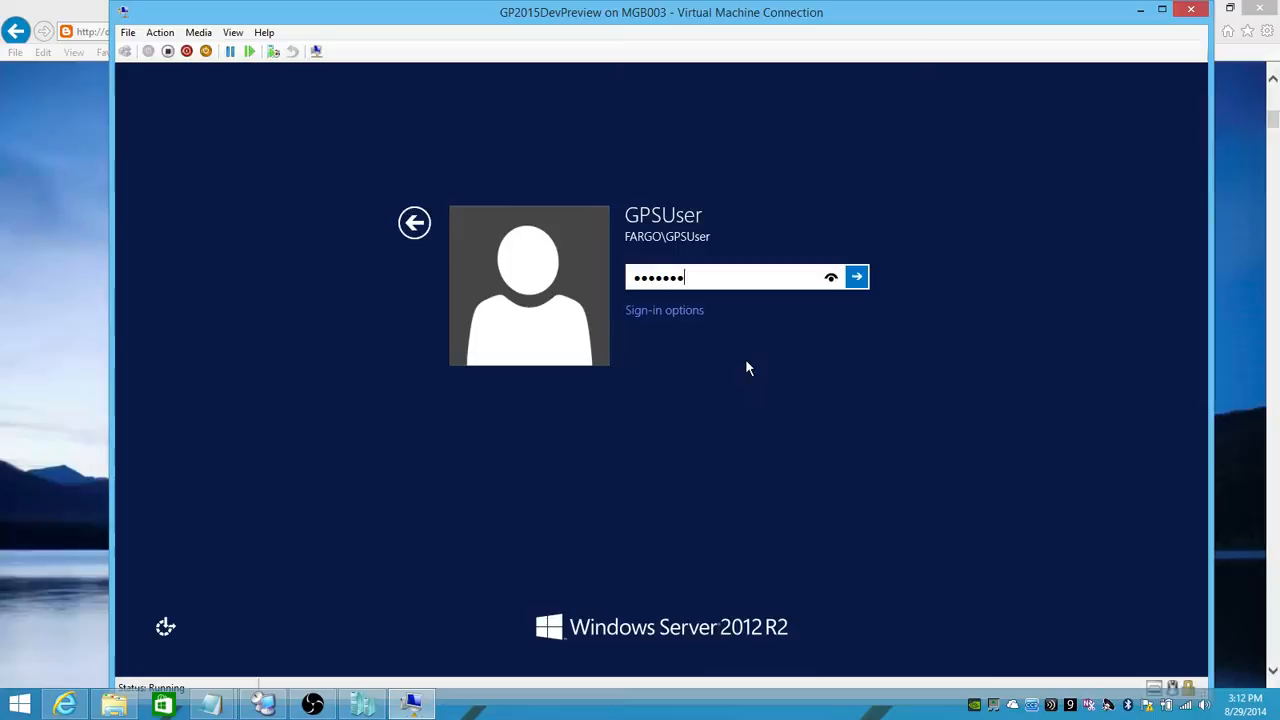
{"action": "left_click", "coordinate": [856, 276]}
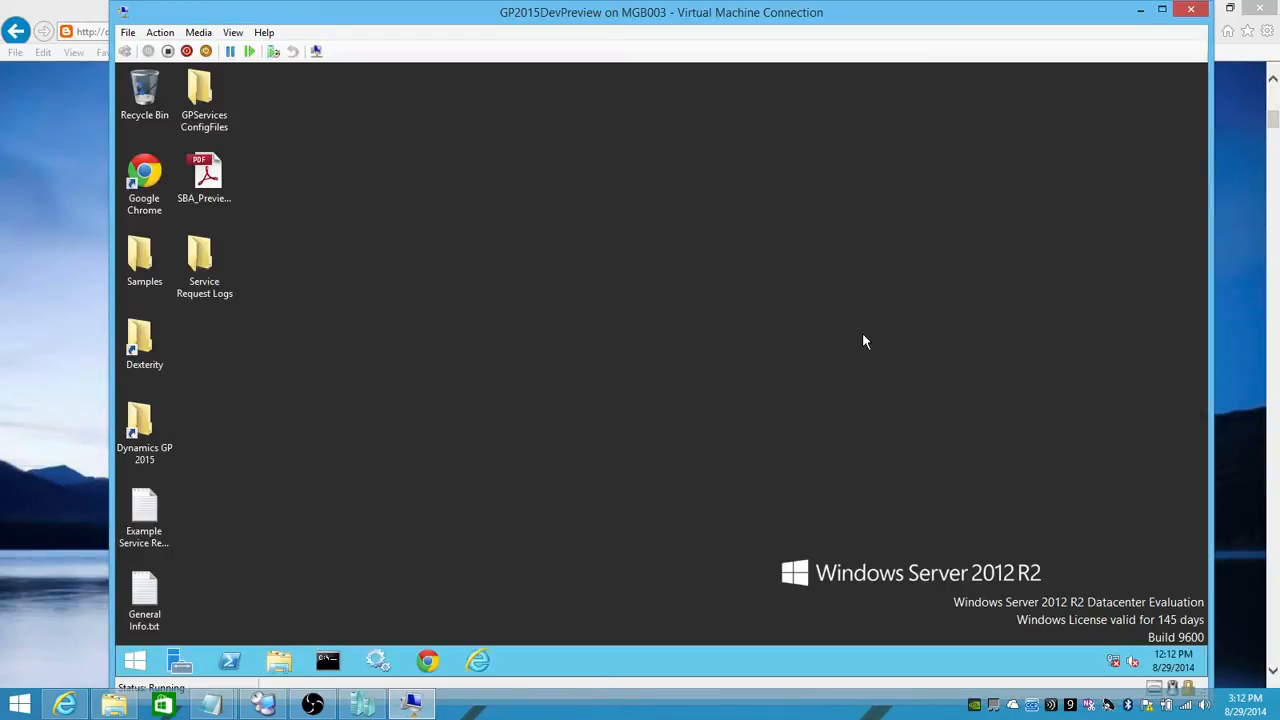
{"action": "mouse_move", "coordinate": [750, 346]}
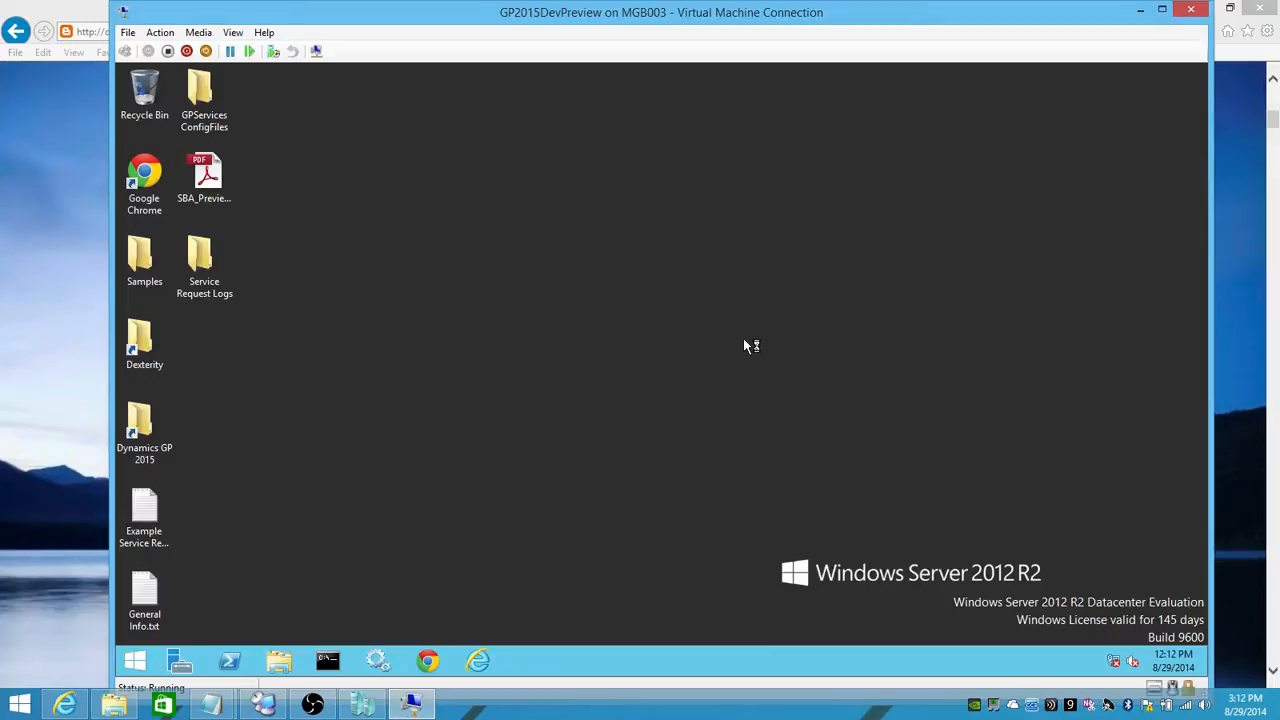
{"action": "mouse_move", "coordinate": [264, 292]}
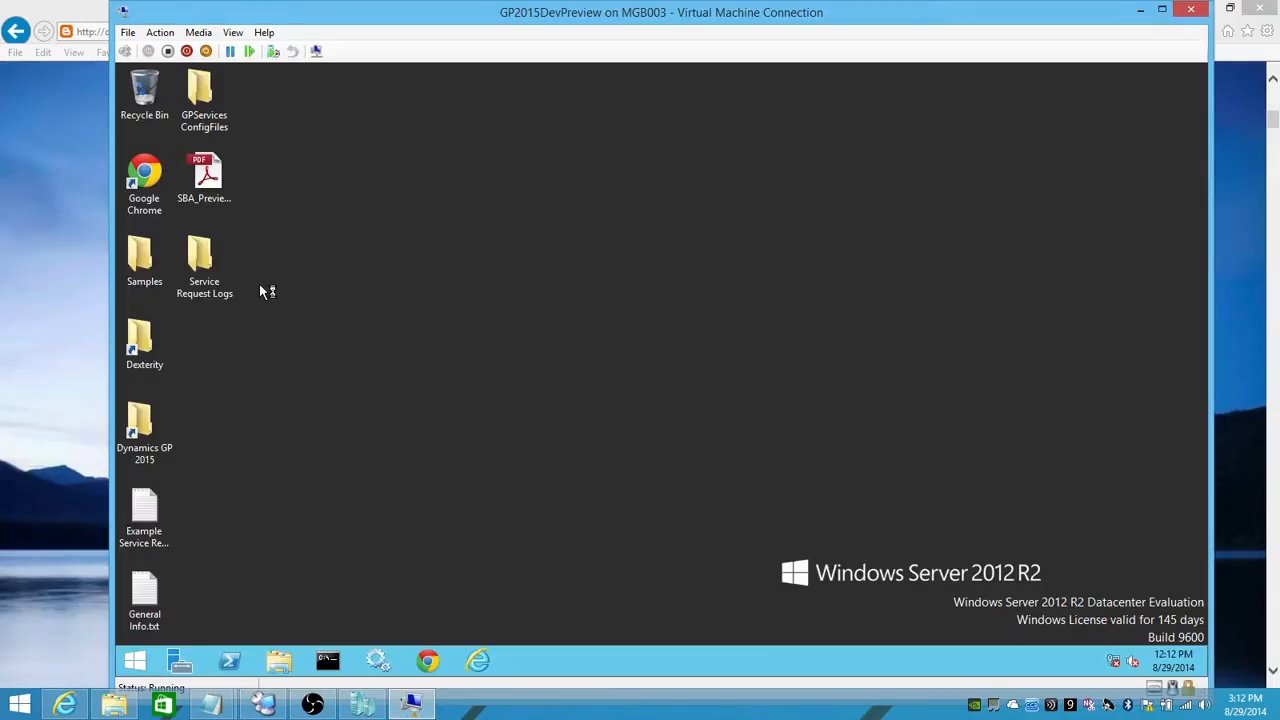
{"action": "mouse_move", "coordinate": [256, 228]}
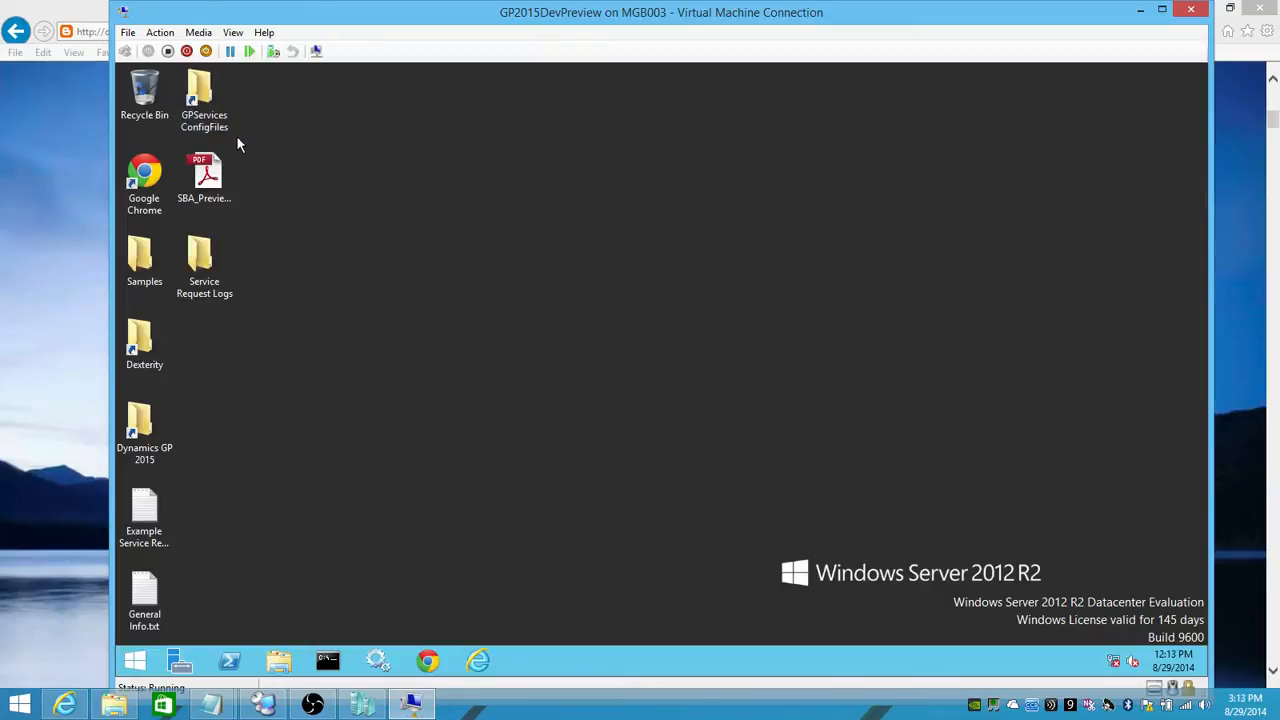
{"action": "left_click", "coordinate": [204, 176]}
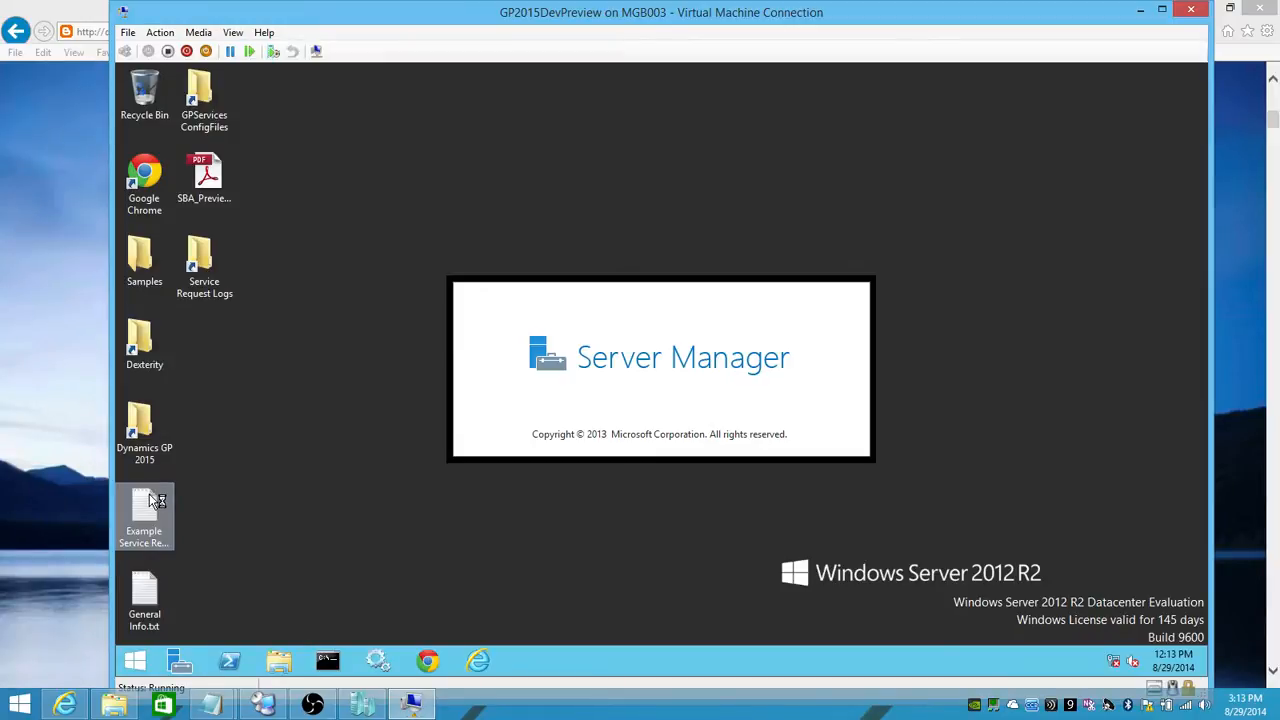
{"action": "double_click", "coordinate": [144, 510]}
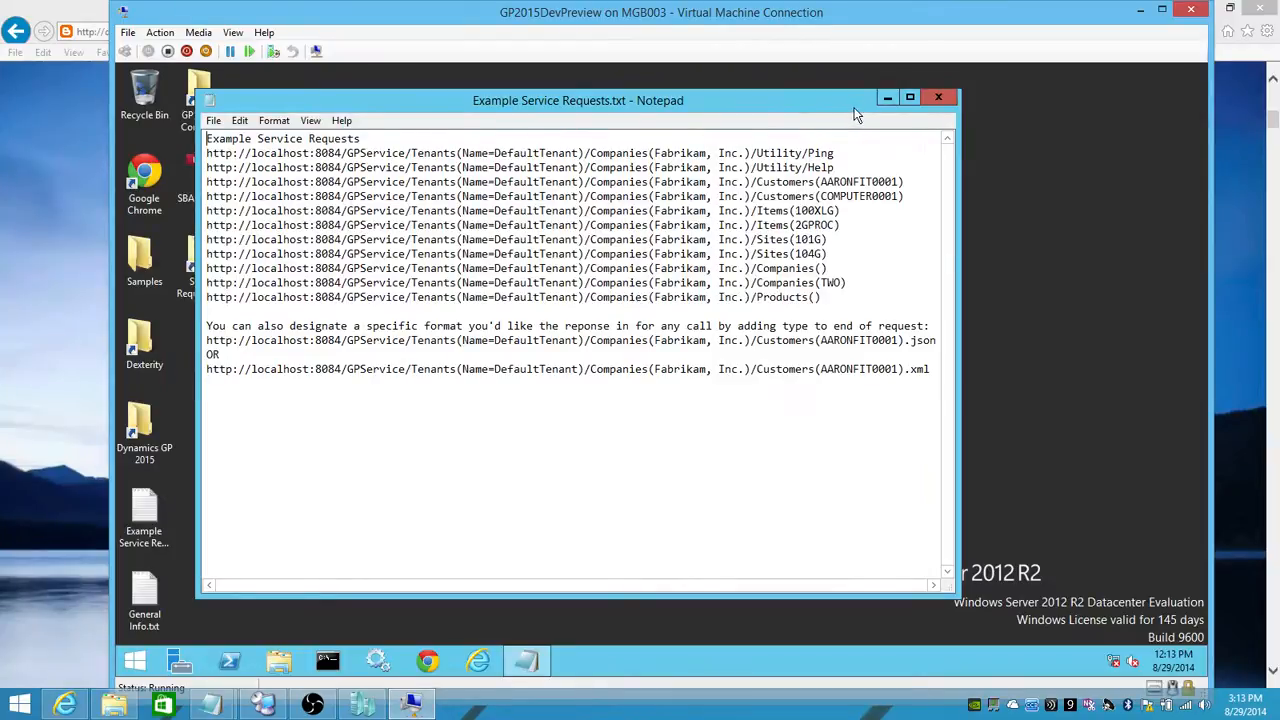
{"action": "mouse_move", "coordinate": [936, 96]}
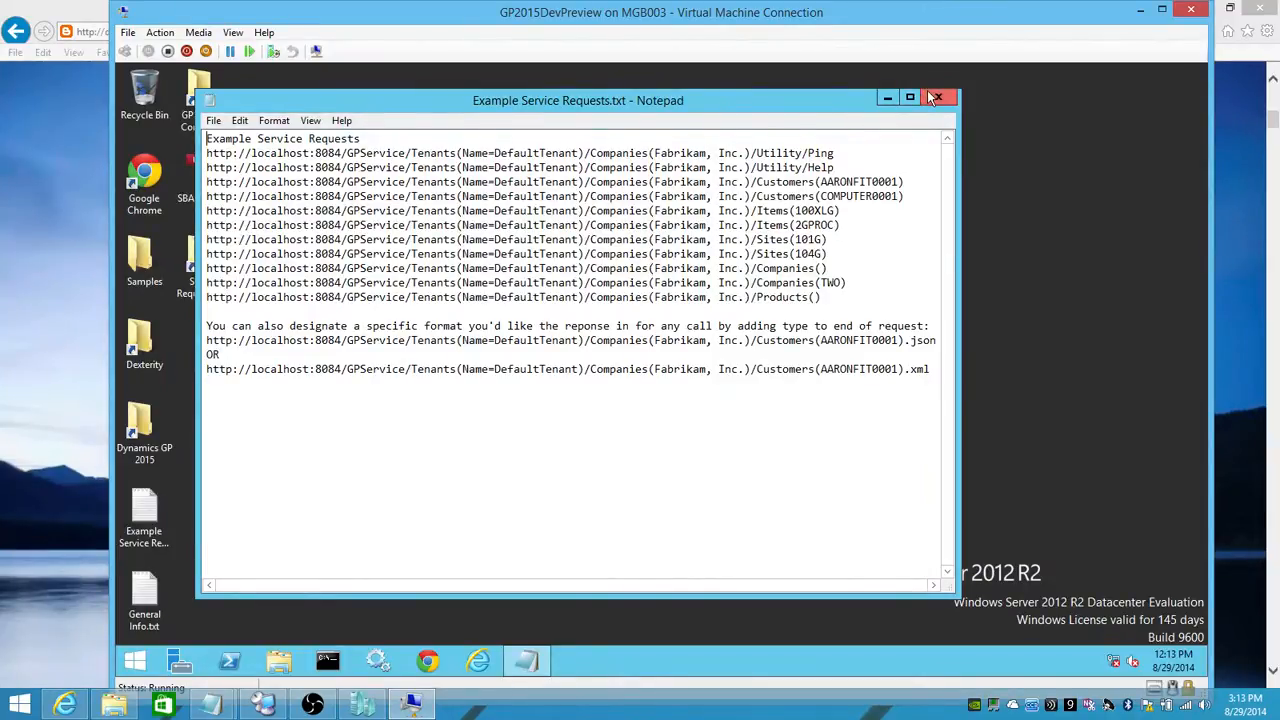
{"action": "left_click", "coordinate": [934, 96]}
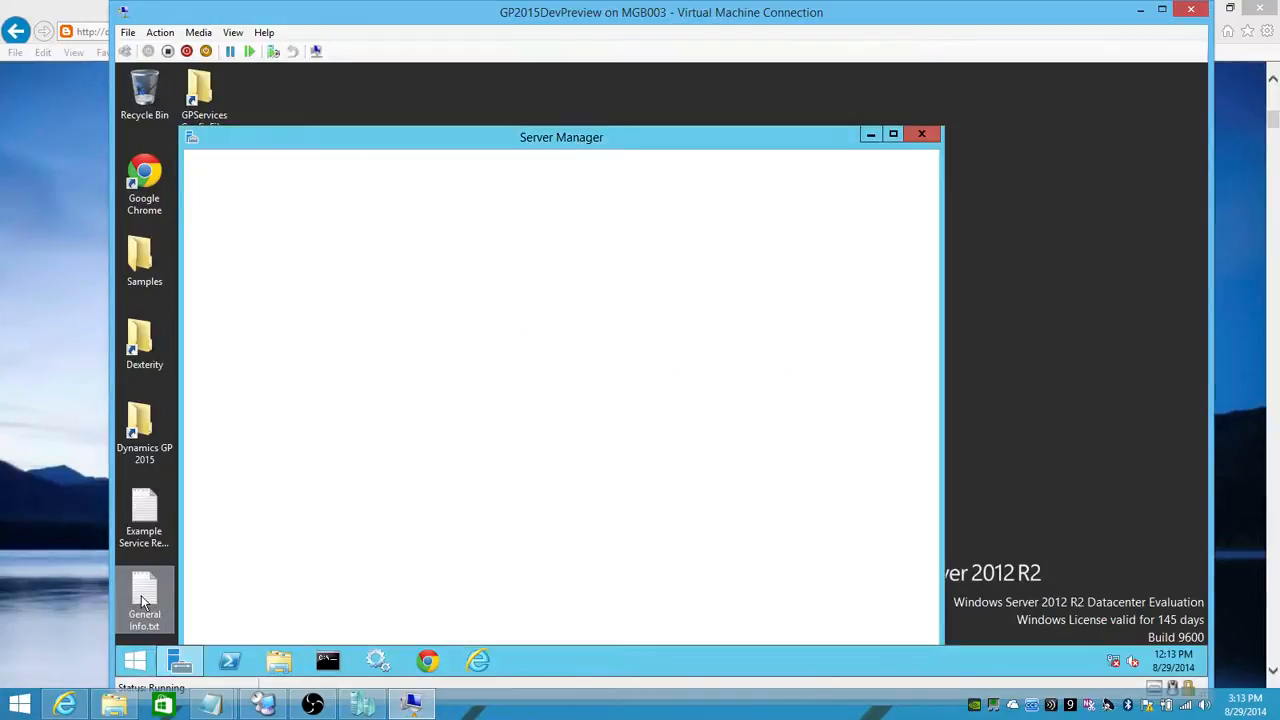
{"action": "double_click", "coordinate": [144, 600]}
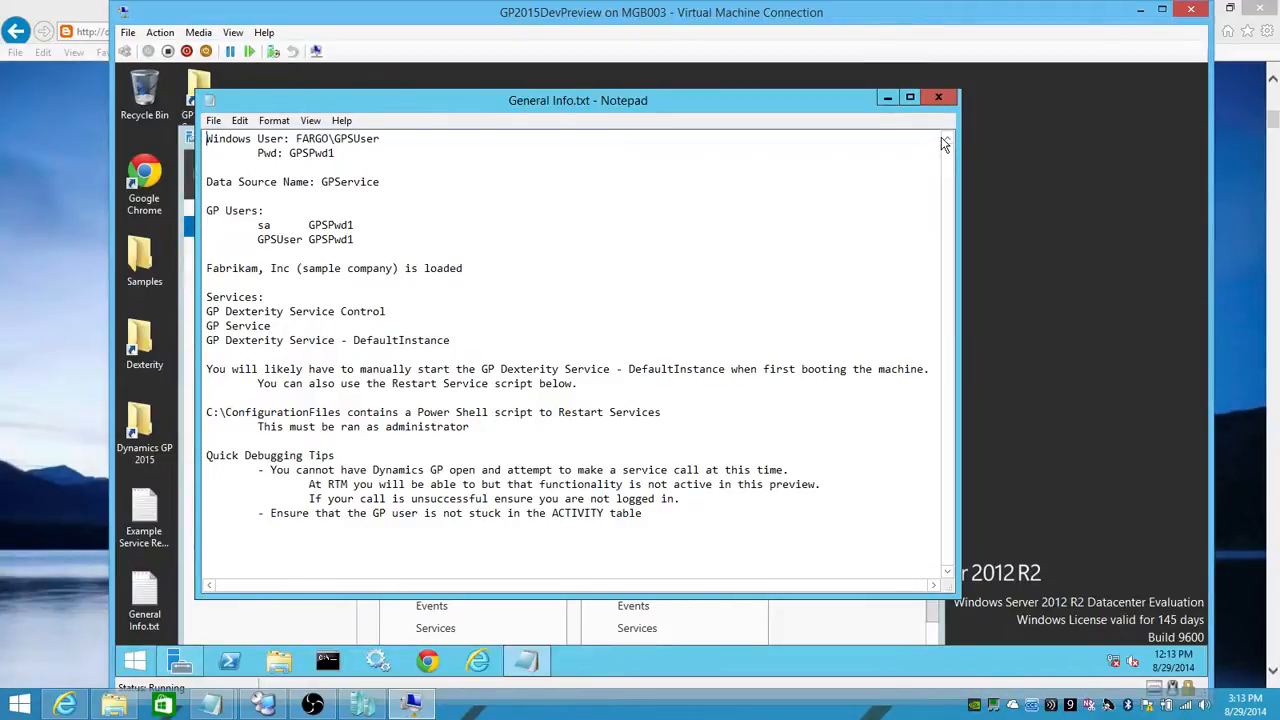
{"action": "mouse_move", "coordinate": [944, 140]}
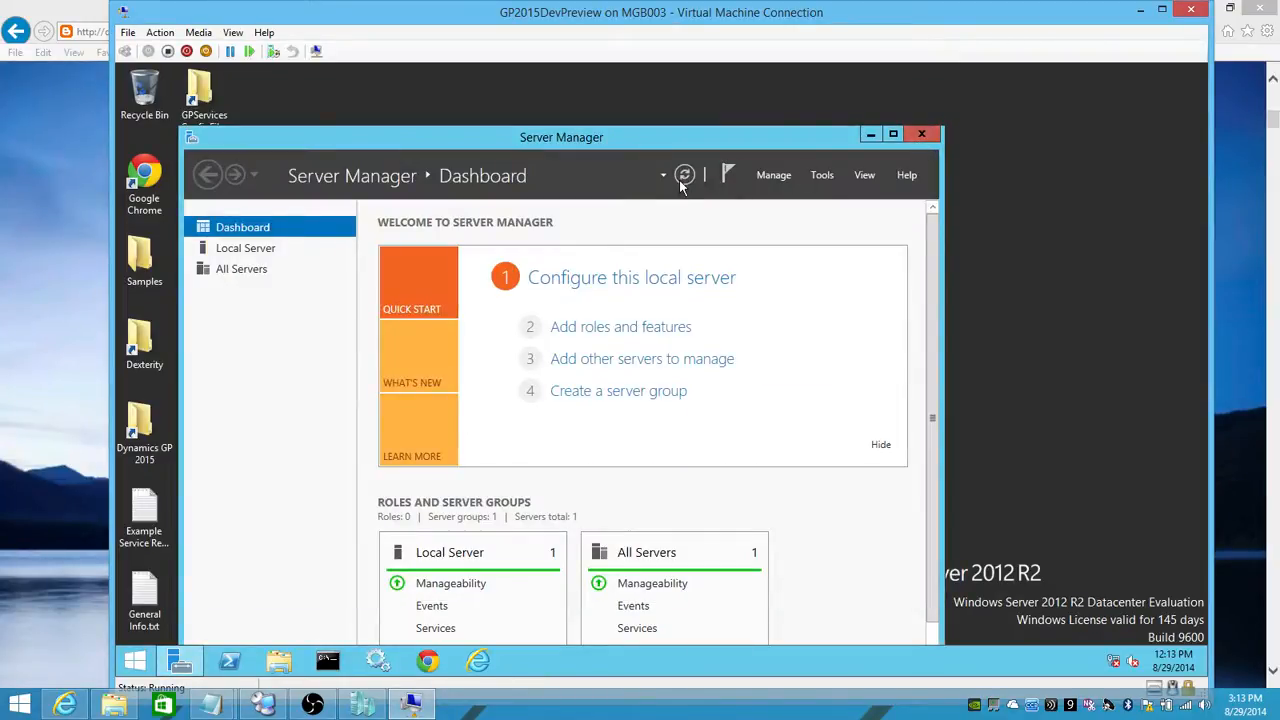
{"action": "left_click", "coordinate": [920, 132]}
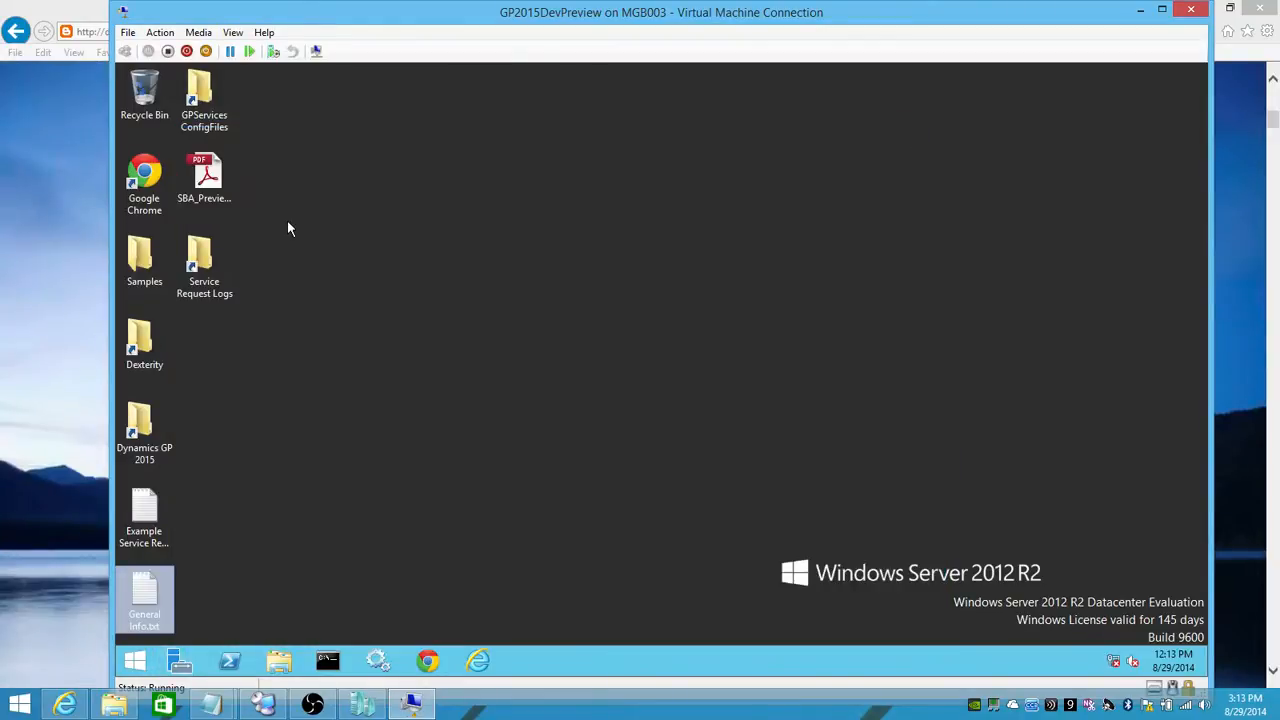
{"action": "mouse_move", "coordinate": [160, 500]}
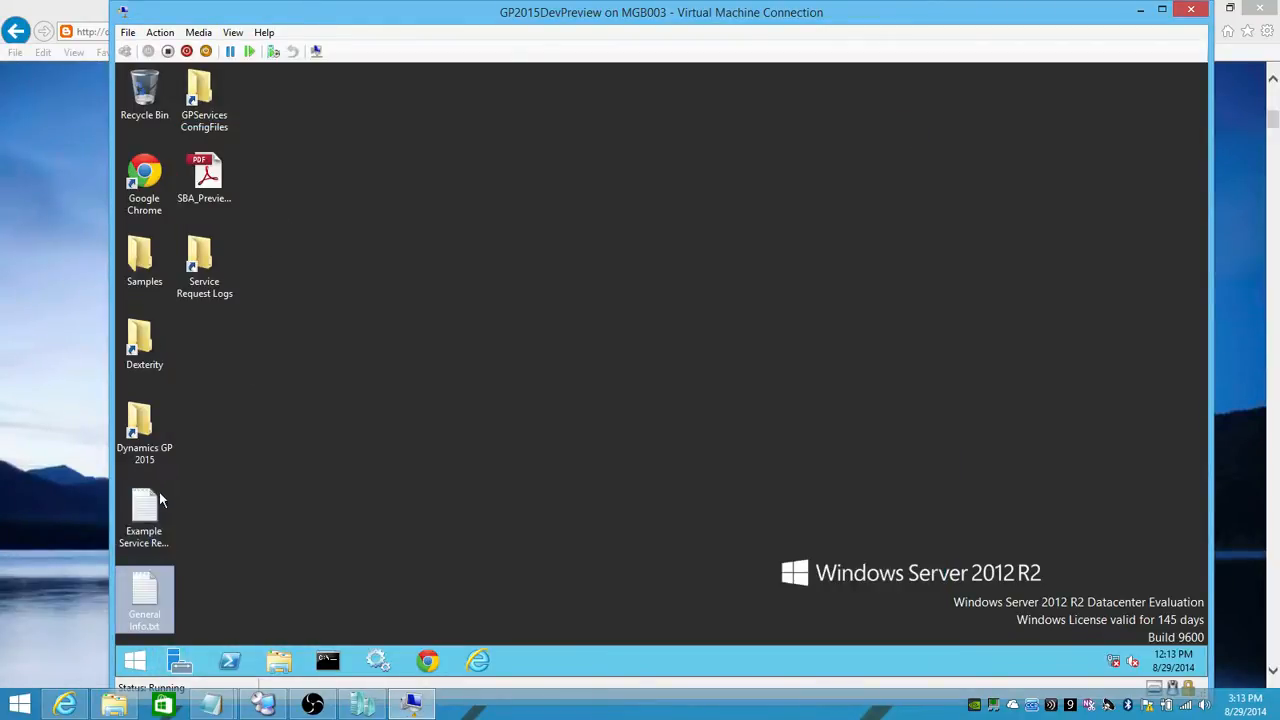
{"action": "left_click", "coordinate": [204, 180]}
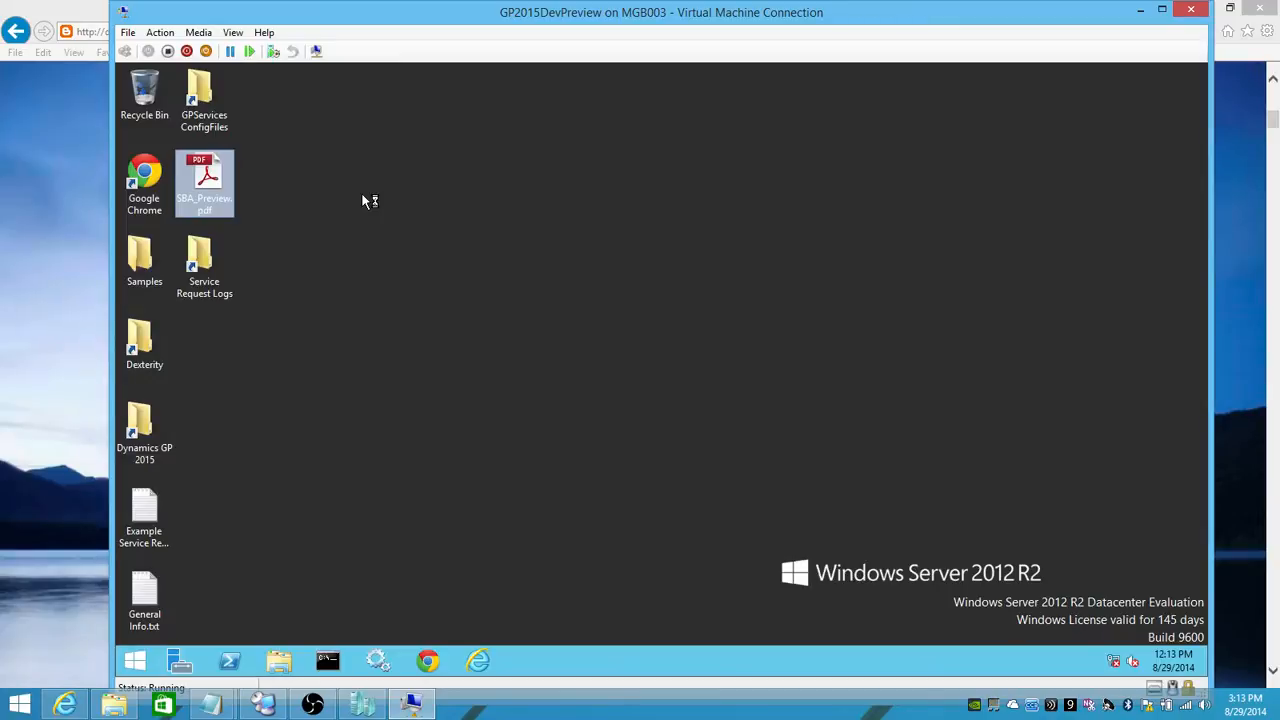
{"action": "double_click", "coordinate": [204, 180]}
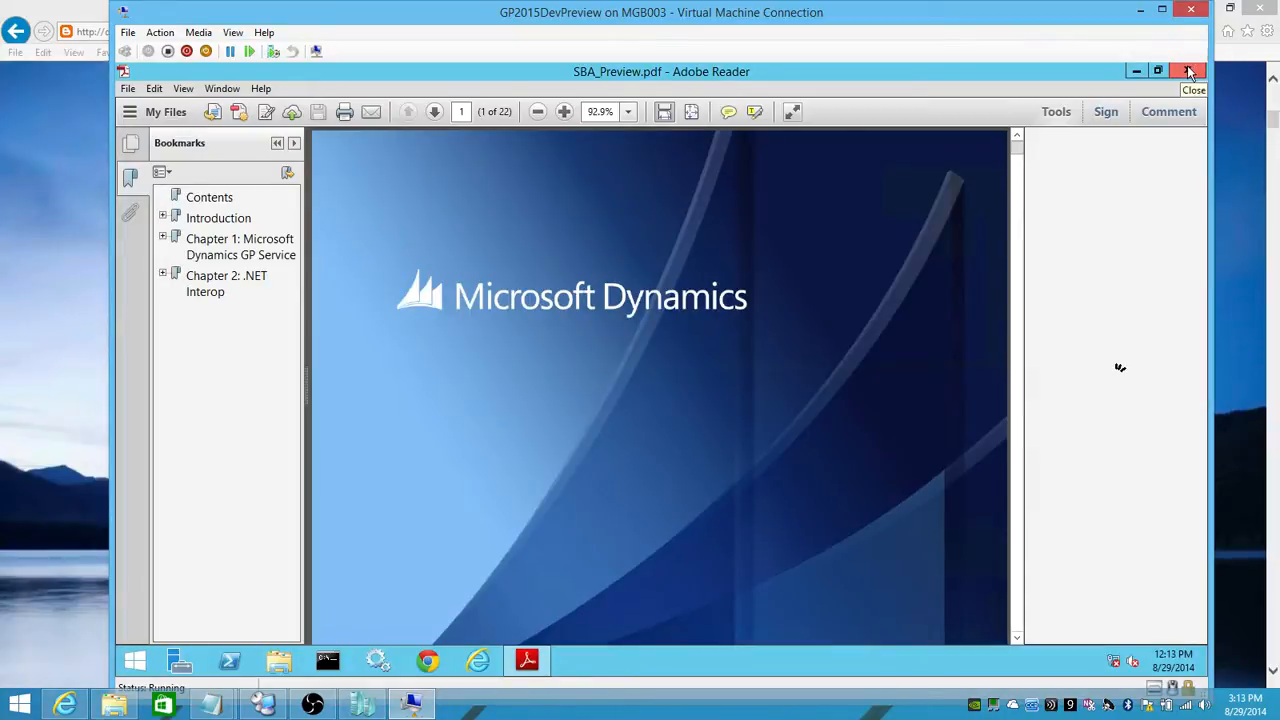
{"action": "left_click", "coordinate": [1188, 72]}
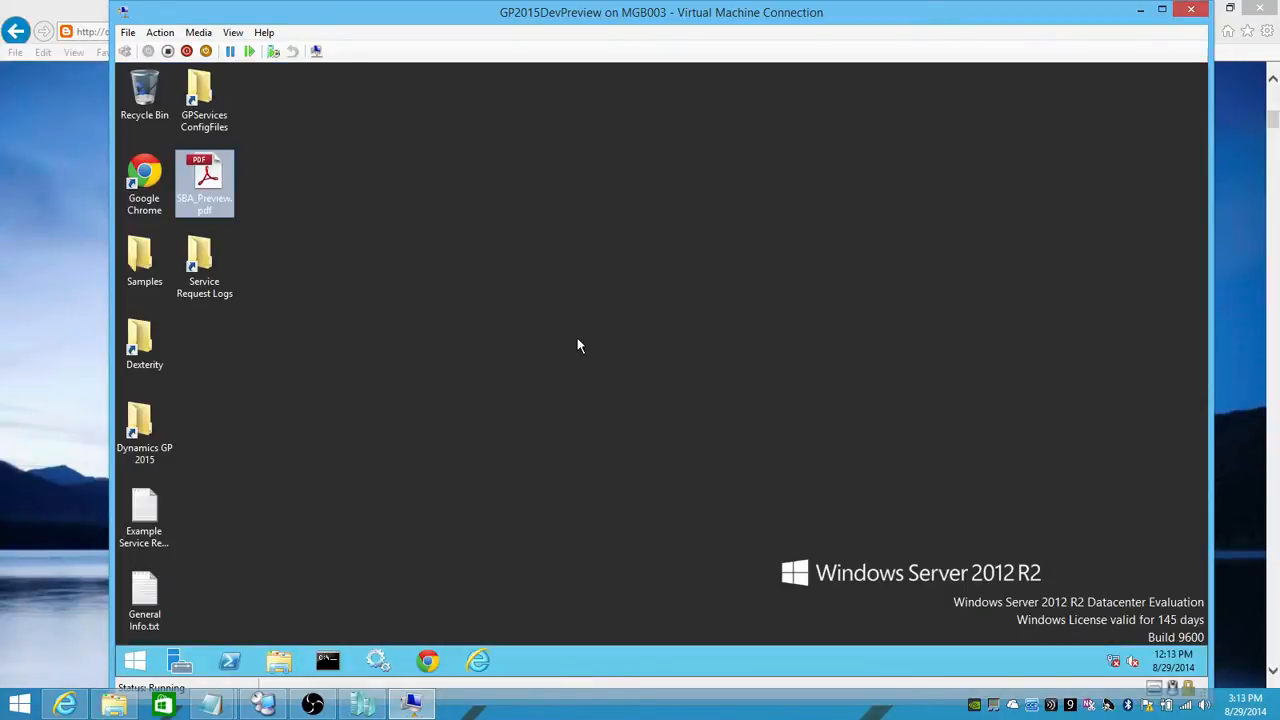
{"action": "mouse_move", "coordinate": [368, 480]}
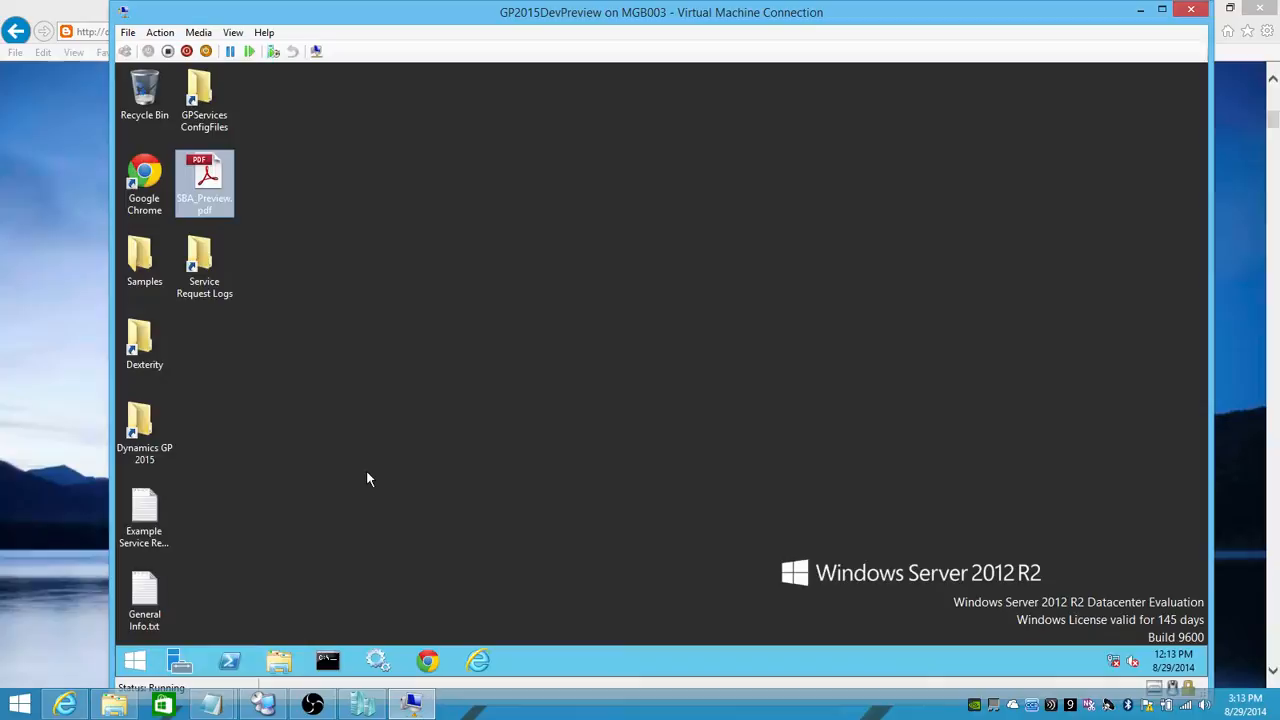
{"action": "left_click", "coordinate": [144, 600]}
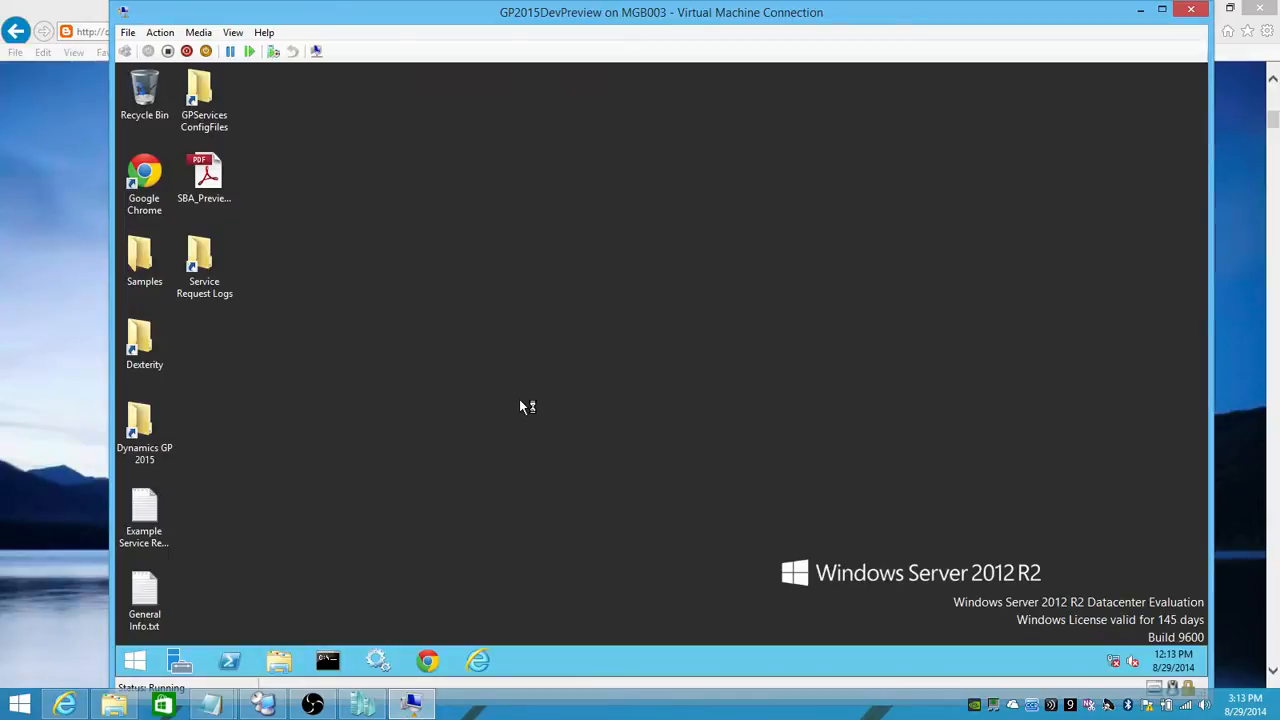
Step: Start GP Dexterity Service - DefaultInstance from the Services list so it shows Running
{"action": "left_click", "coordinate": [378, 660]}
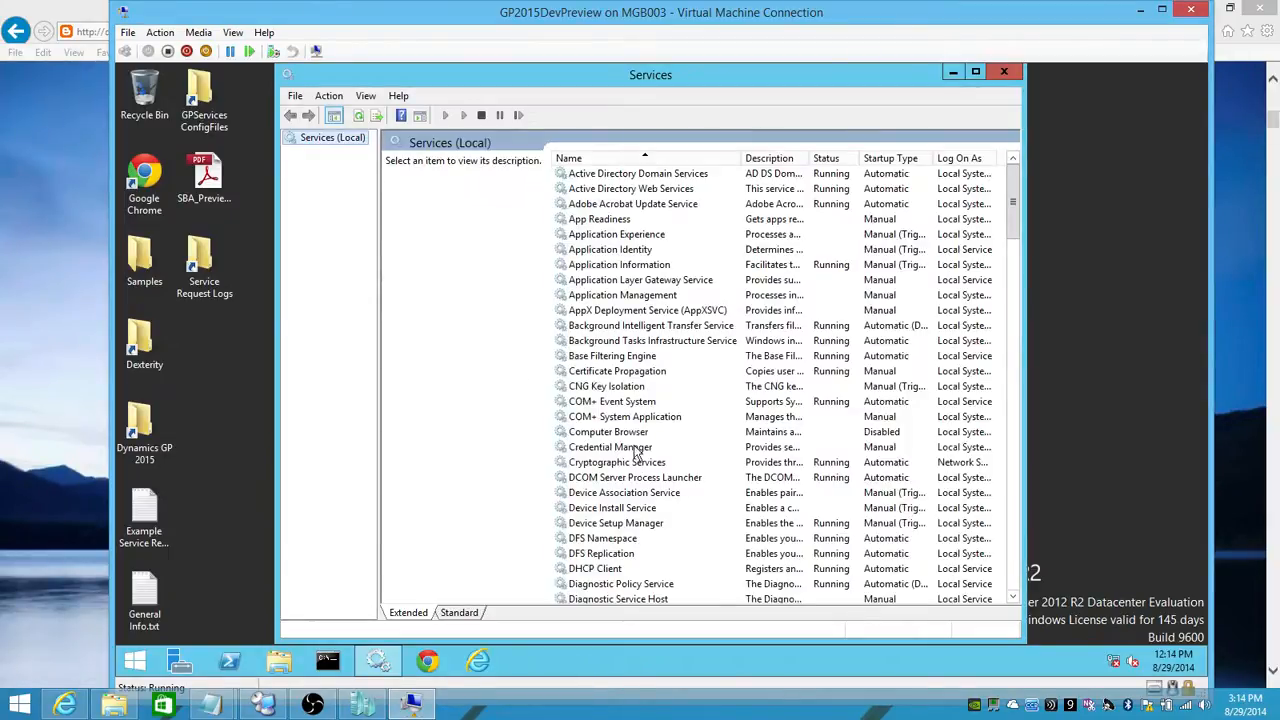
{"action": "mouse_move", "coordinate": [676, 538]}
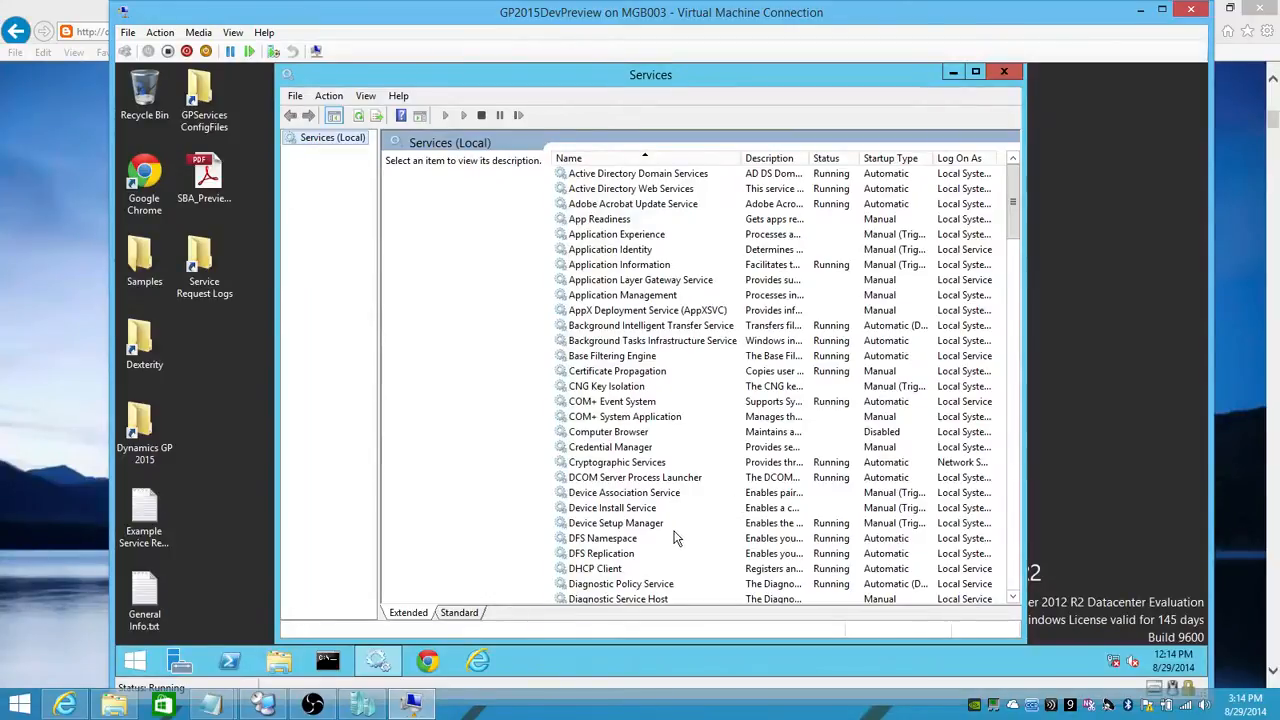
{"action": "scroll", "scroll_direction": "down", "scroll_amount": 3}
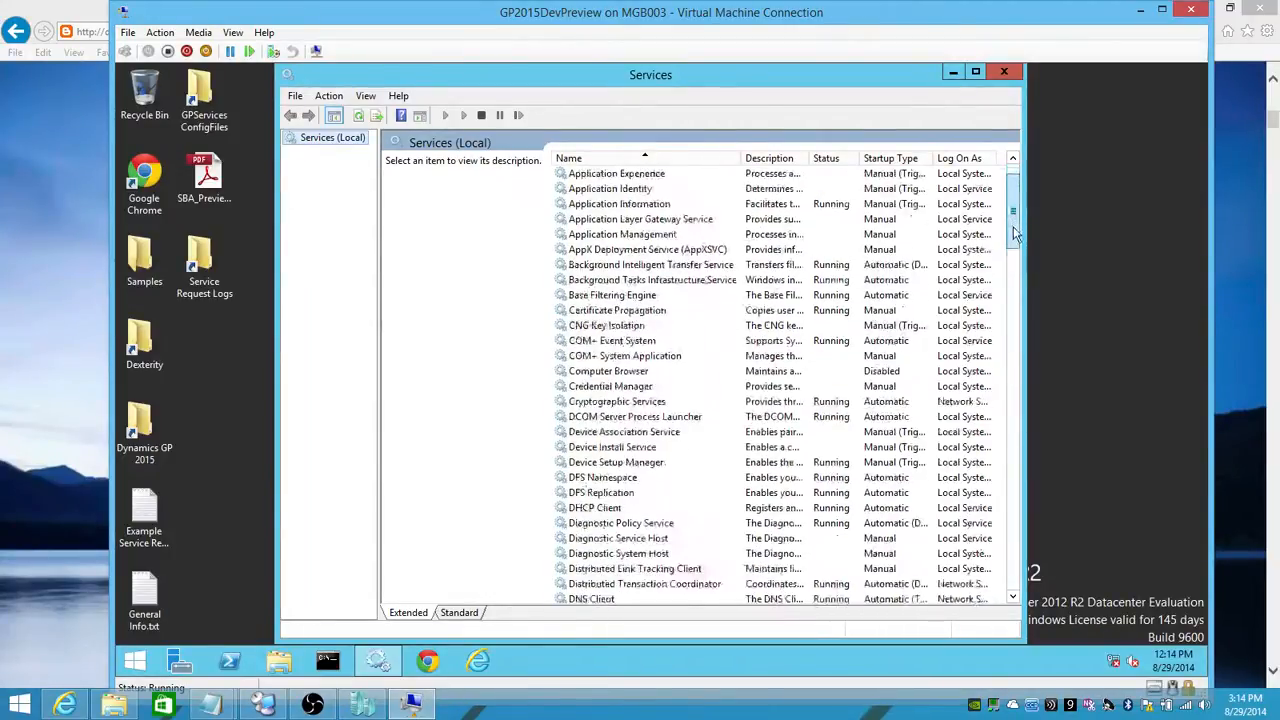
{"action": "scroll", "scroll_direction": "down", "scroll_amount": 3}
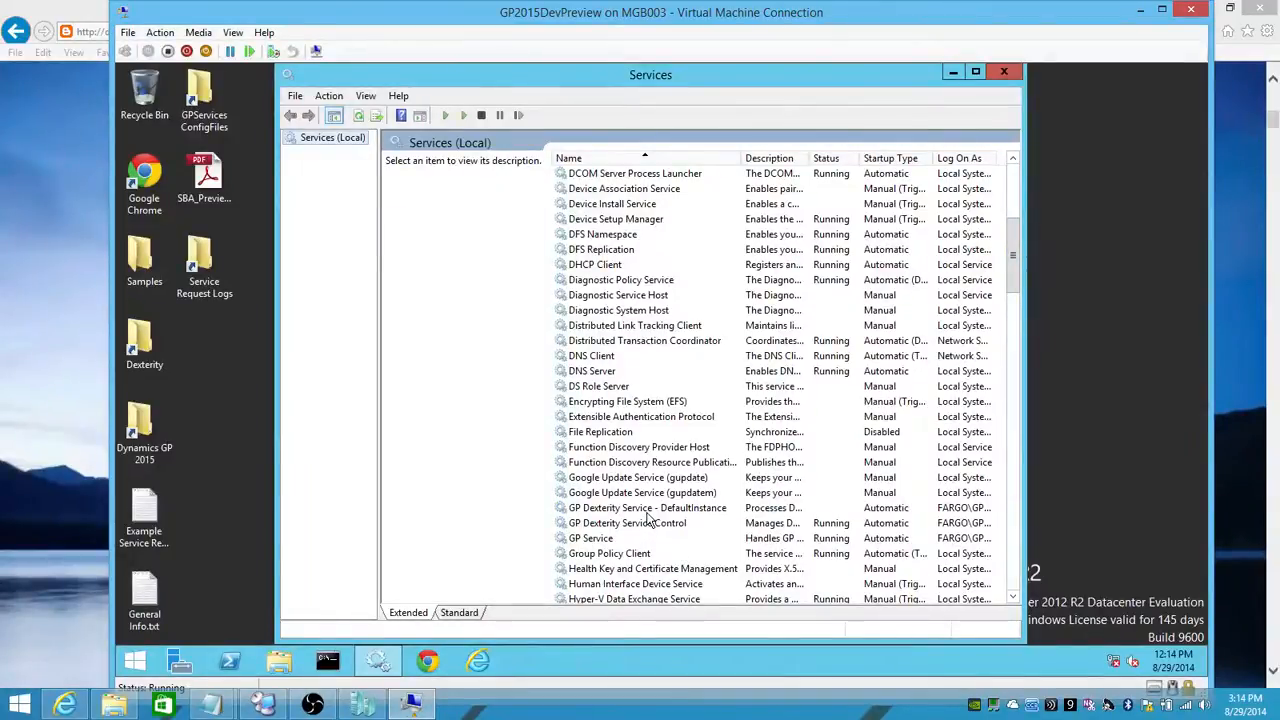
{"action": "right_click", "coordinate": [648, 508]}
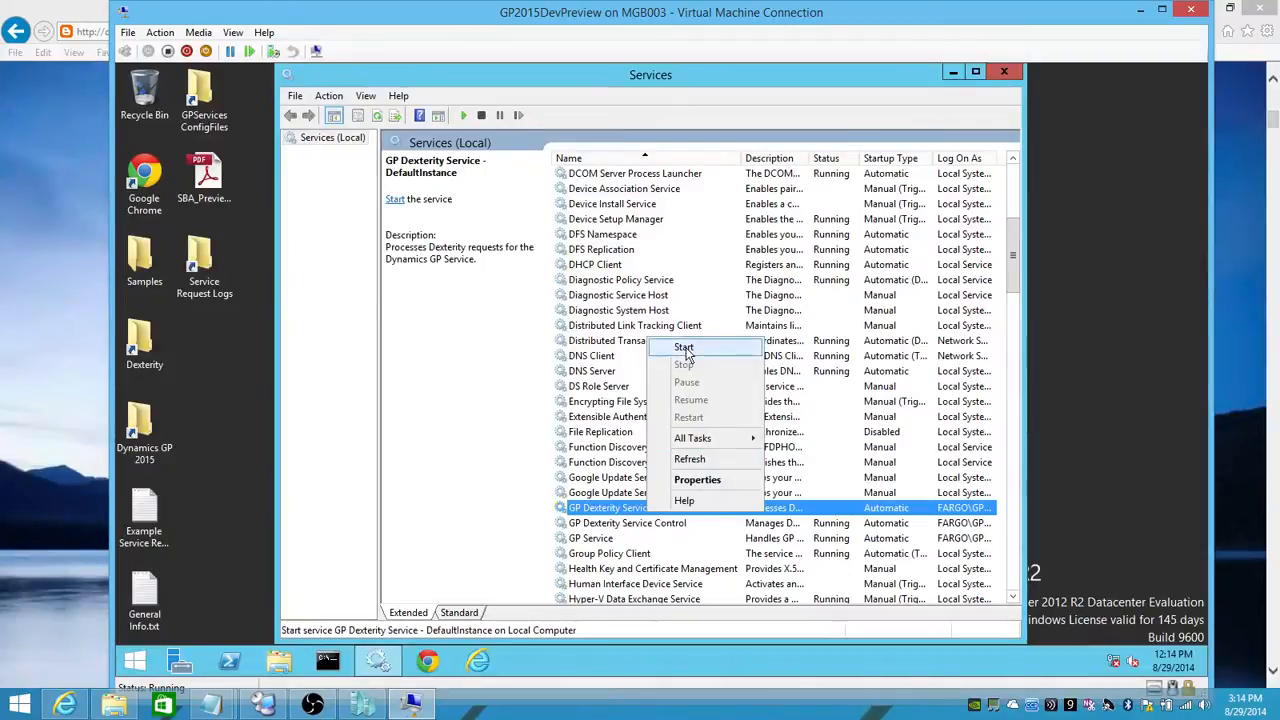
{"action": "left_click", "coordinate": [684, 348]}
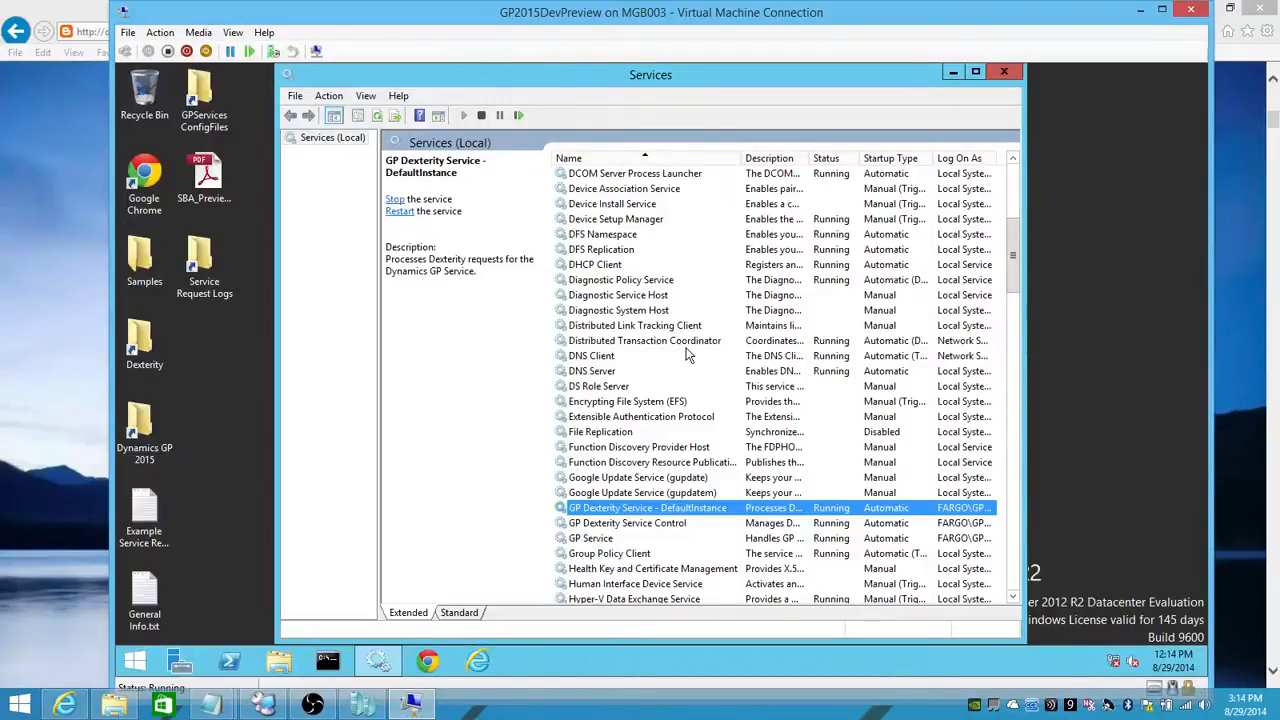
{"action": "mouse_move", "coordinate": [784, 520]}
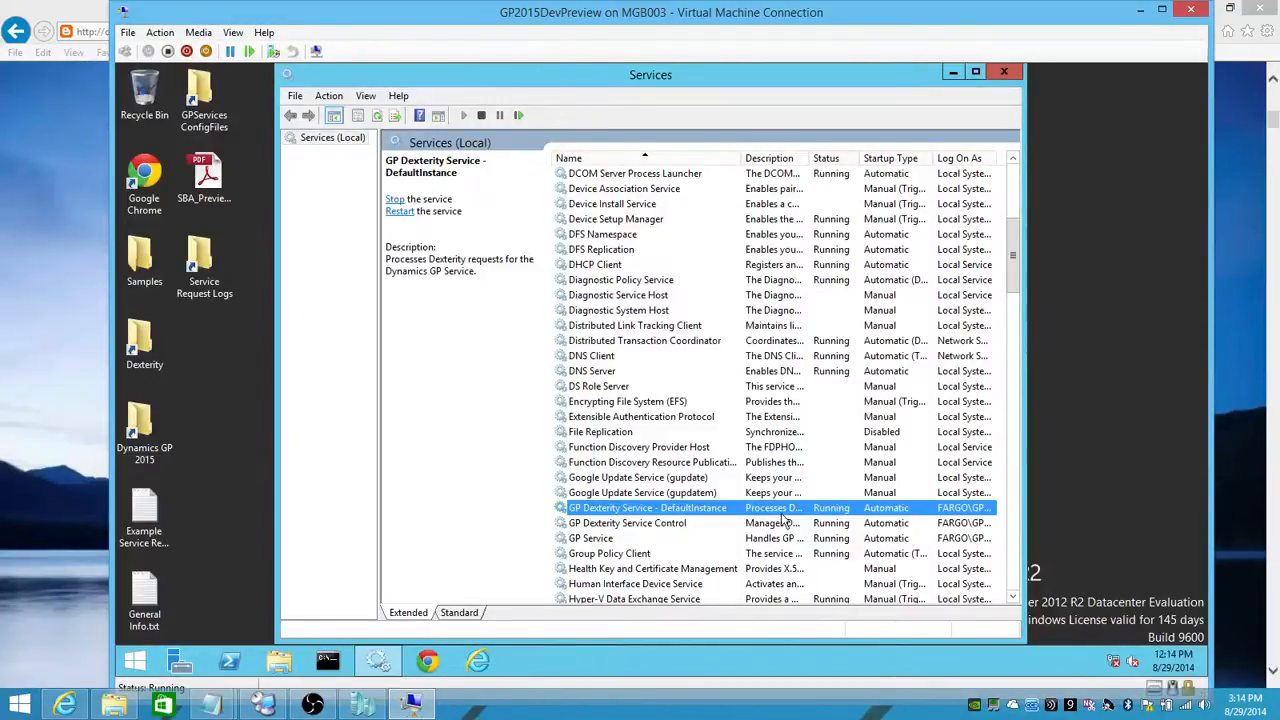
{"action": "mouse_move", "coordinate": [452, 684]}
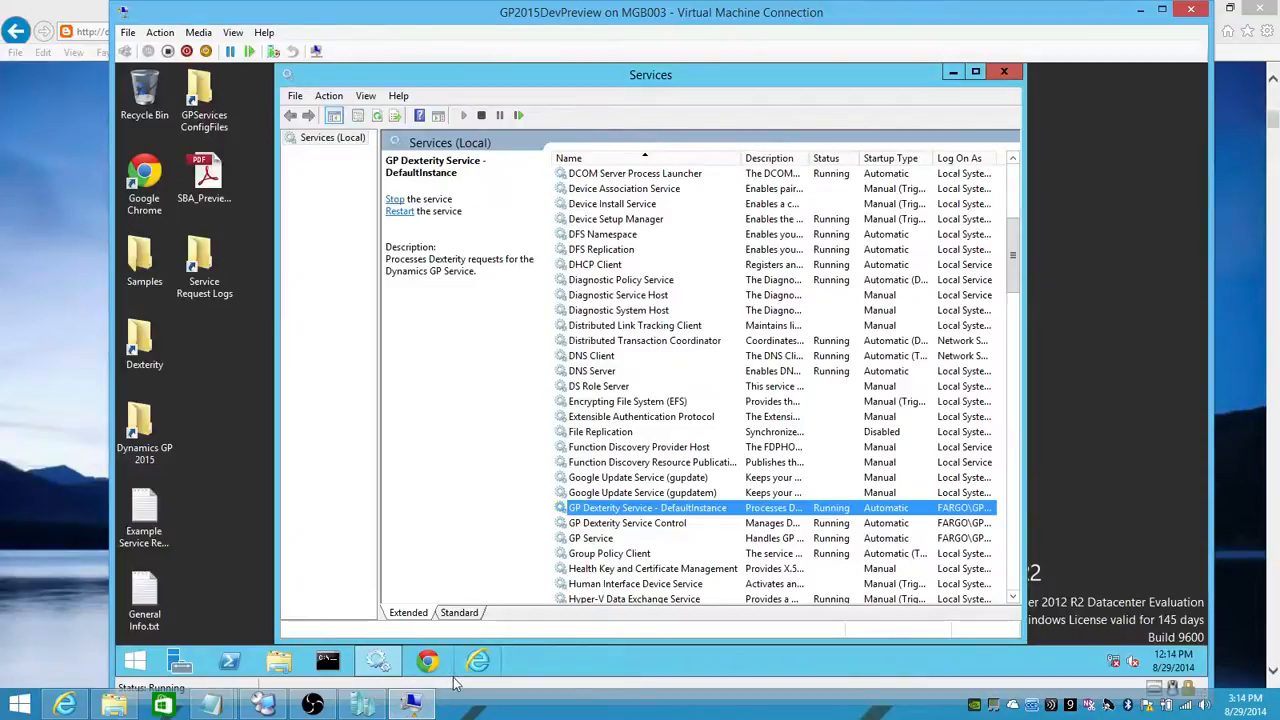